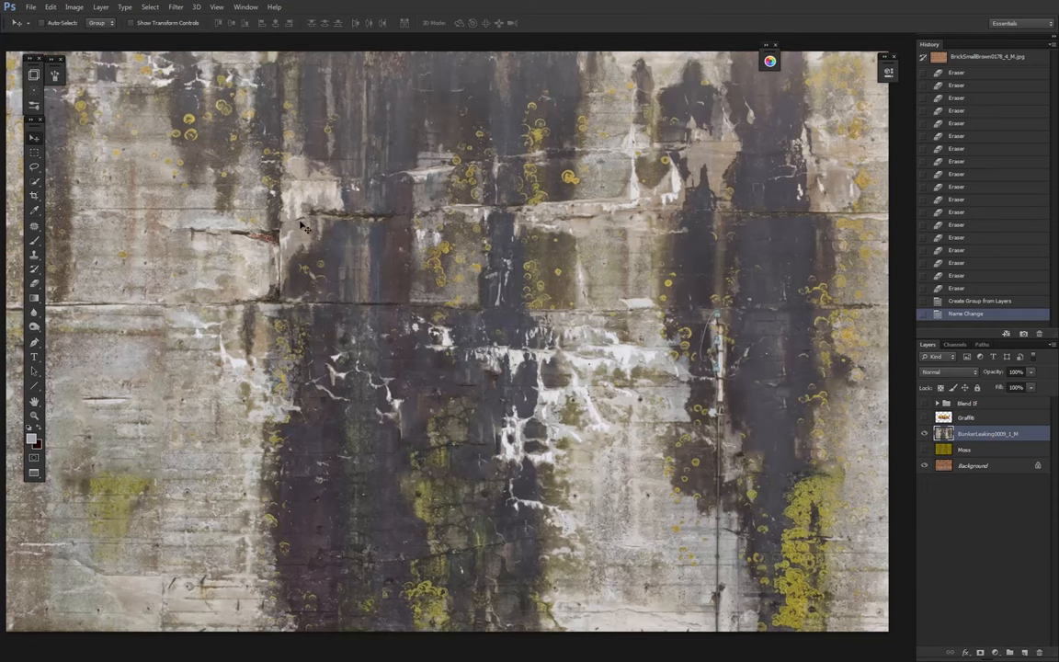
mouse_move(453, 301)
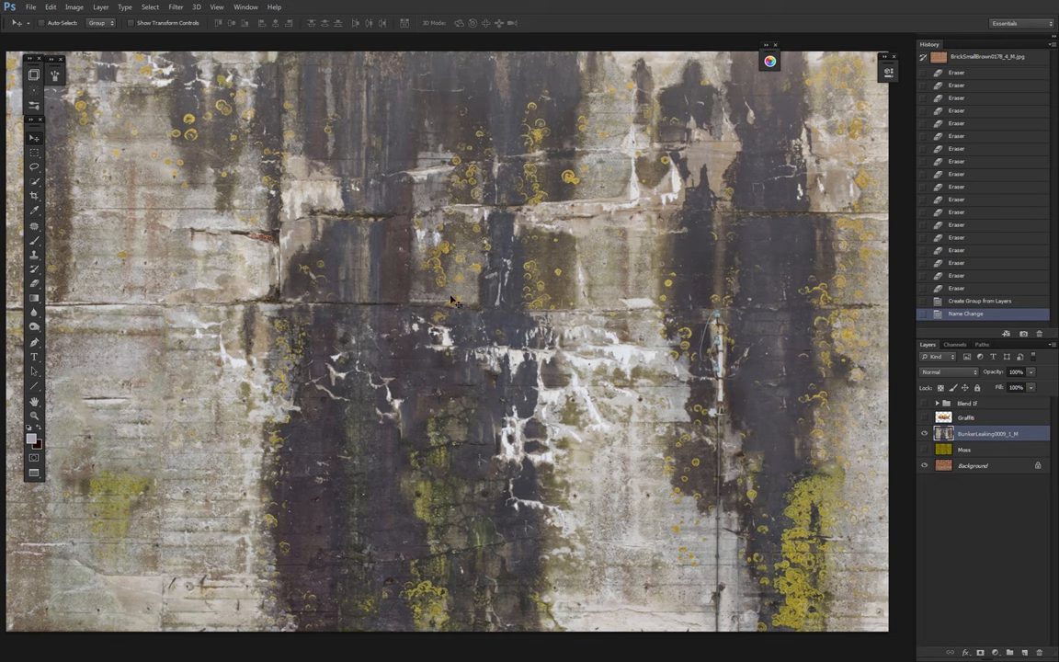
mouse_move(414, 317)
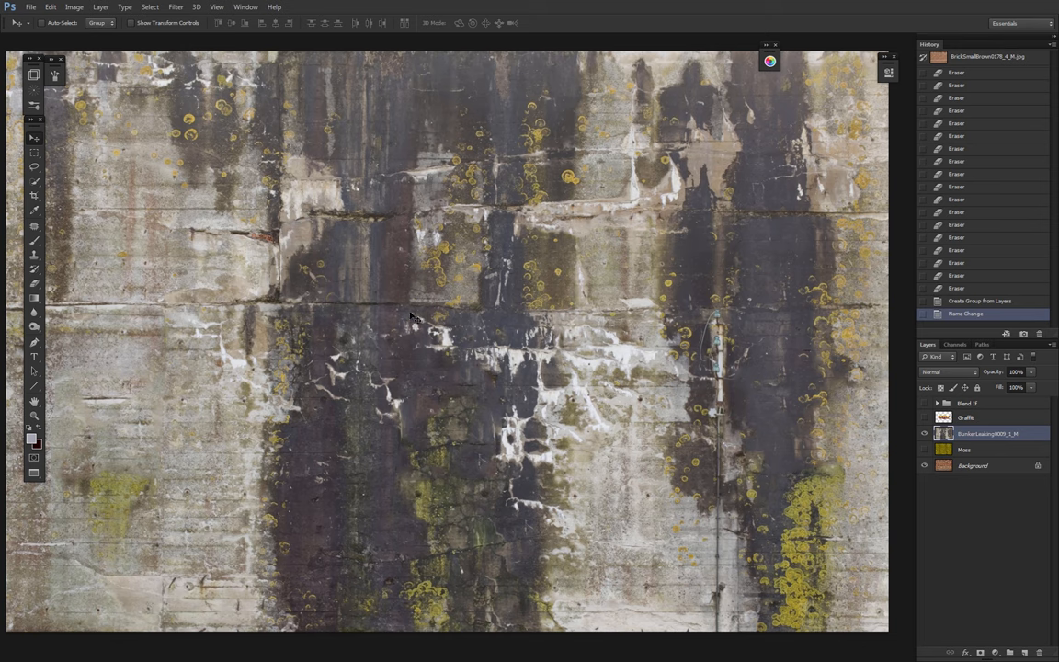
Step: Switch the BunkerLeaking stain layer's blend mode to Multiply
left_click(947, 372)
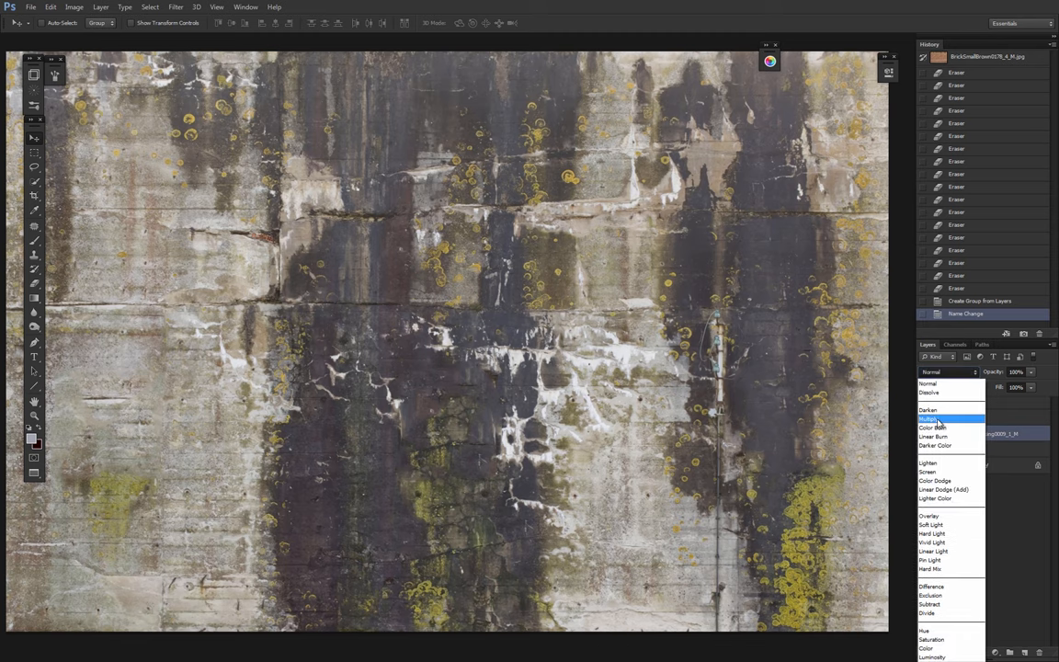
left_click(930, 419)
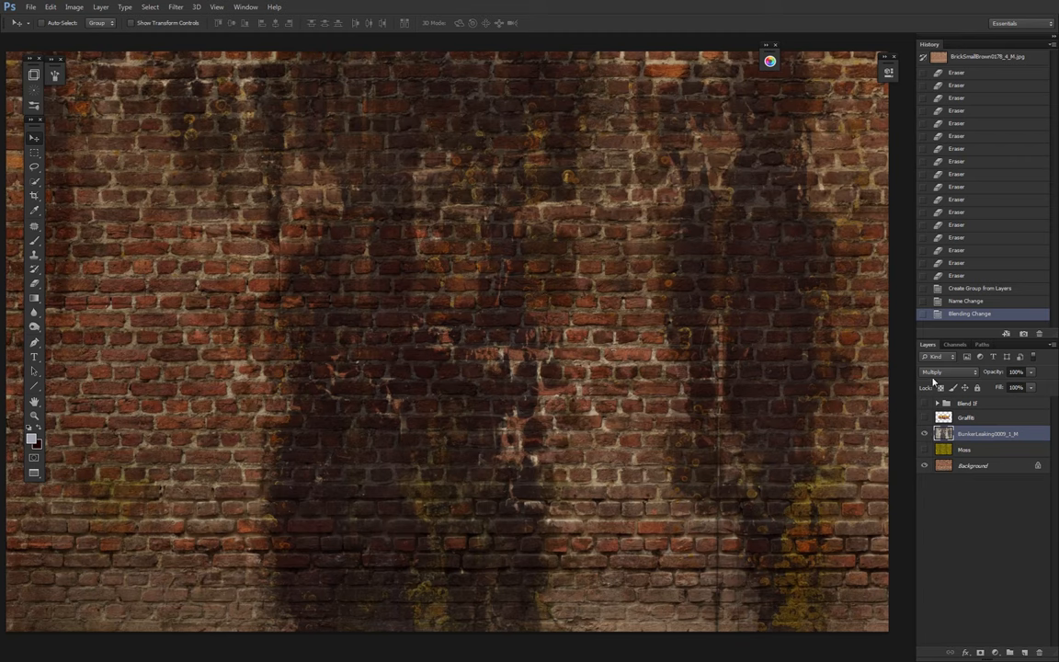
Step: Return BunkerLeaking to Normal, add a black-filled layer beneath, and open its Blending Options
left_click(948, 372)
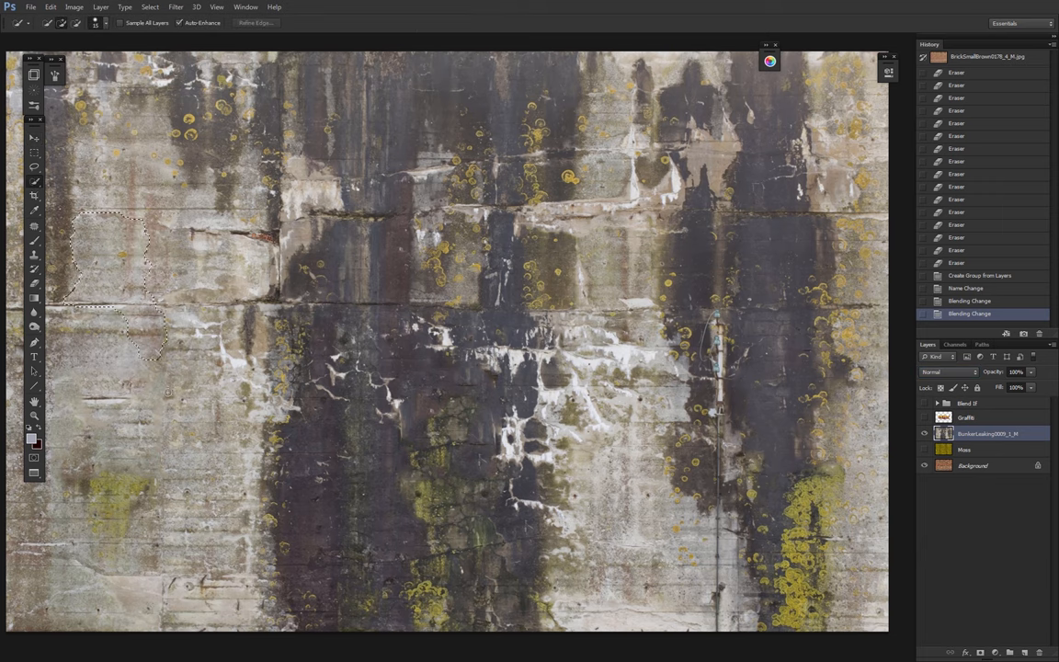
left_click(637, 380)
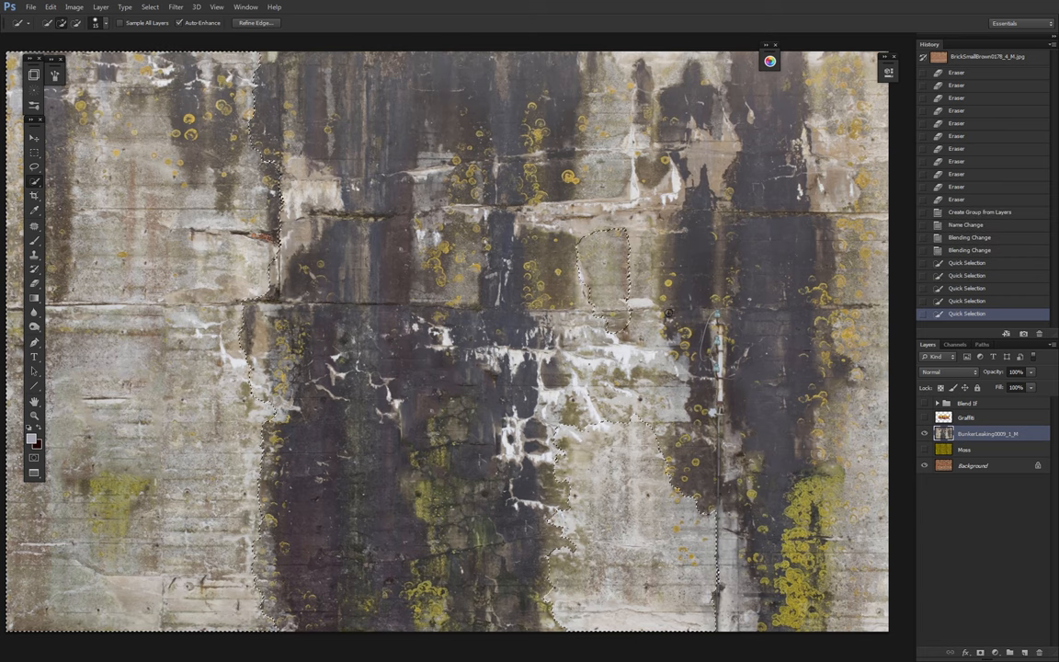
left_click(34, 153)
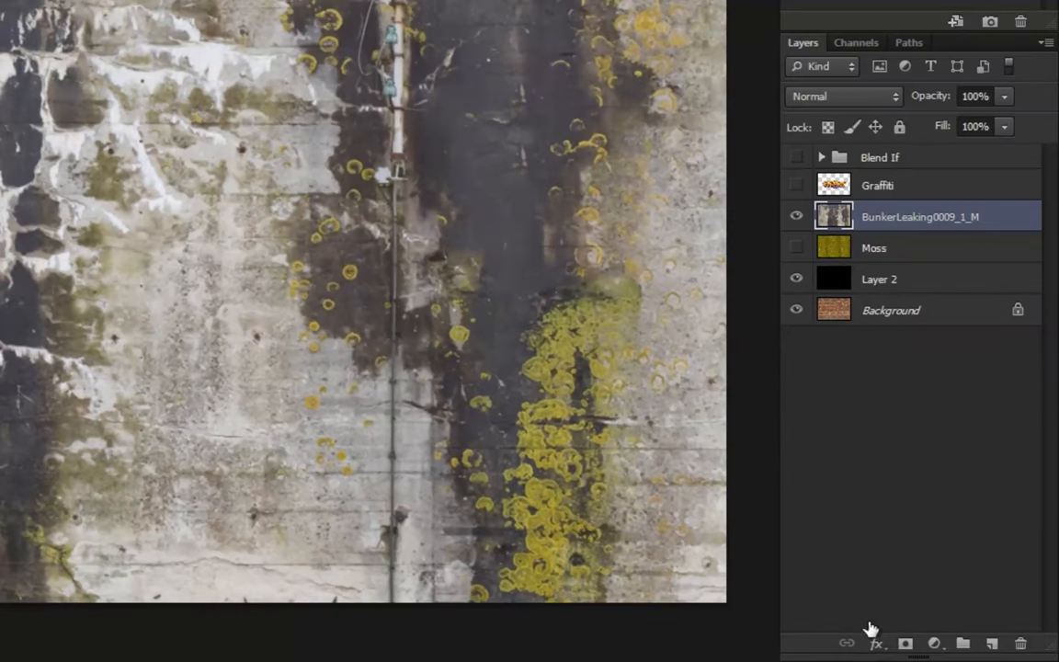
left_click(875, 644)
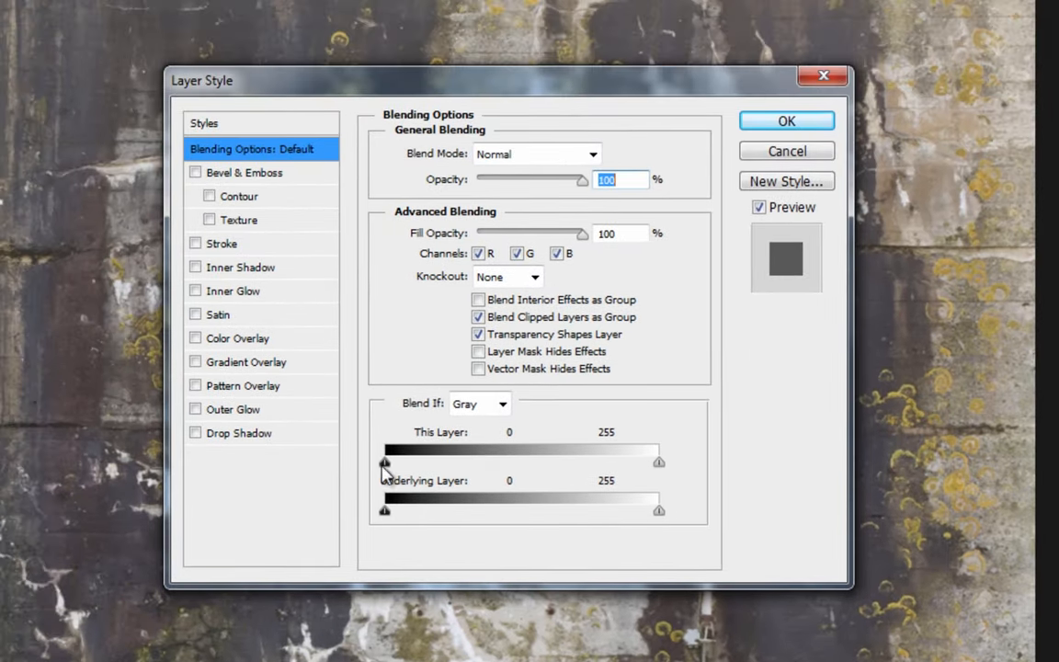
mouse_move(418, 464)
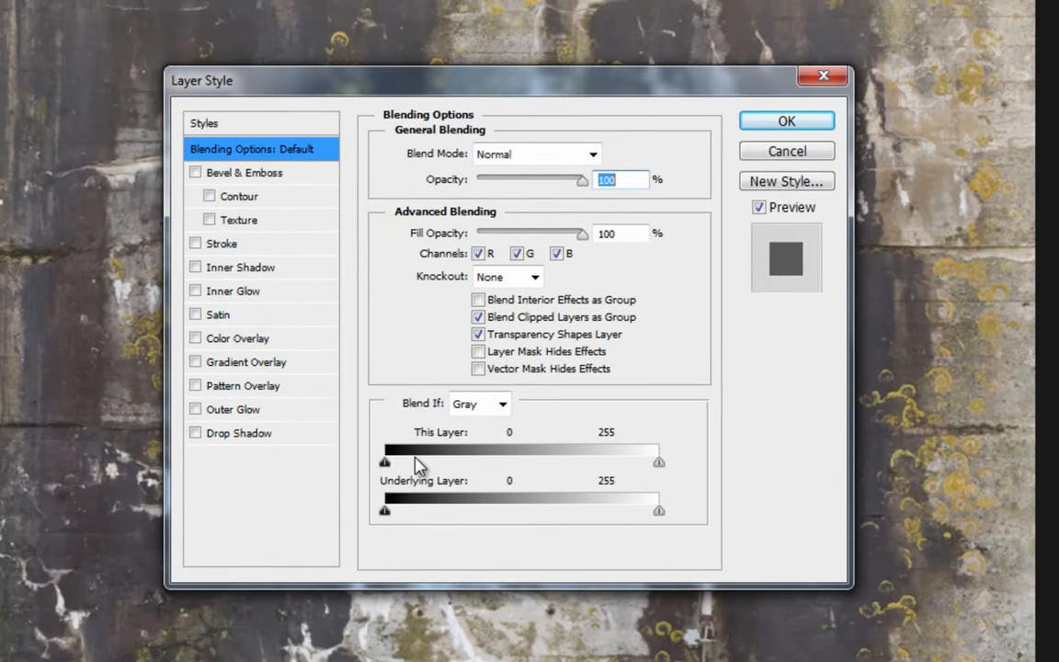
mouse_move(407, 438)
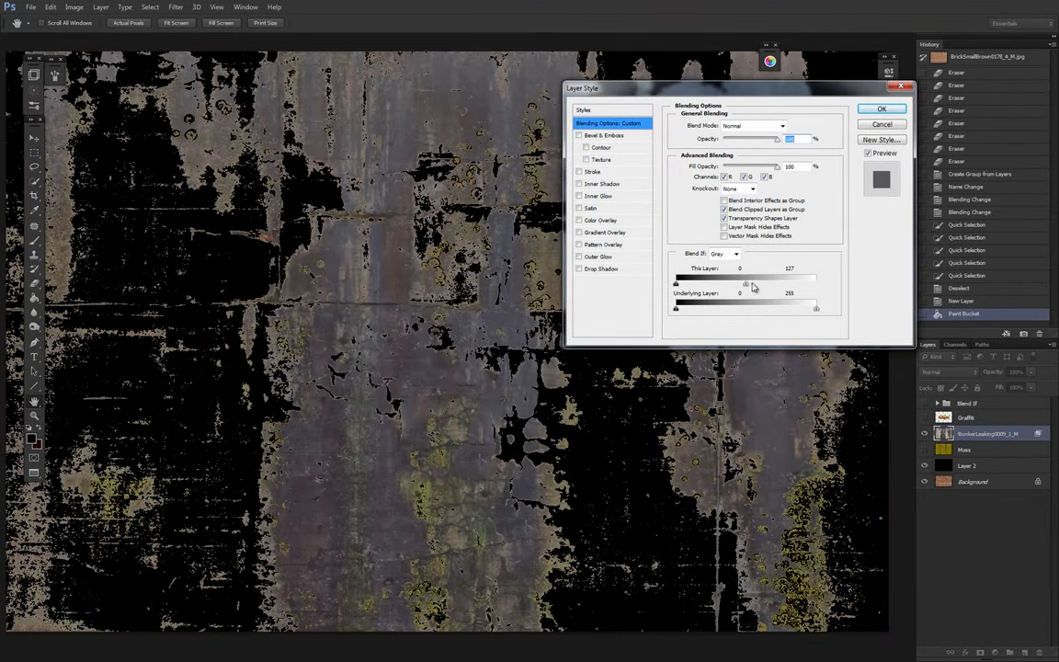
left_click_drag(740, 277, 708, 278)
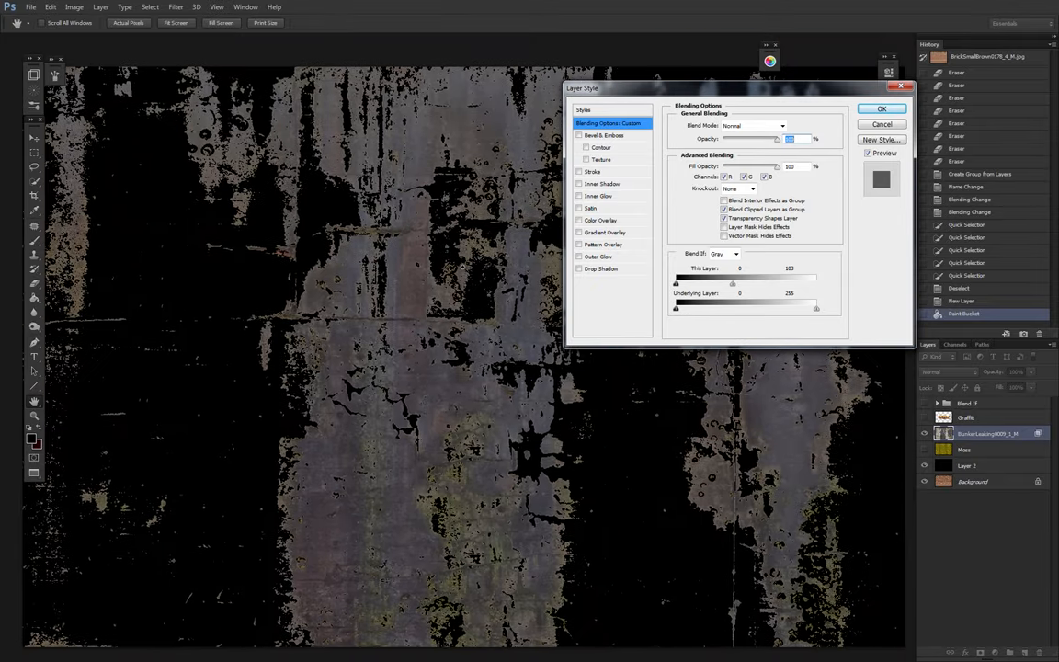
left_click_drag(741, 282, 816, 283)
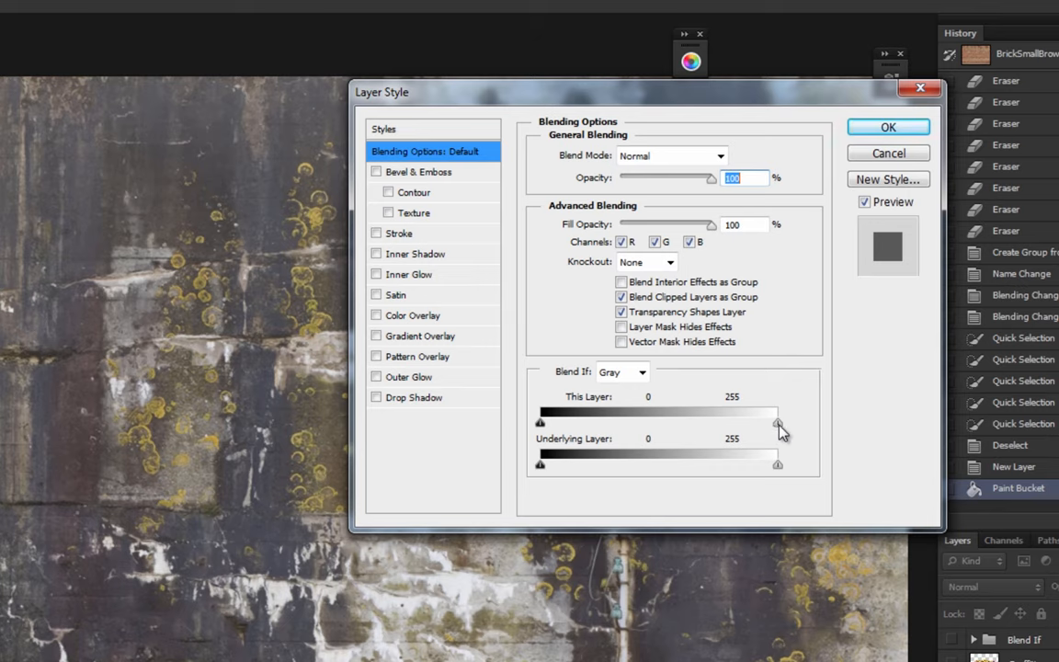
Step: Test hiding the stain's bright tones with the Blend If white slider, then reset it
left_click_drag(778, 423, 776, 424)
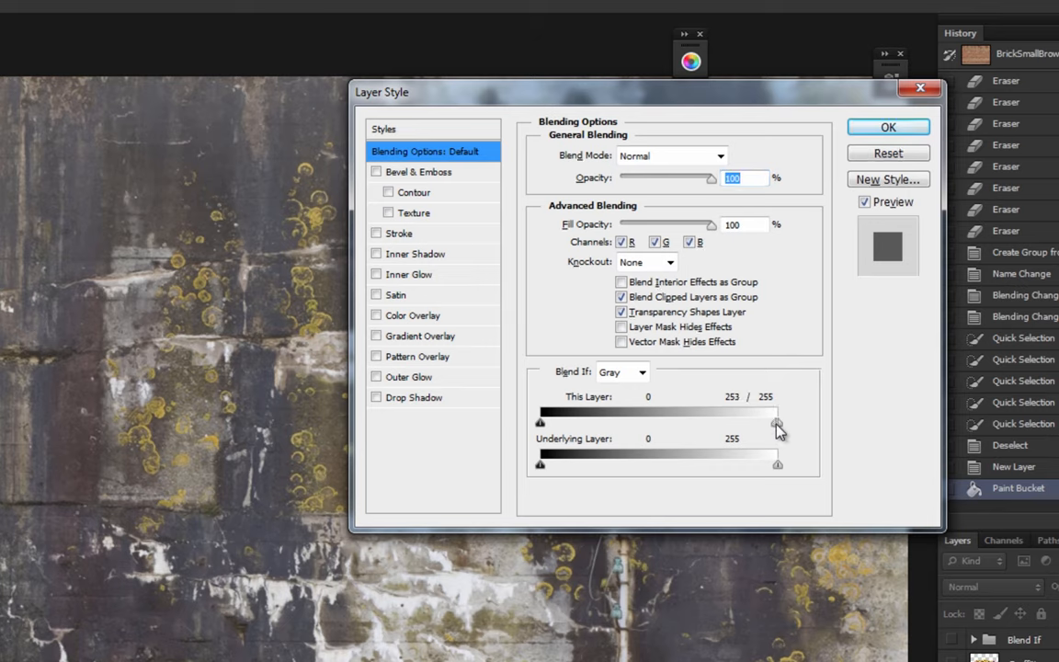
left_click_drag(778, 423, 726, 423)
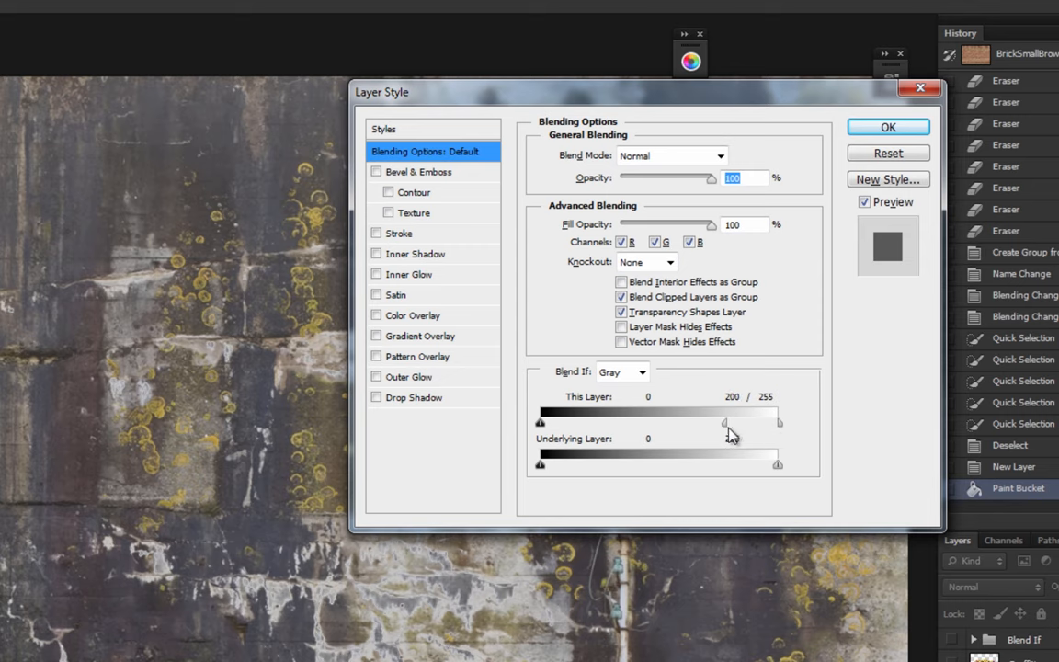
left_click_drag(727, 422, 676, 423)
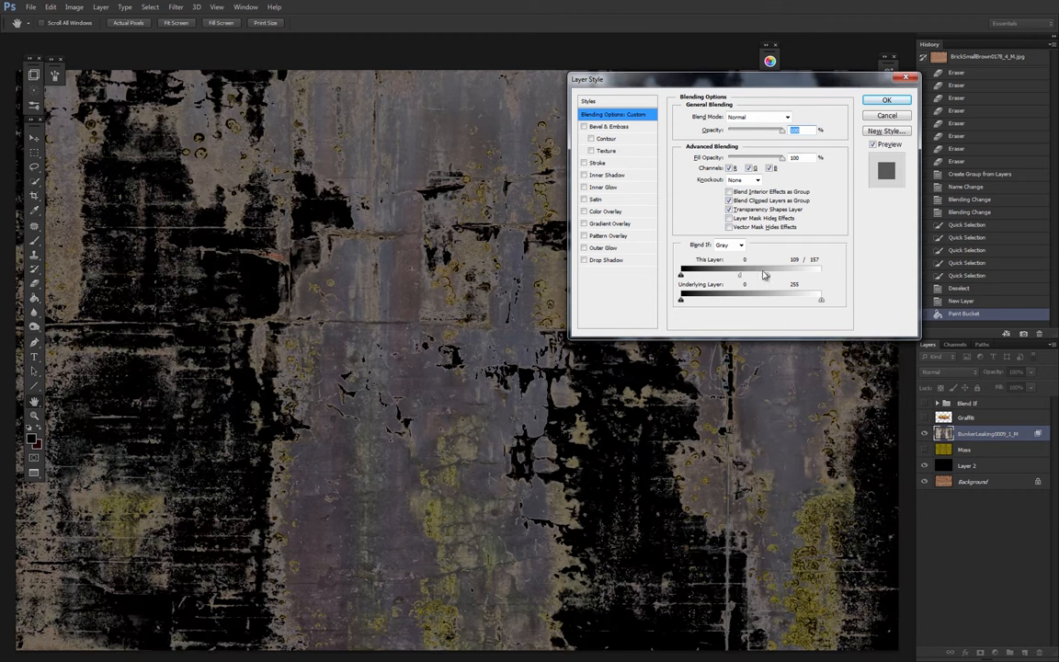
left_click_drag(740, 274, 727, 274)
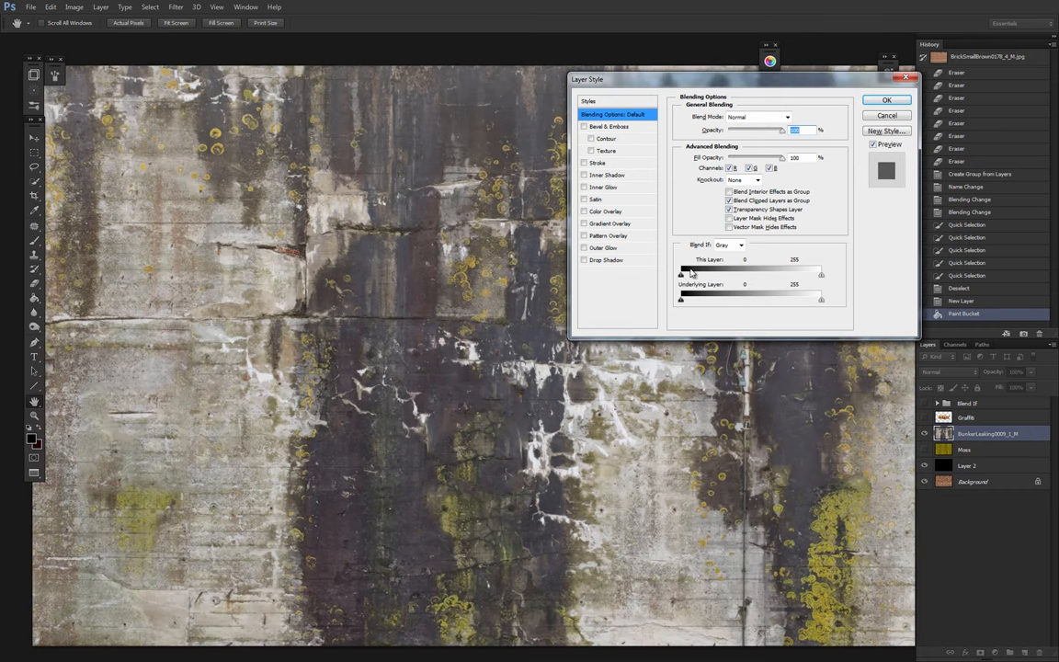
Step: Try the black slider, then split the white slider to about 79/111
left_click_drag(682, 274, 758, 274)
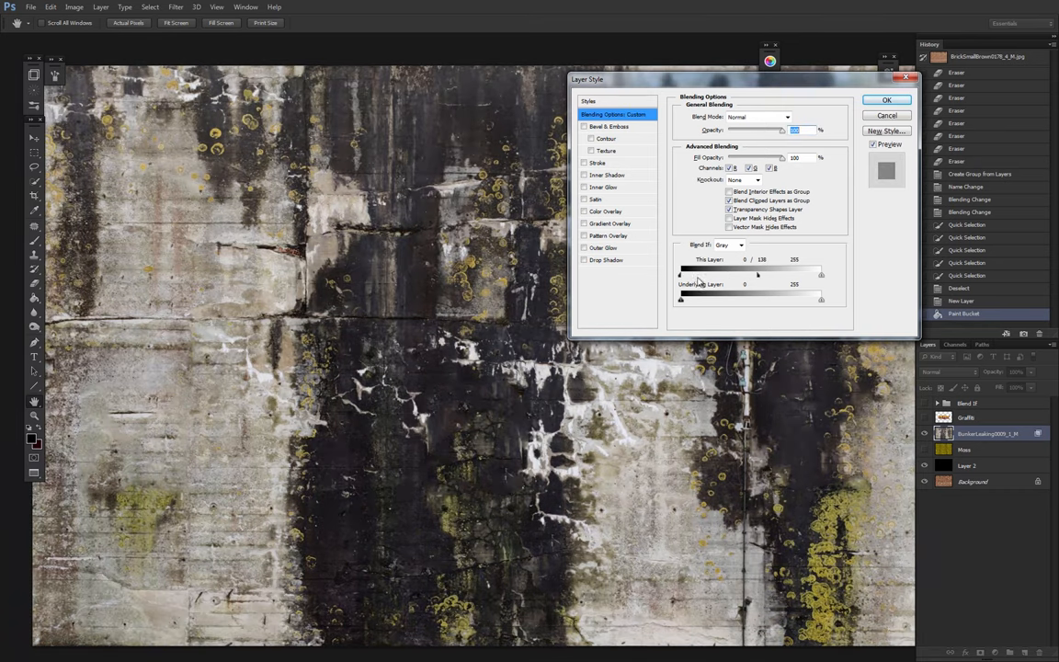
left_click_drag(682, 274, 743, 274)
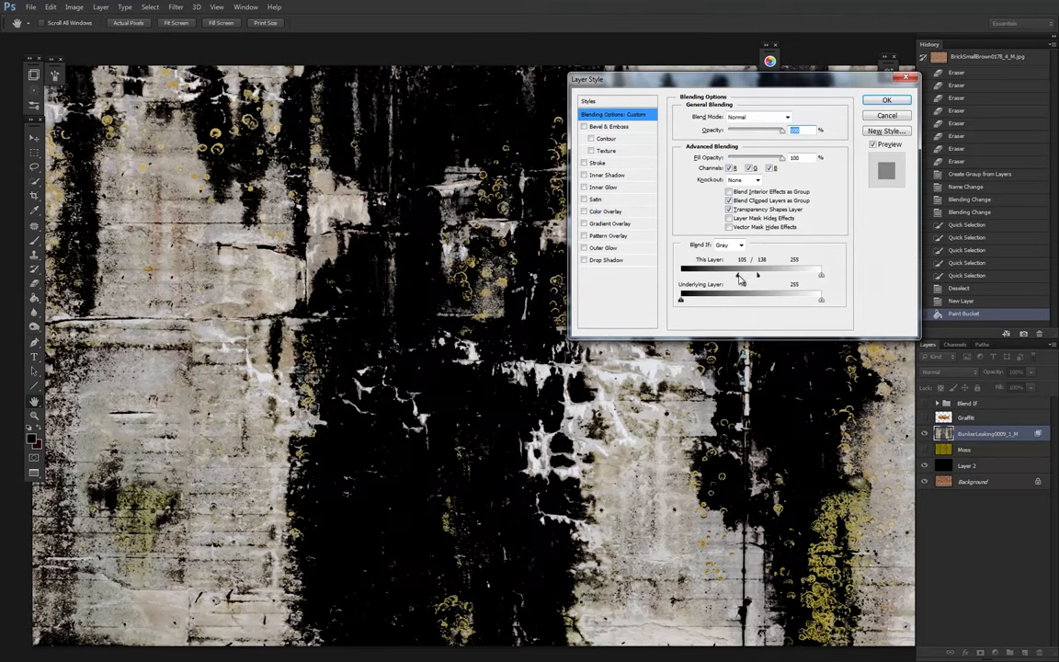
left_click_drag(741, 274, 757, 275)
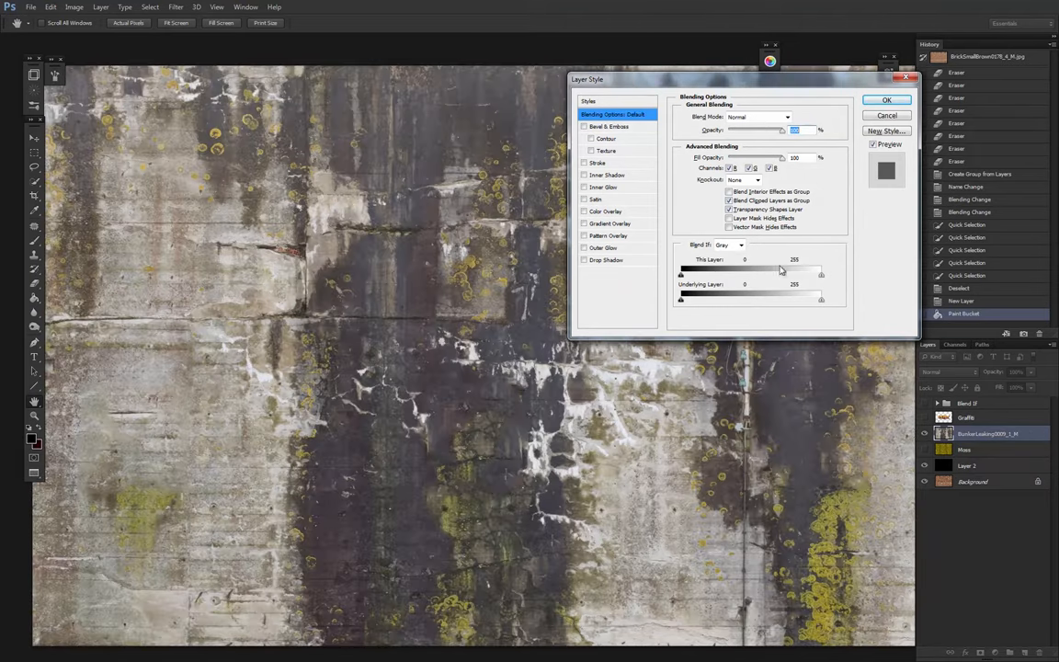
left_click_drag(680, 273, 723, 274)
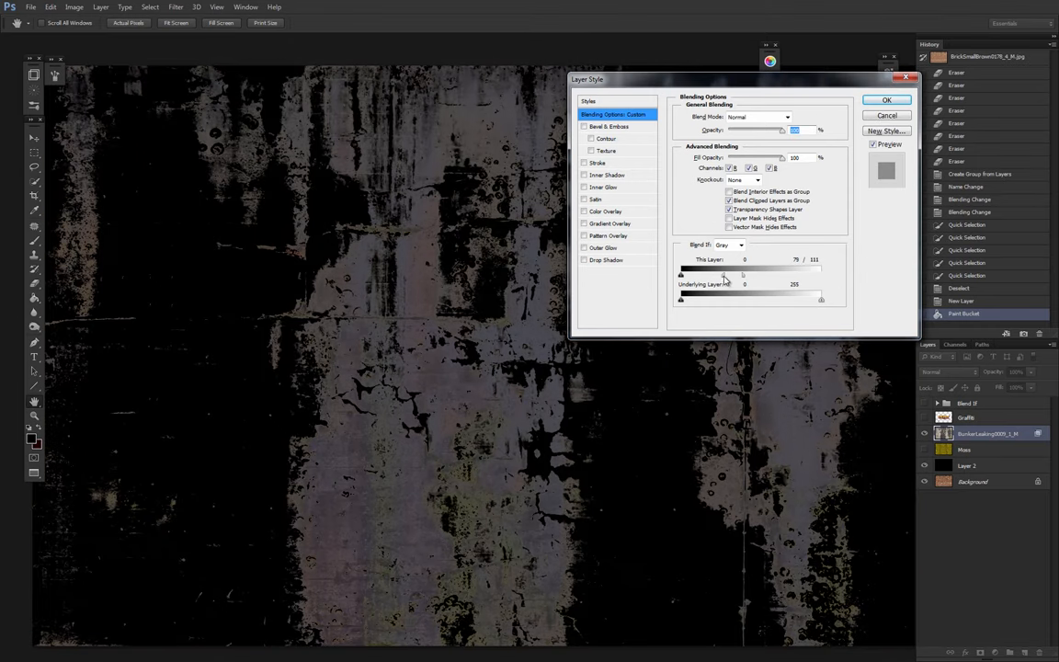
Step: Apply the Blend If settings, hide black Layer 2, and reopen BunkerLeaking's Layer Style
left_click(885, 99)
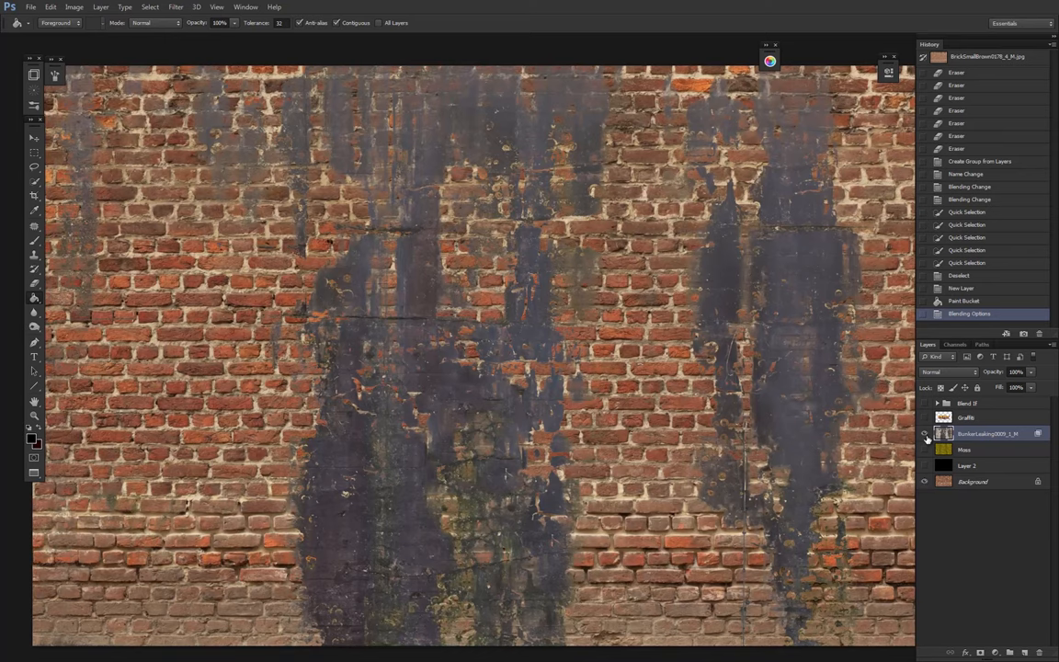
mouse_move(926, 434)
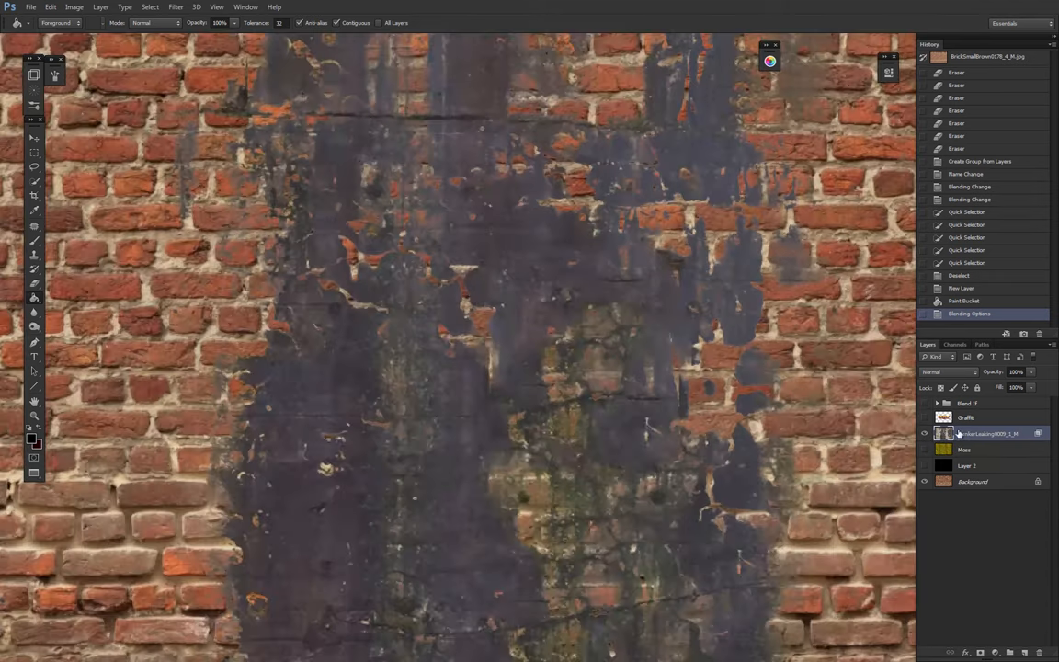
double_click(989, 434)
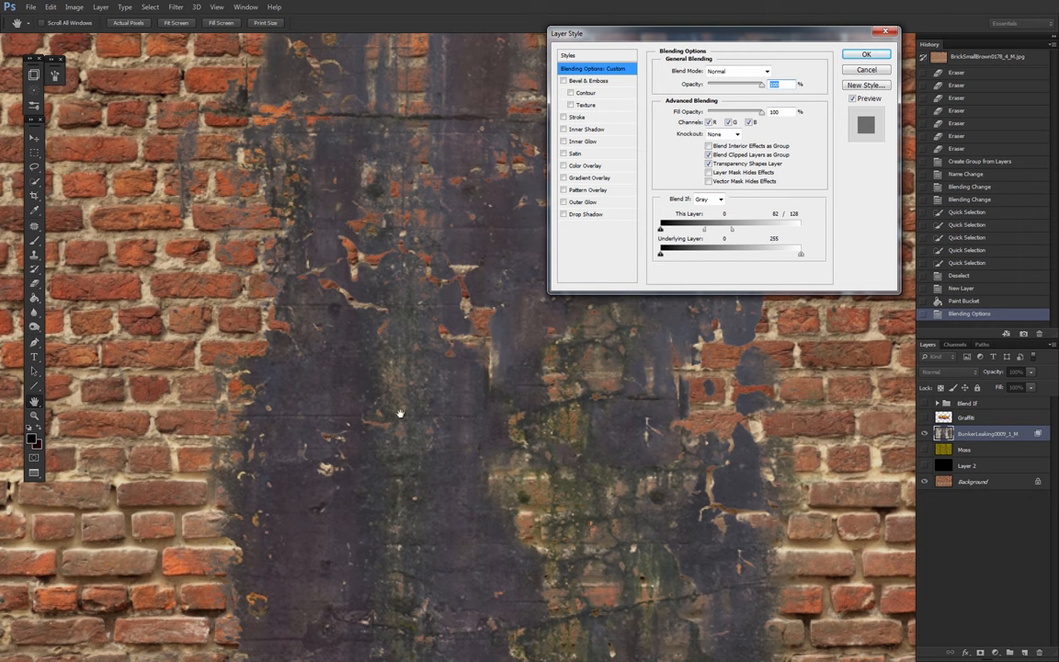
mouse_move(206, 270)
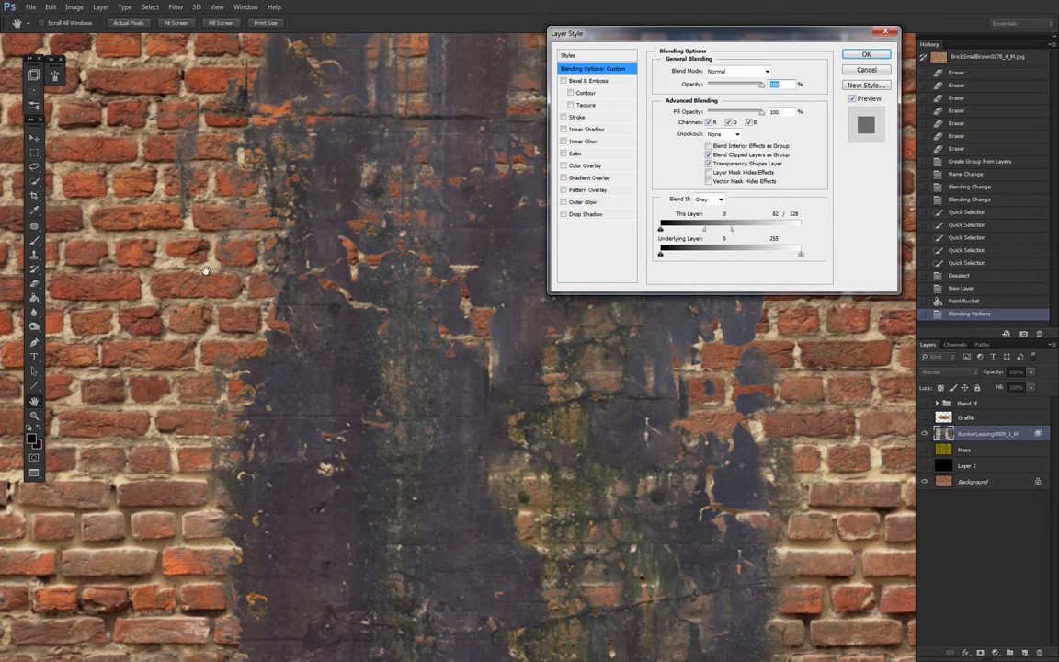
mouse_move(699, 368)
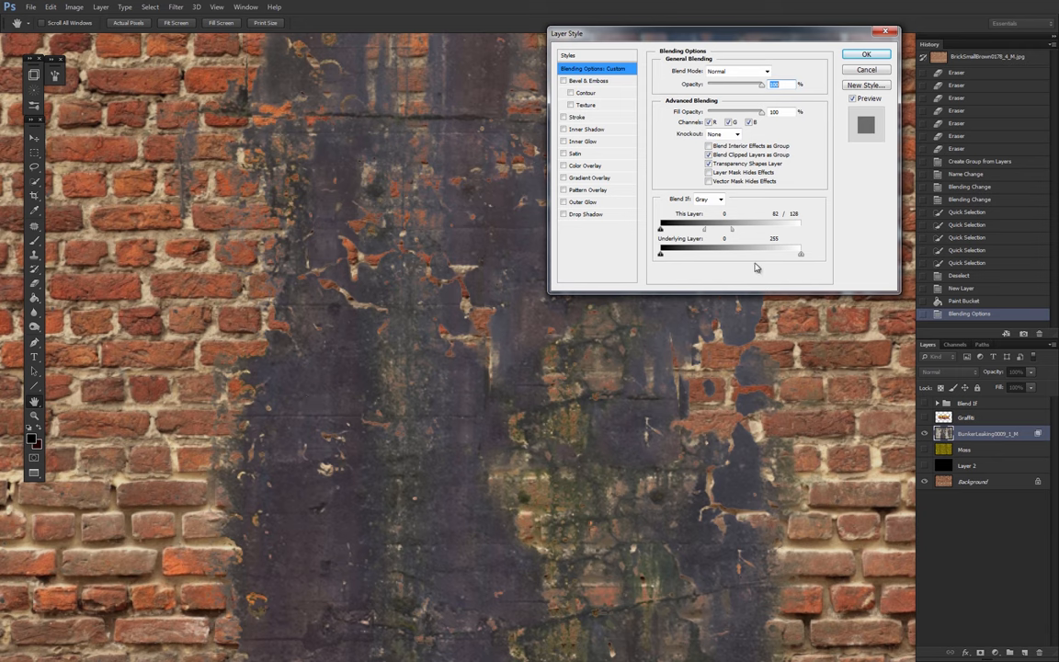
mouse_move(802, 258)
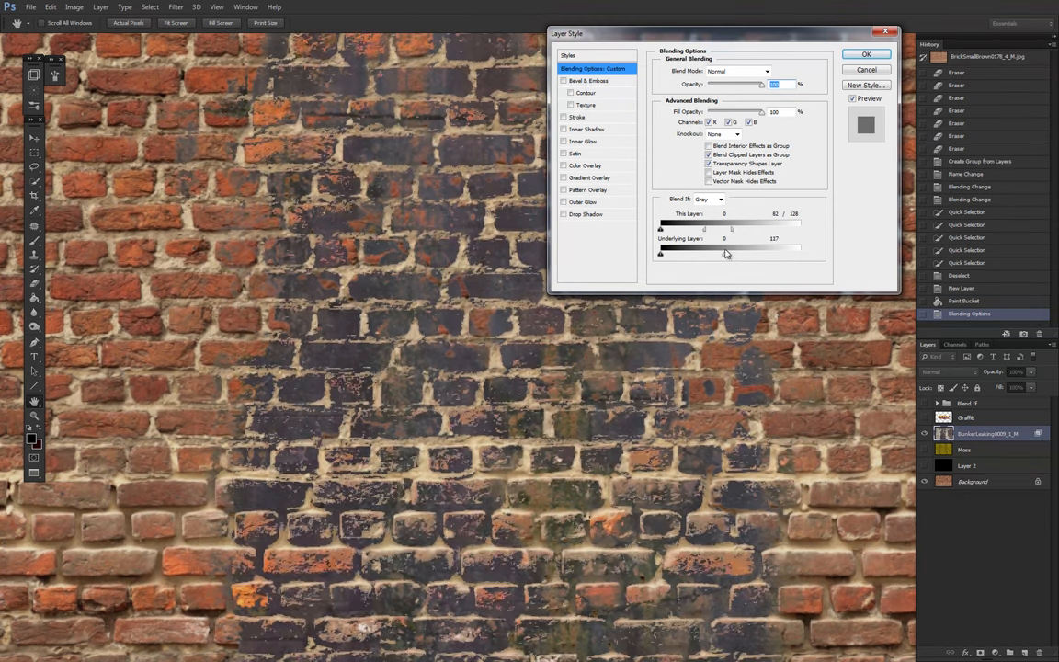
Step: Split the Underlying Layer white slider to 167/235 so light mortar shows through
left_click_drag(773, 246, 801, 246)
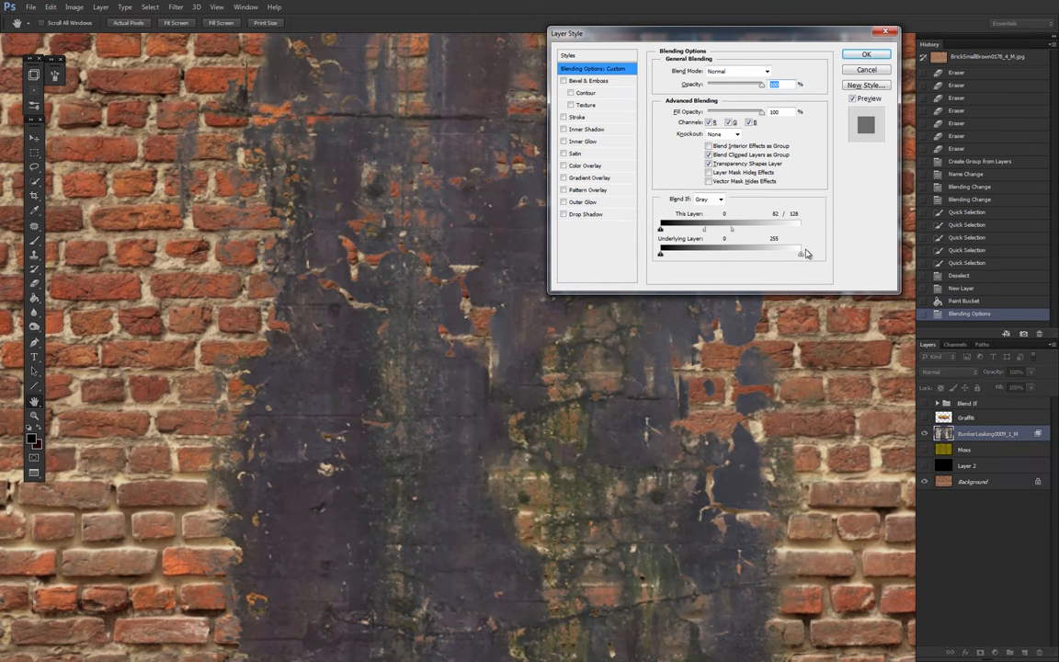
left_click_drag(660, 251, 740, 252)
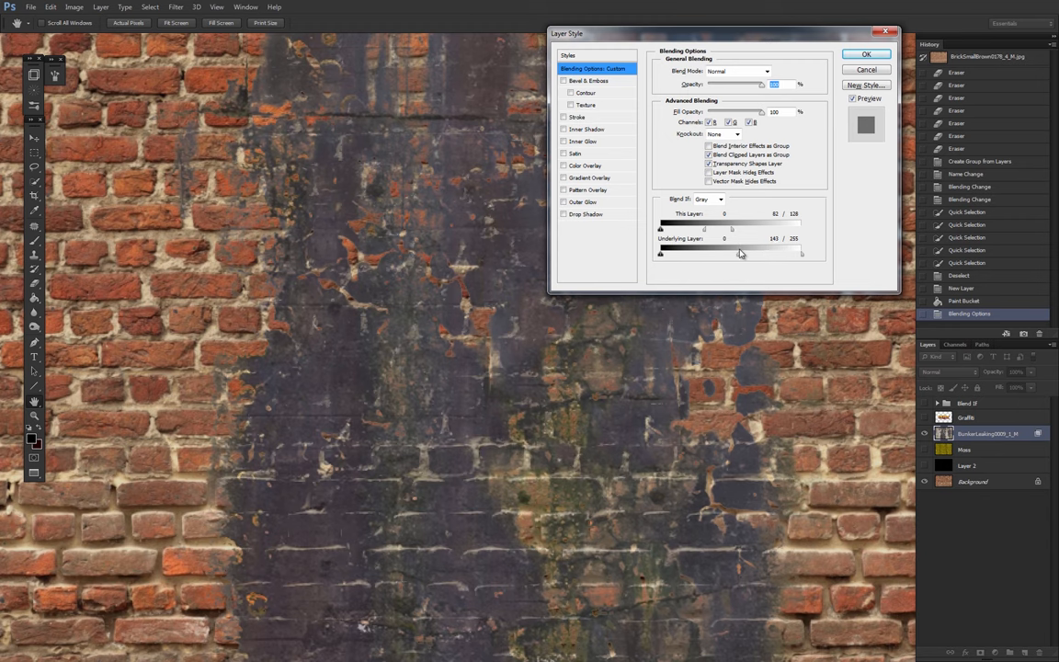
left_click_drag(740, 252, 784, 251)
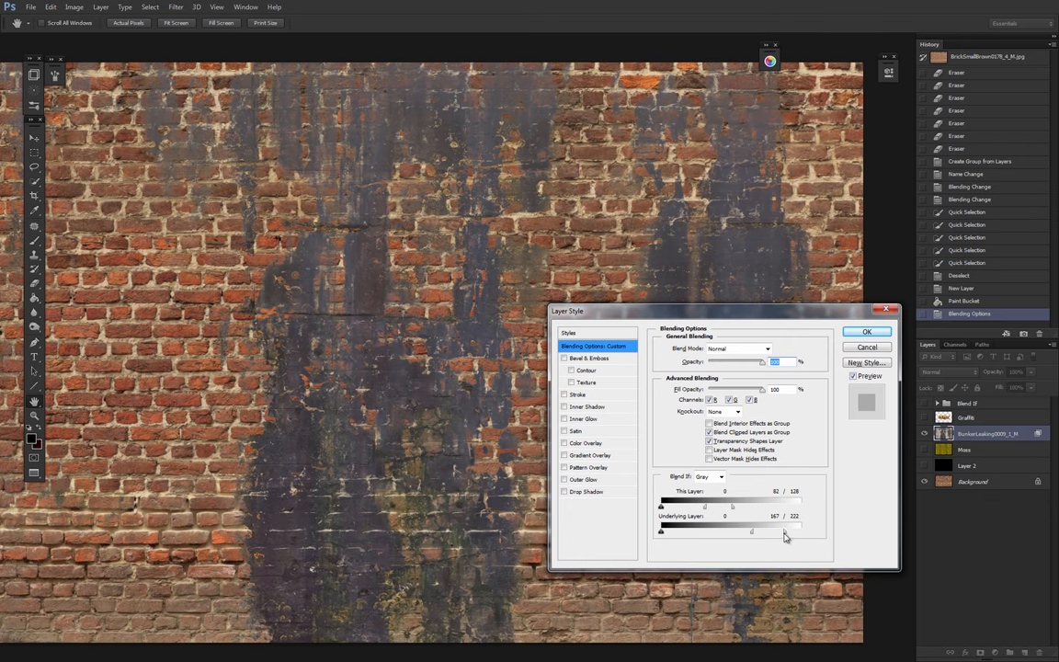
left_click_drag(781, 530, 790, 530)
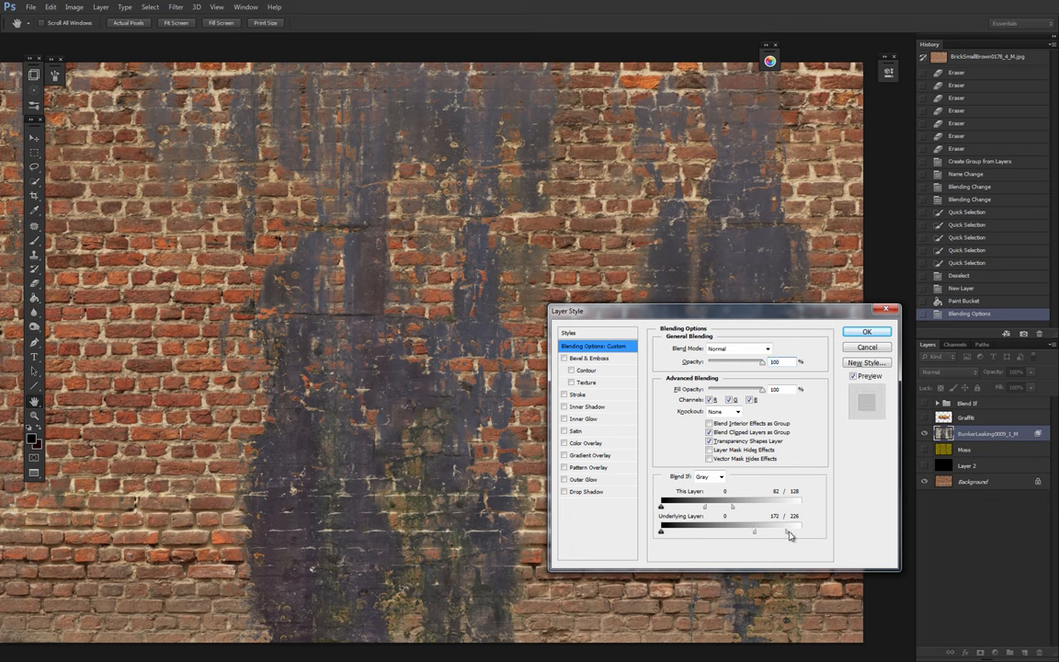
left_click_drag(786, 531, 753, 531)
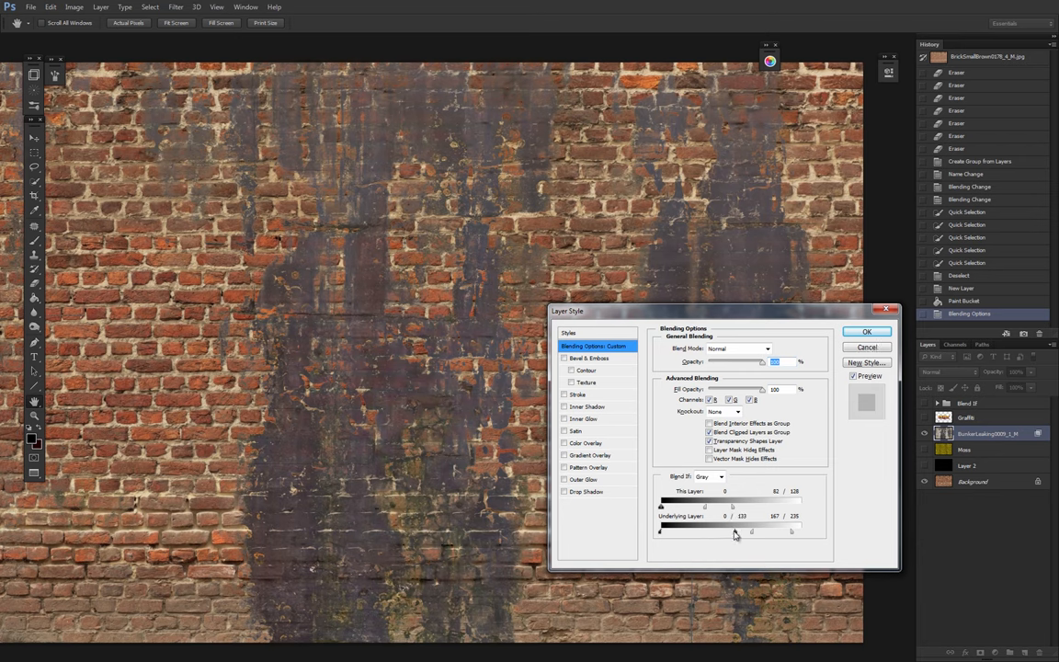
Step: Split the Underlying Layer black slider to 6/112 and toggle Preview to compare
left_click_drag(735, 532, 717, 532)
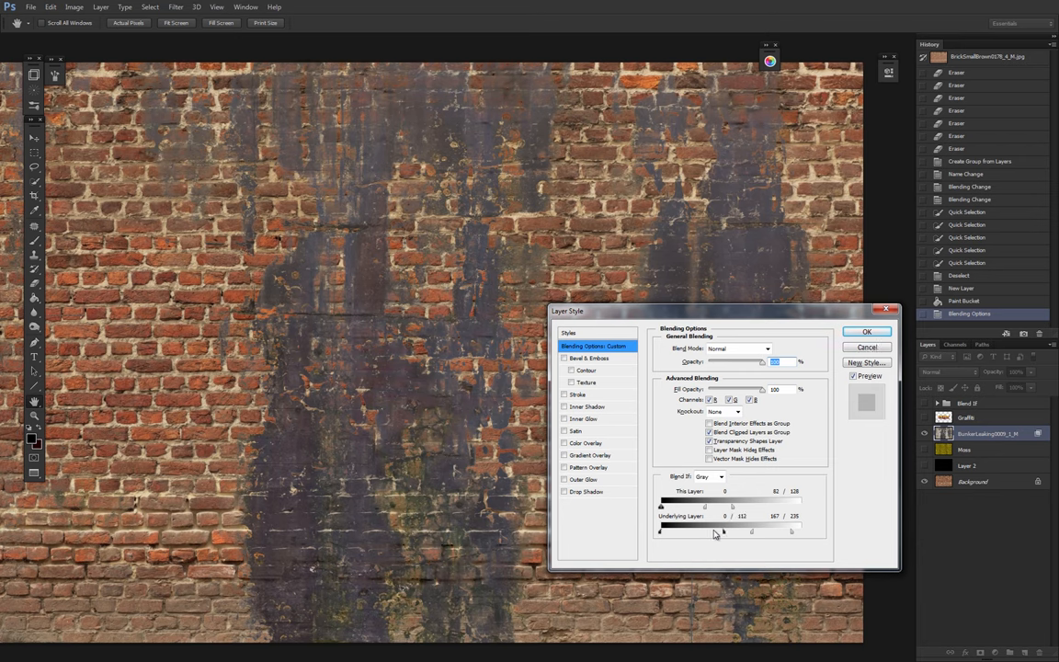
left_click_drag(661, 531, 724, 531)
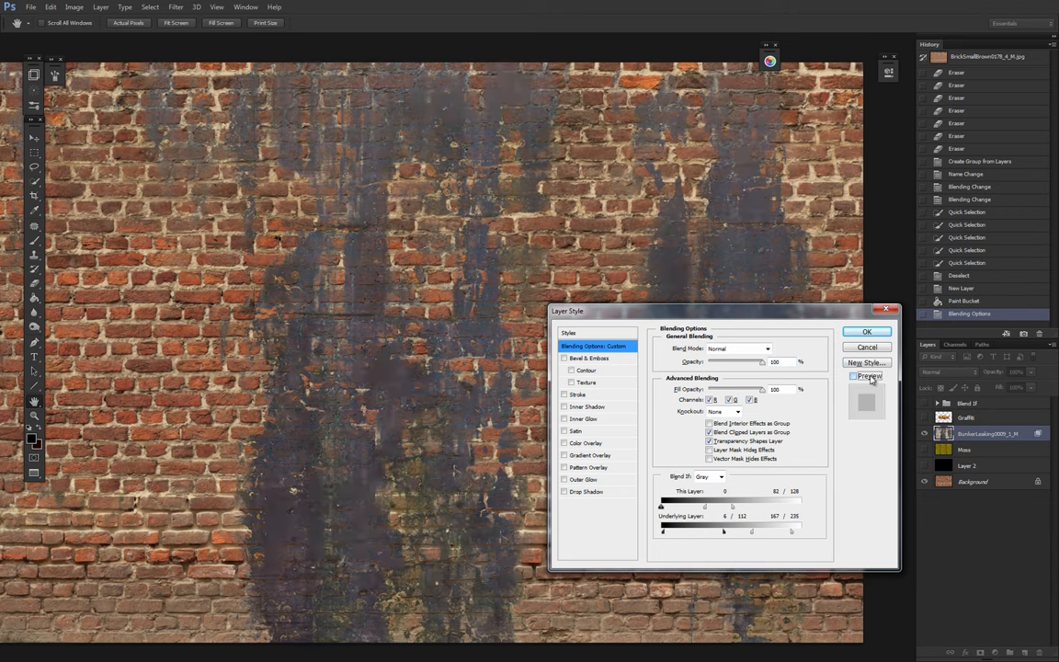
left_click(866, 331)
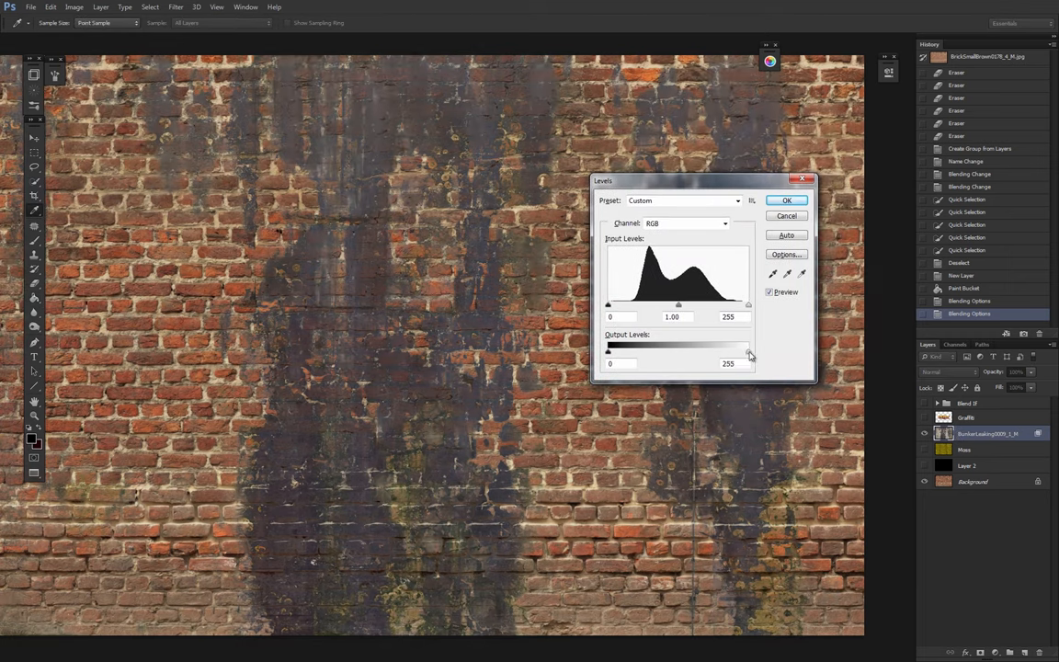
Step: Set the stain layer's Levels to input midtone 0.90 and white point 243
left_click_drag(749, 353, 736, 352)
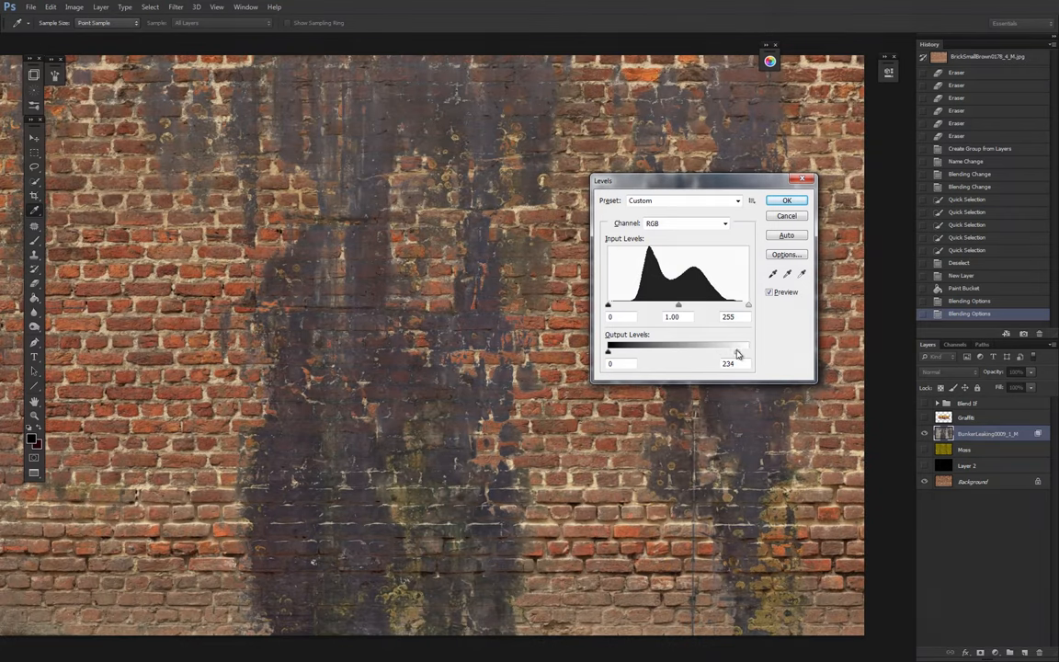
left_click_drag(678, 304, 686, 305)
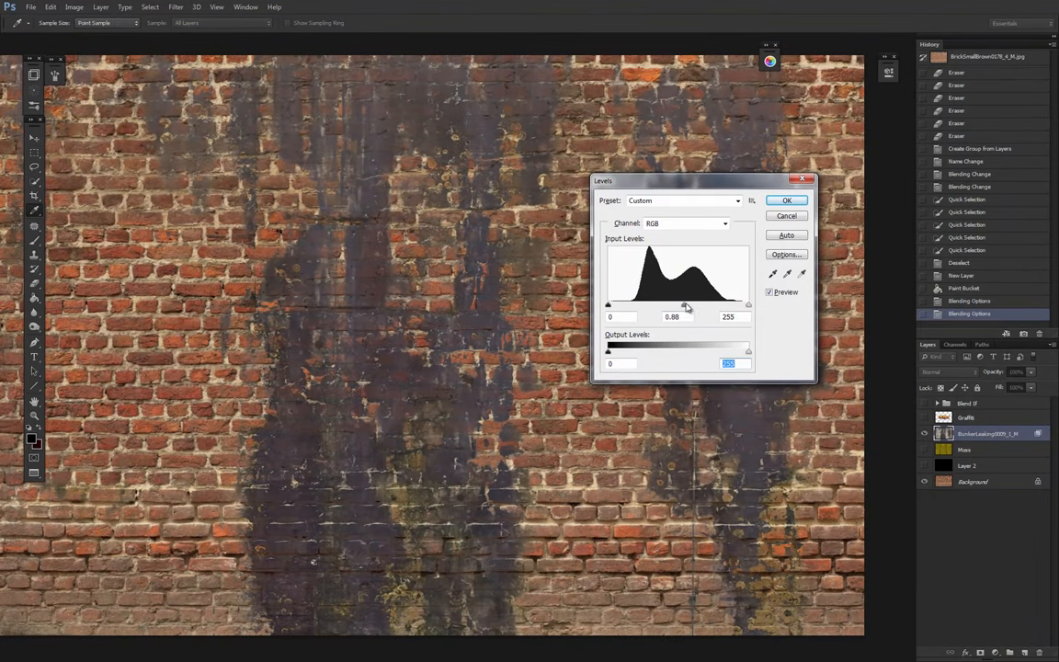
left_click_drag(748, 305, 737, 305)
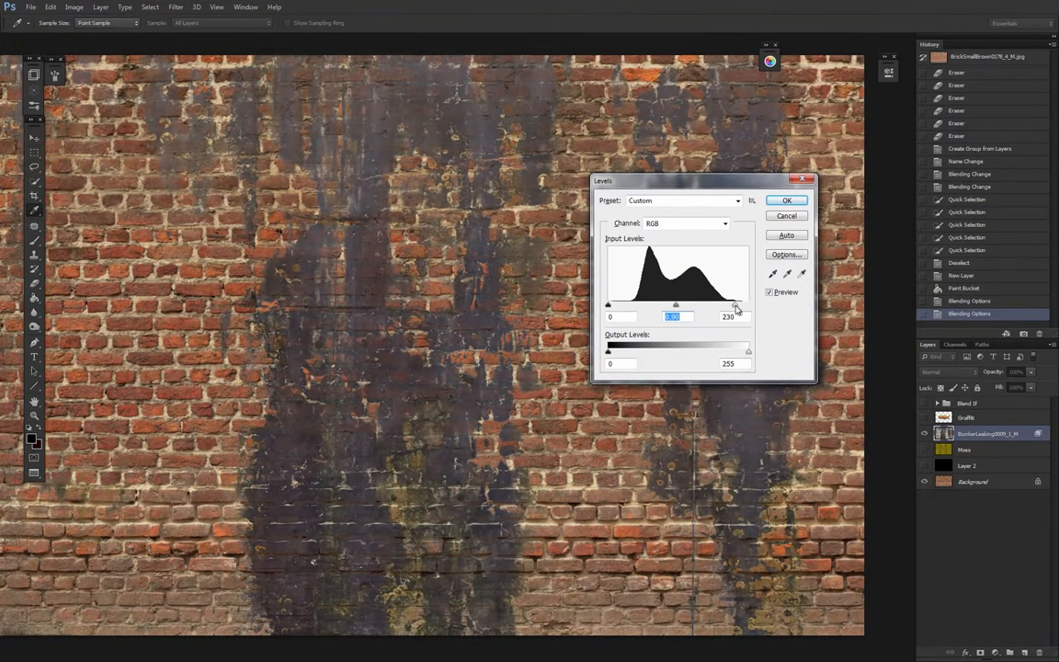
left_click_drag(608, 352, 621, 351)
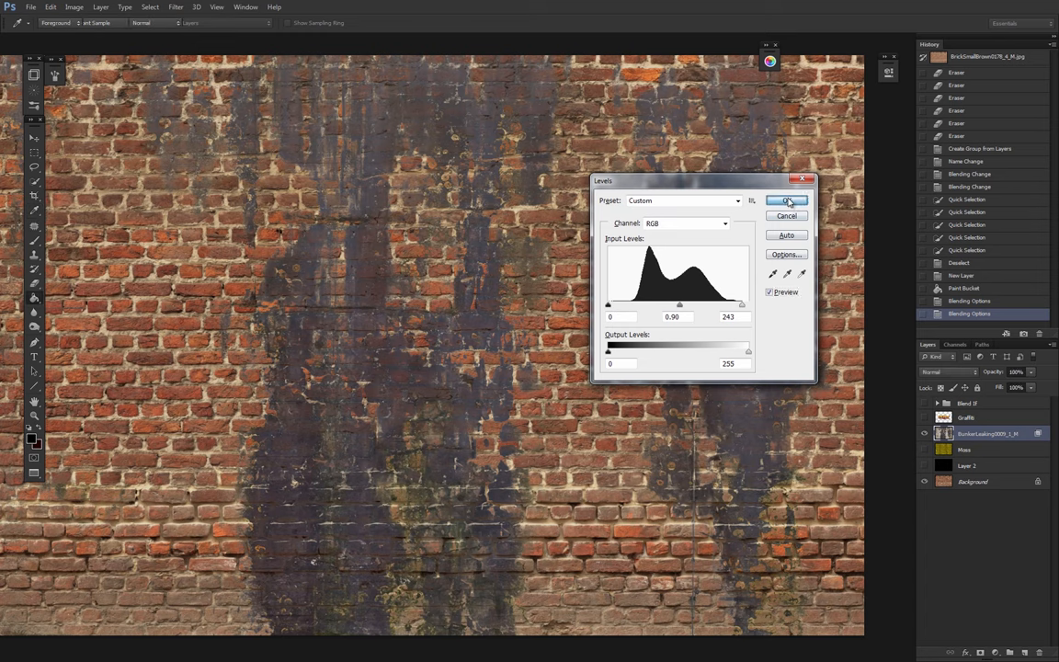
Step: Apply Levels, then apply Color Balance midtones of +11, +9, −1 to the stain
left_click(786, 201)
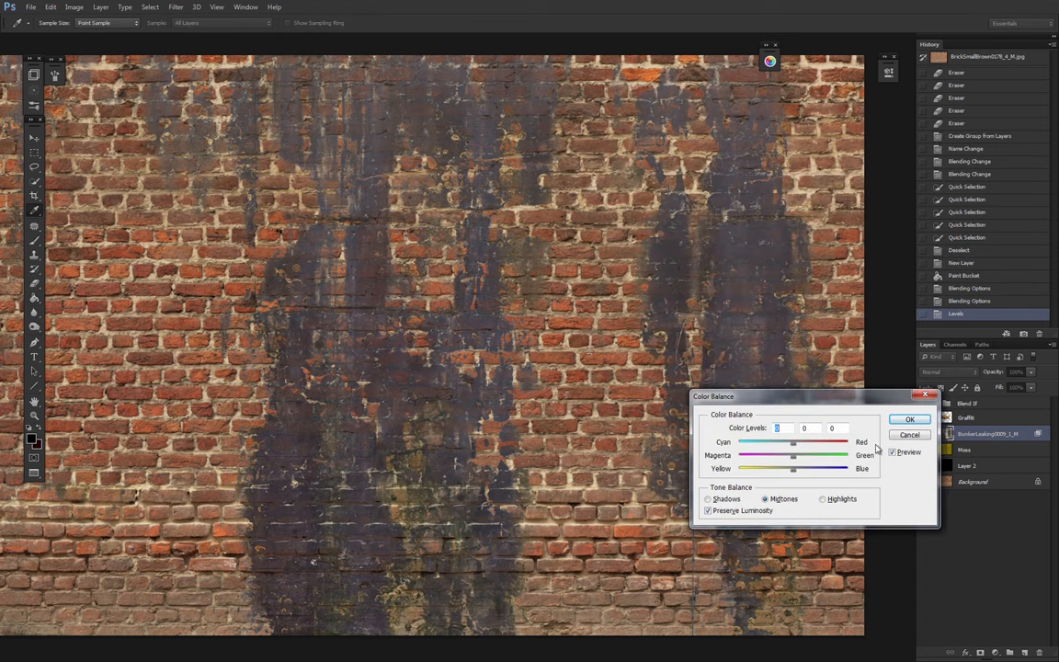
left_click_drag(714, 397, 589, 182)
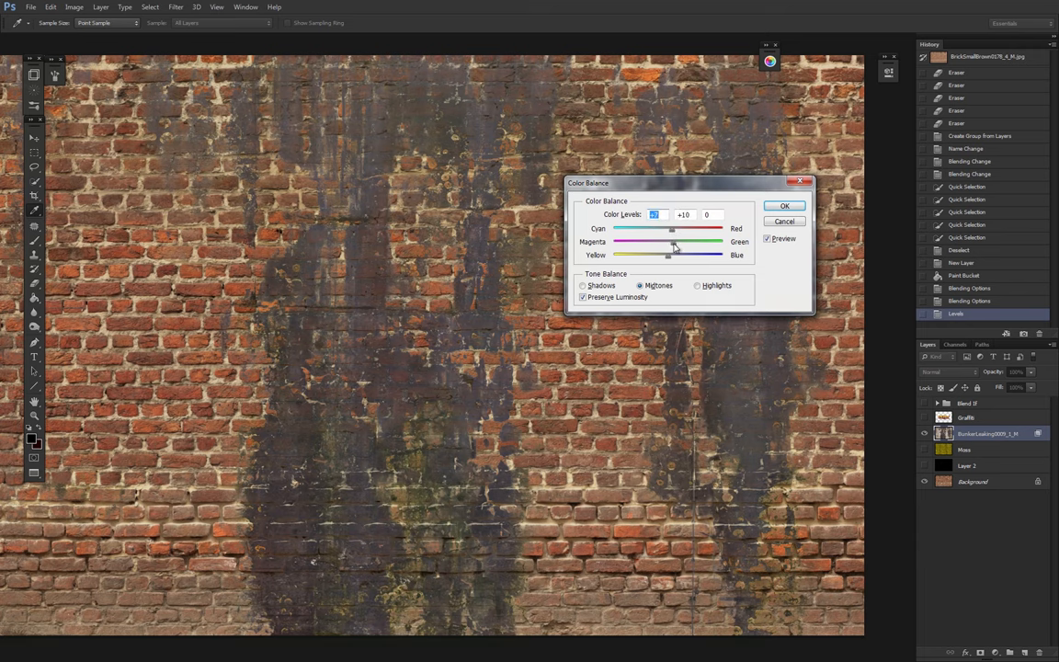
left_click_drag(670, 255, 669, 255)
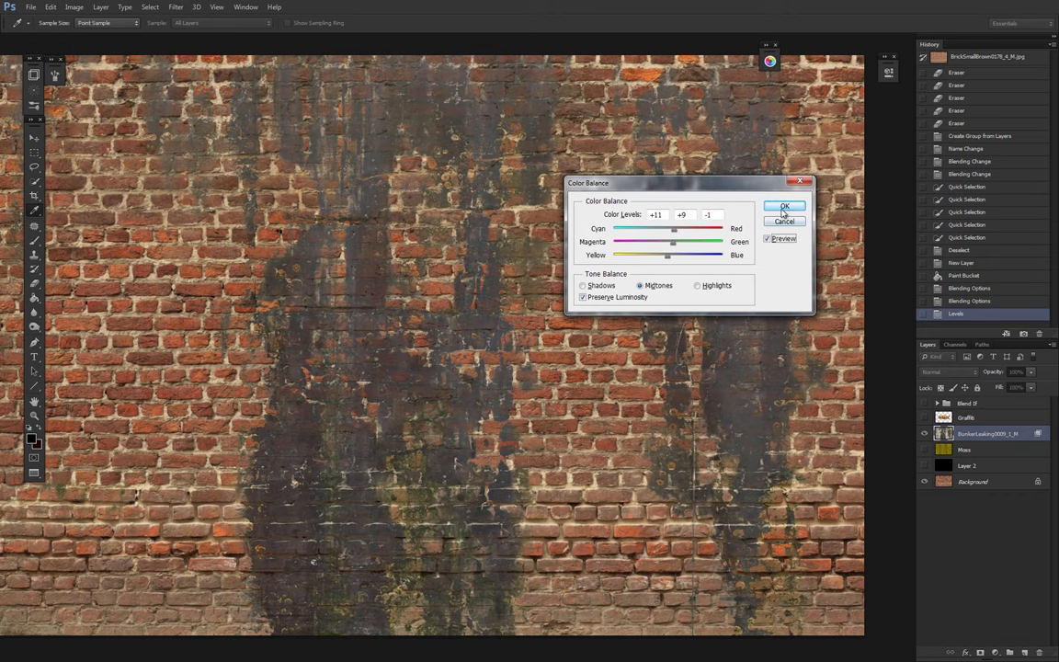
left_click(785, 206)
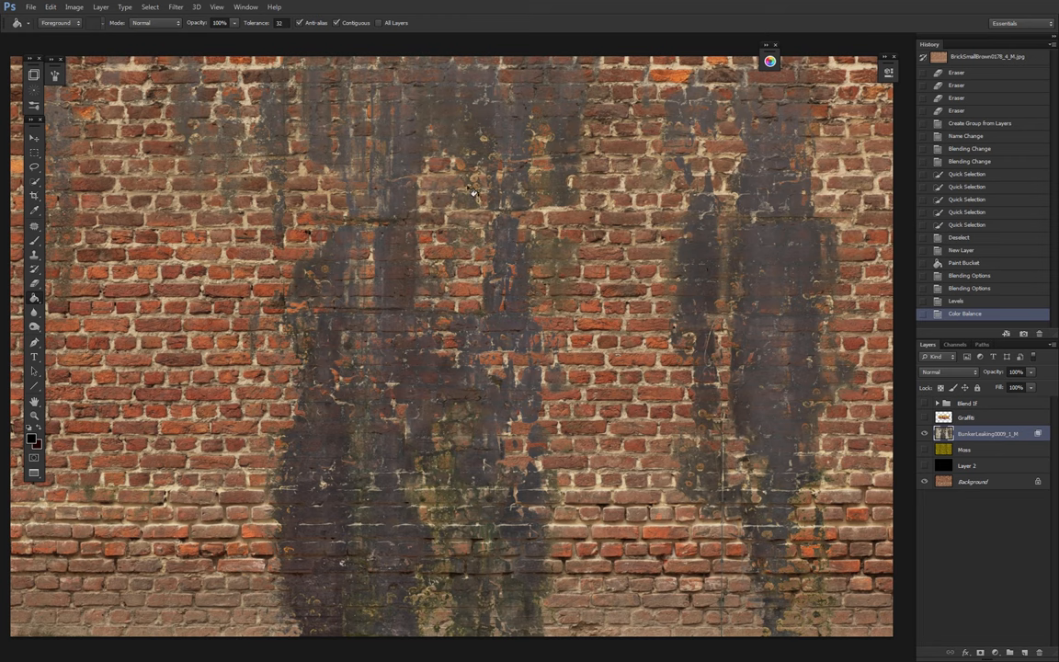
mouse_move(561, 365)
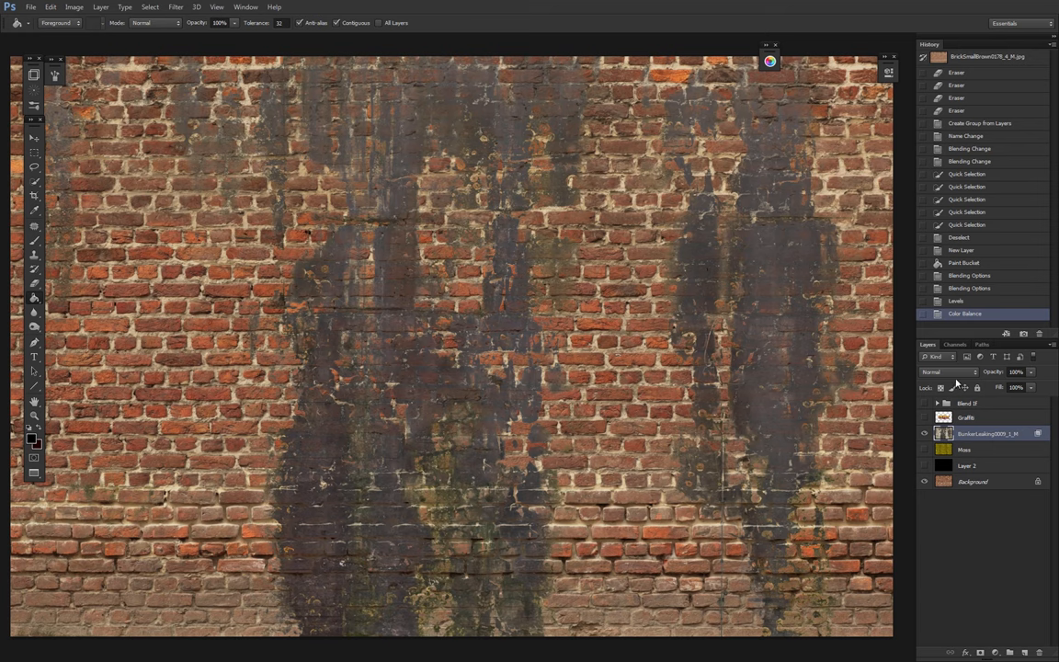
left_click(947, 372)
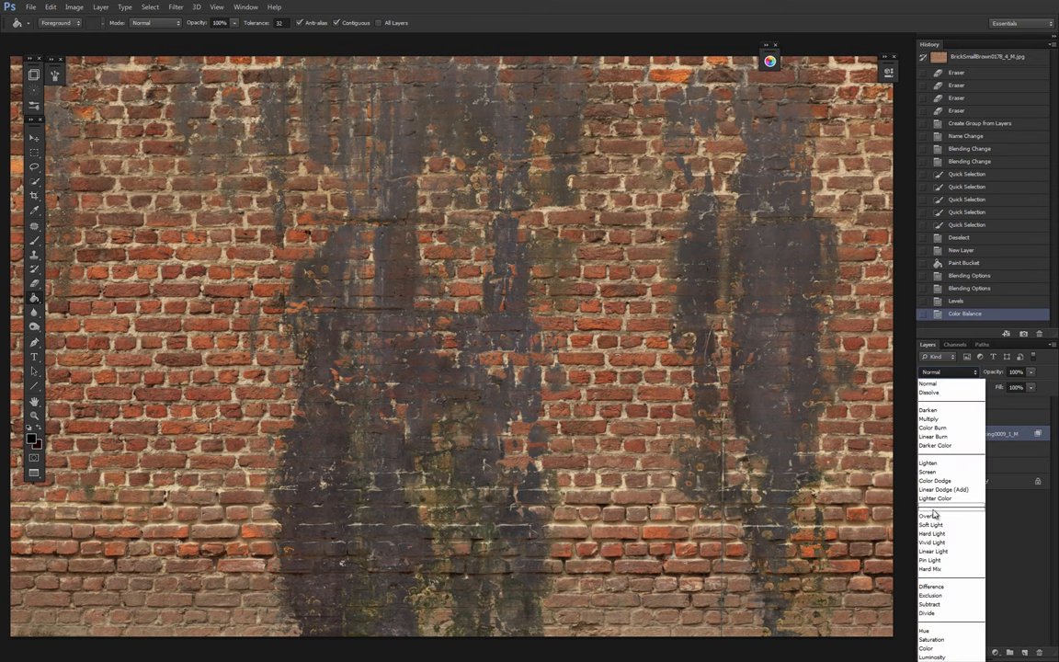
left_click(932, 515)
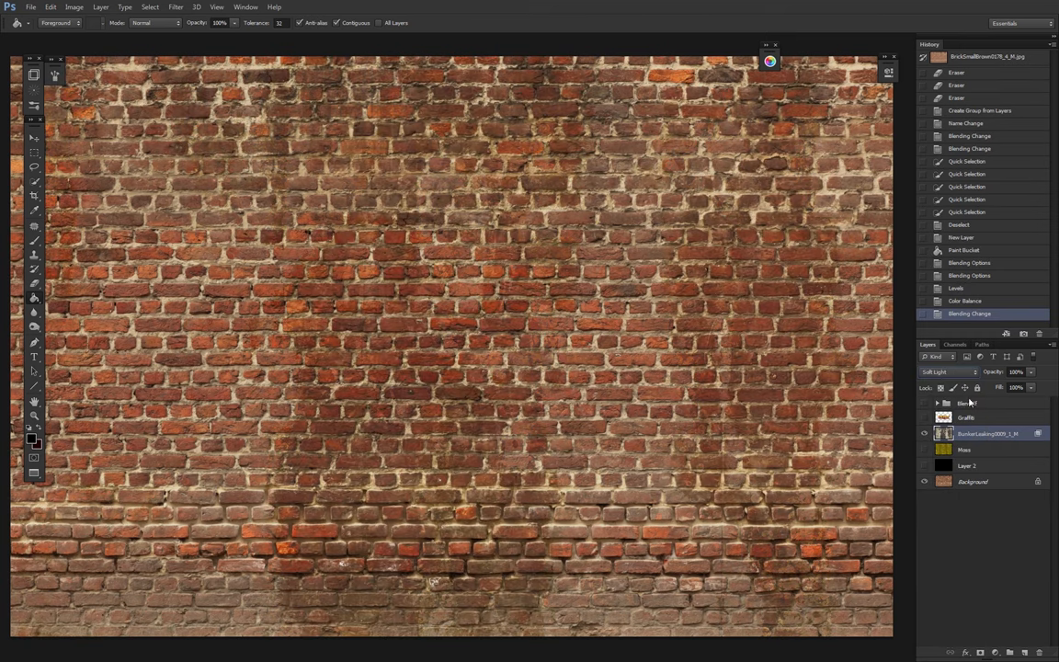
left_click(947, 372)
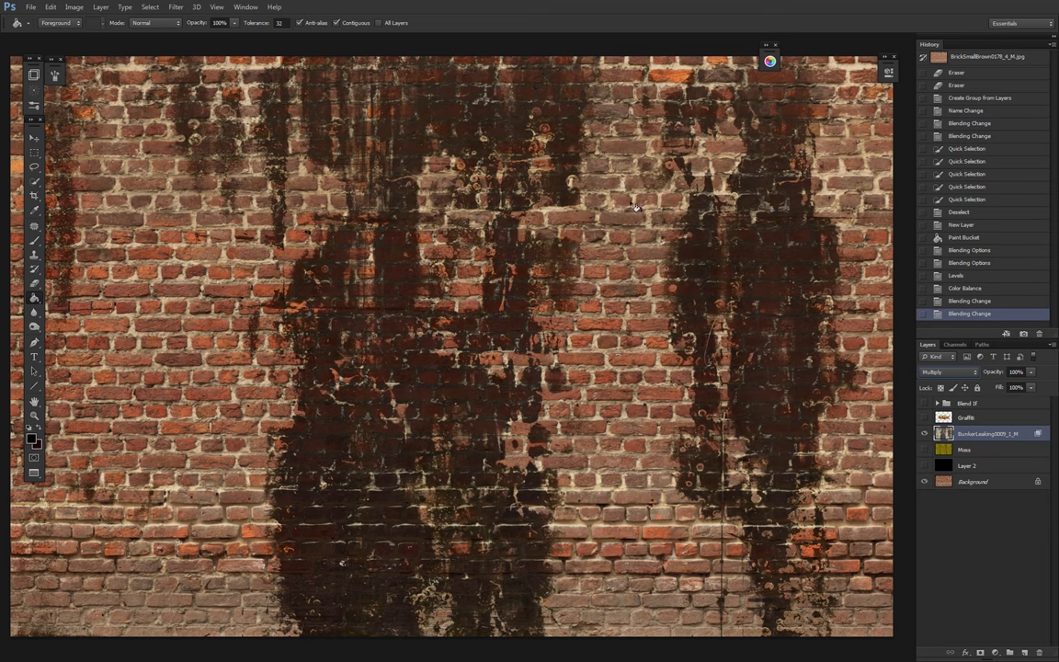
left_click(948, 371)
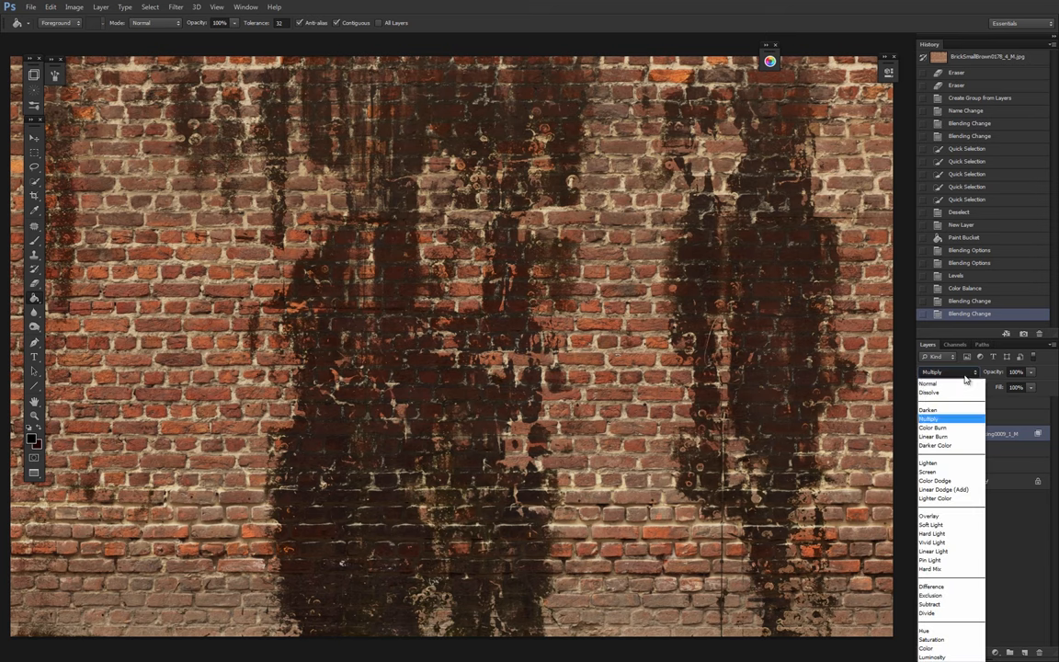
left_click(929, 383)
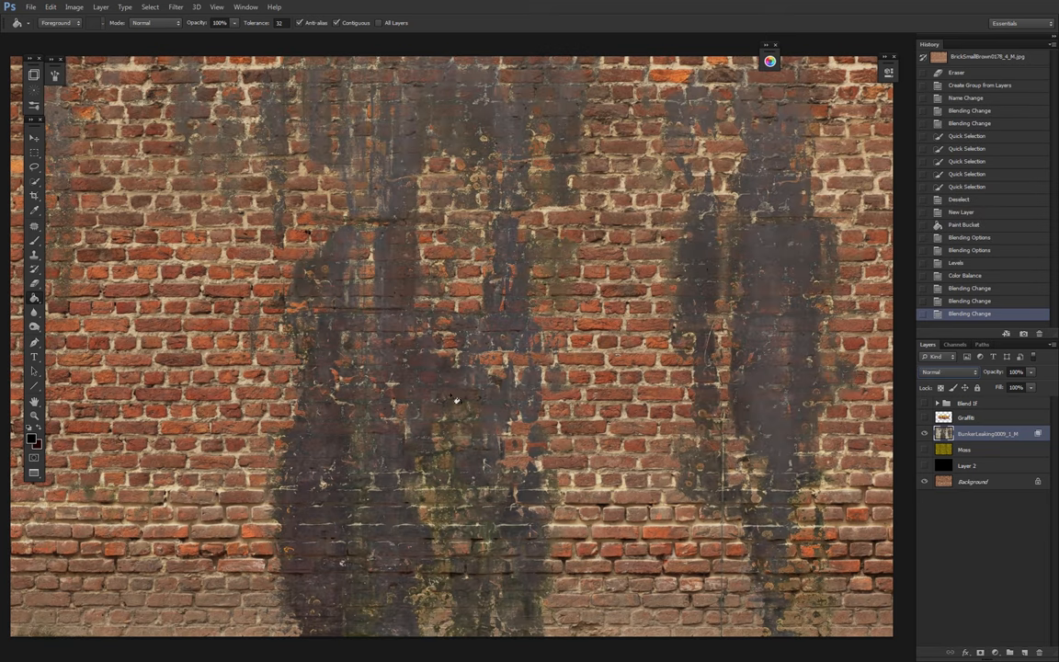
left_click(947, 371)
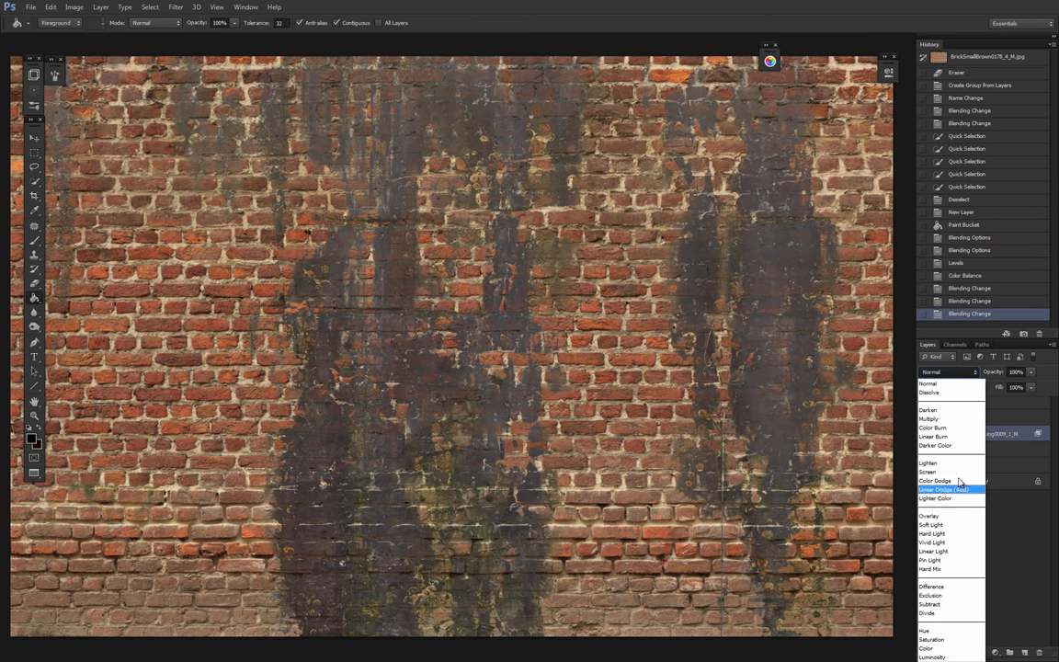
mouse_move(934, 535)
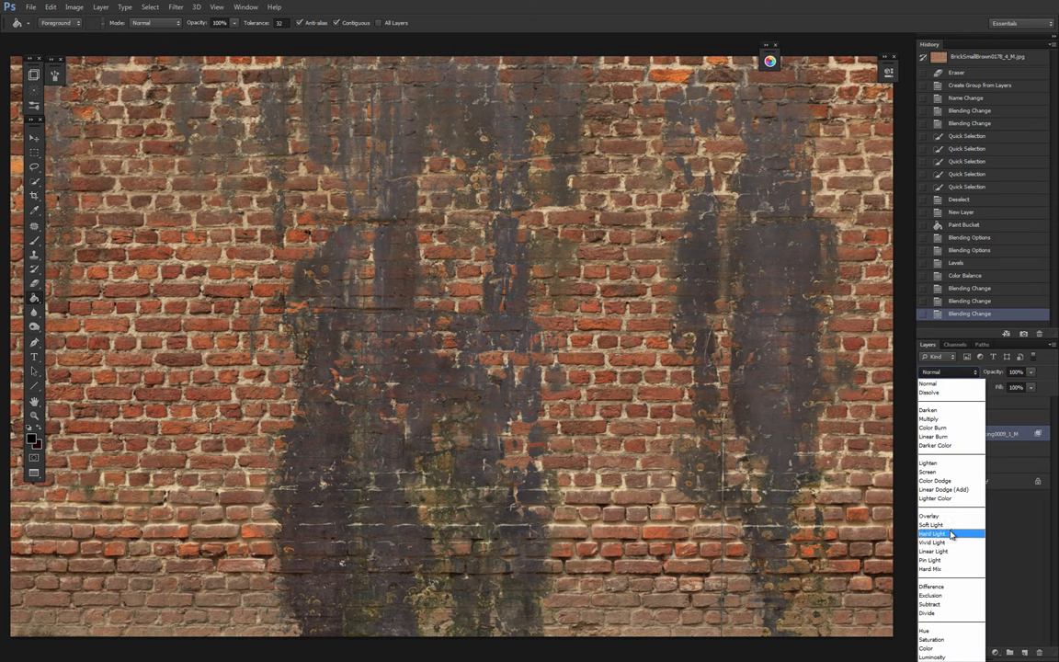
left_click(932, 383)
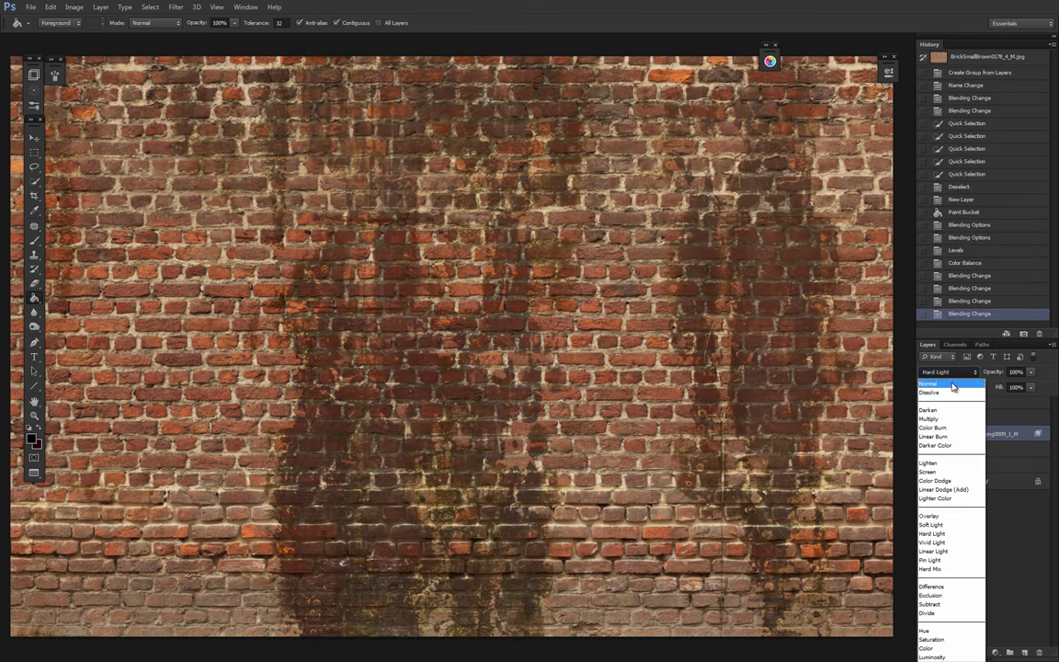
left_click(931, 383)
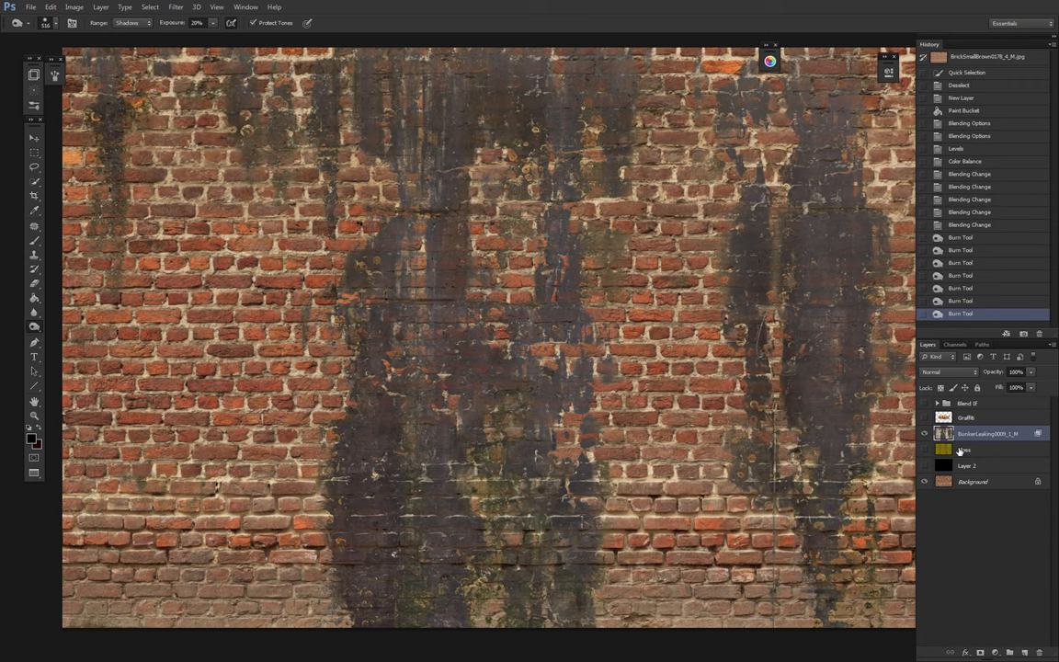
Step: Split the Moss layer's Underlying Layer black slider to about 59/128 and apply
left_click(925, 433)
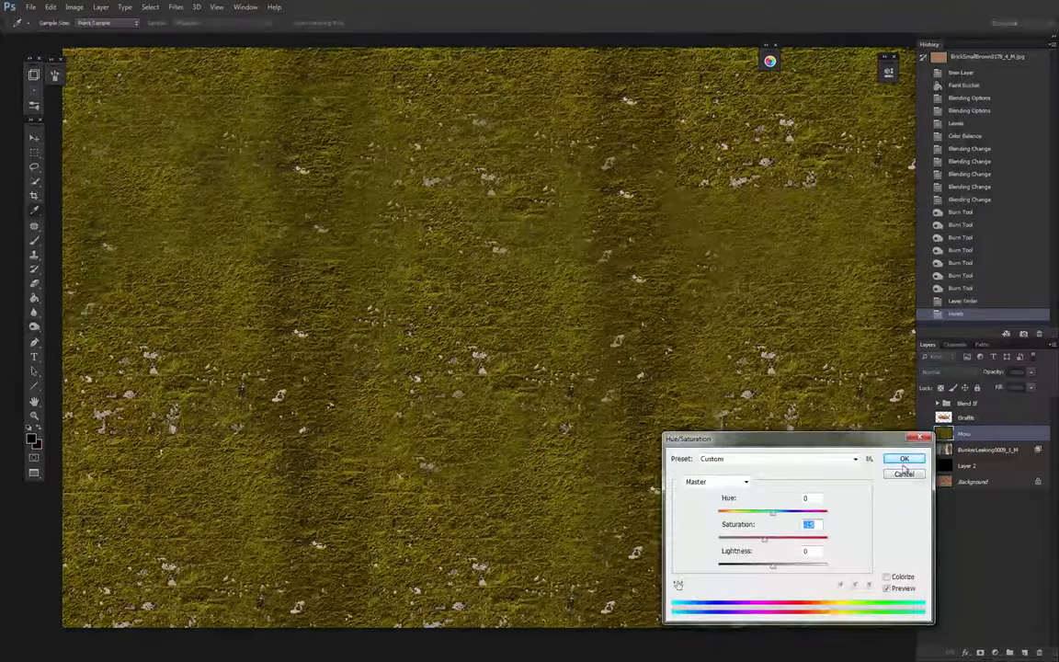
left_click(905, 459)
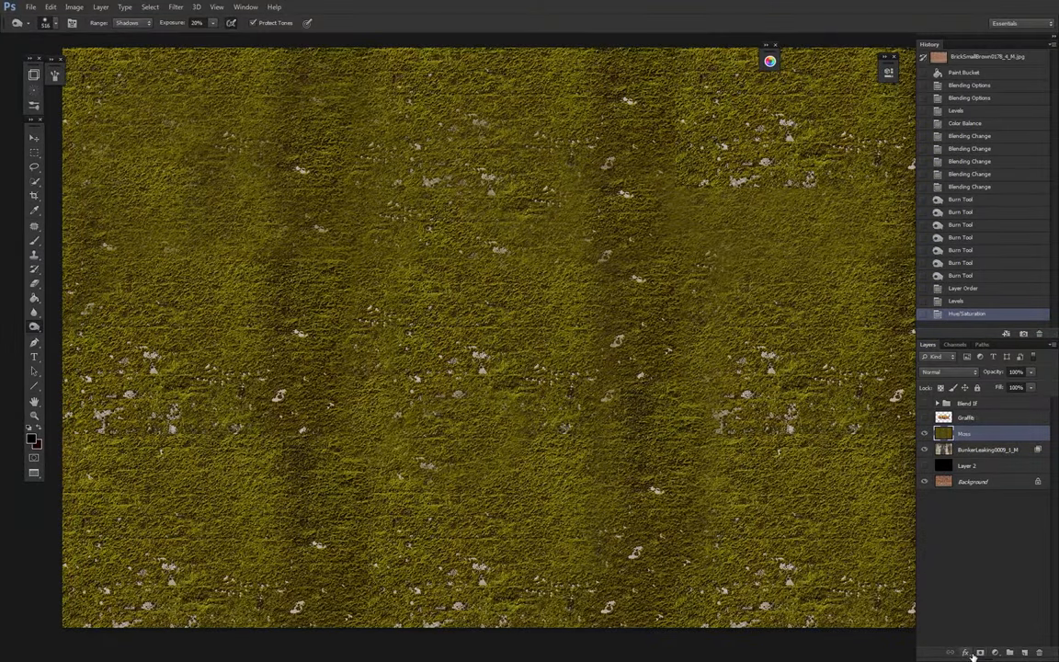
left_click(965, 653)
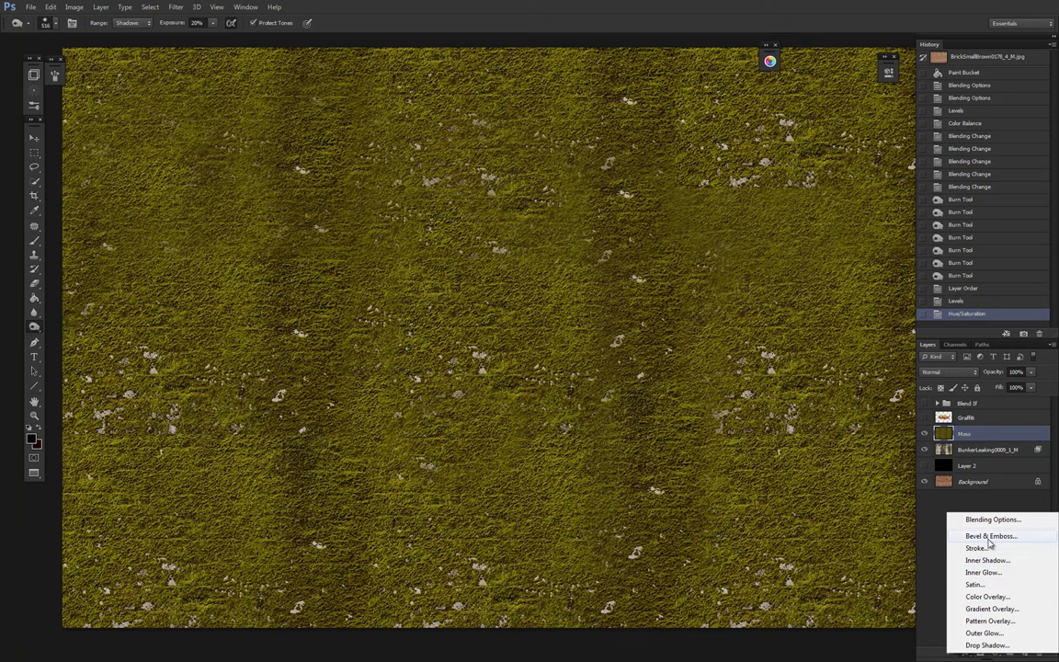
left_click(994, 520)
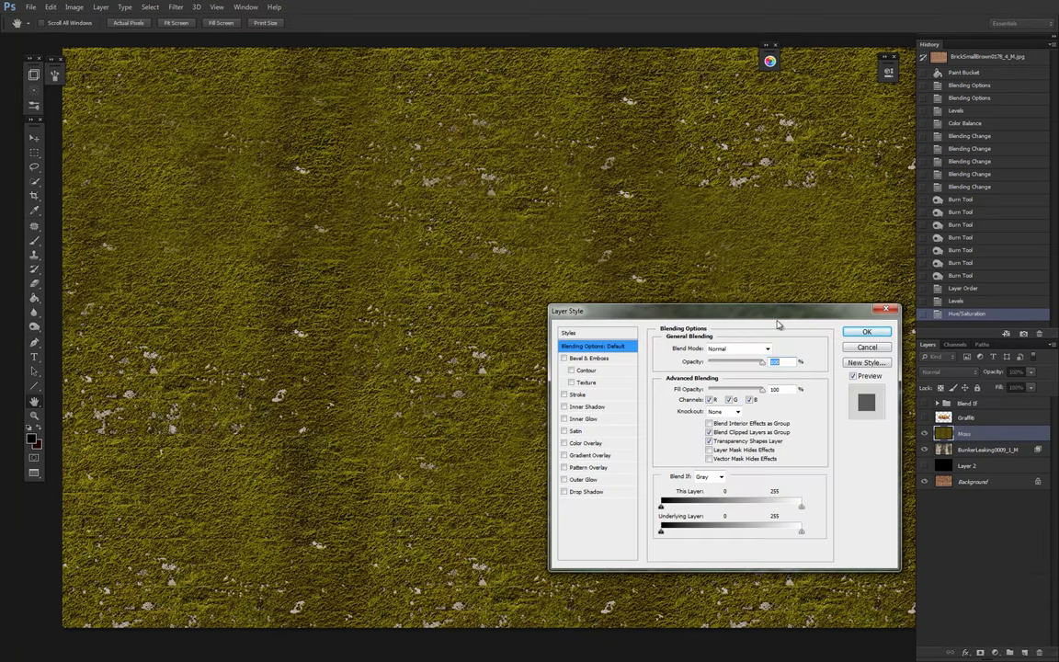
left_click_drag(725, 311, 386, 187)
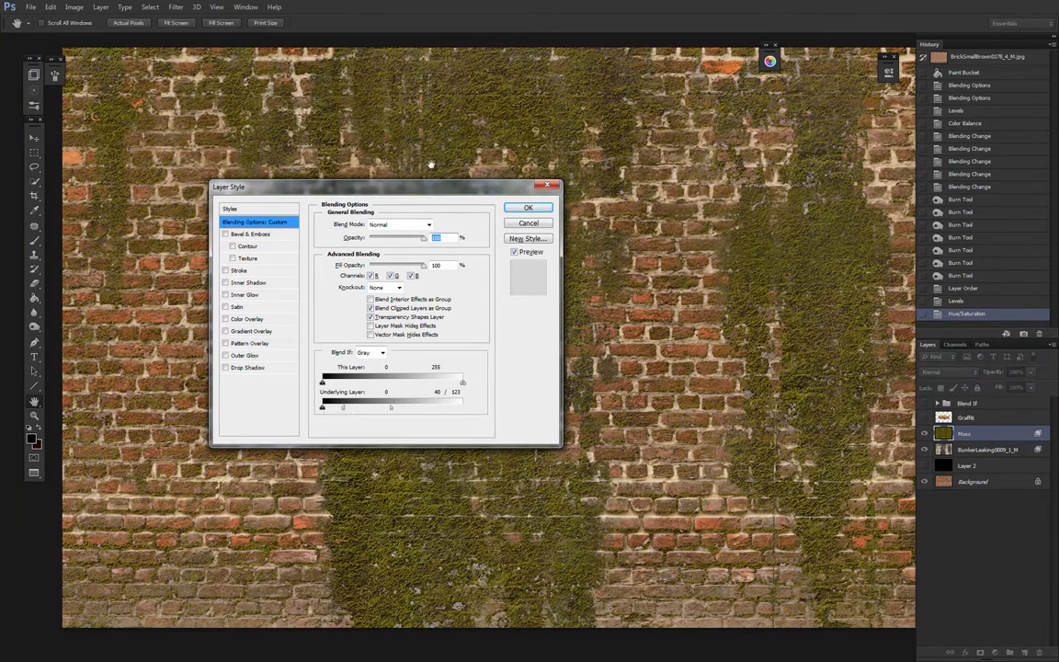
left_click_drag(228, 187, 625, 96)
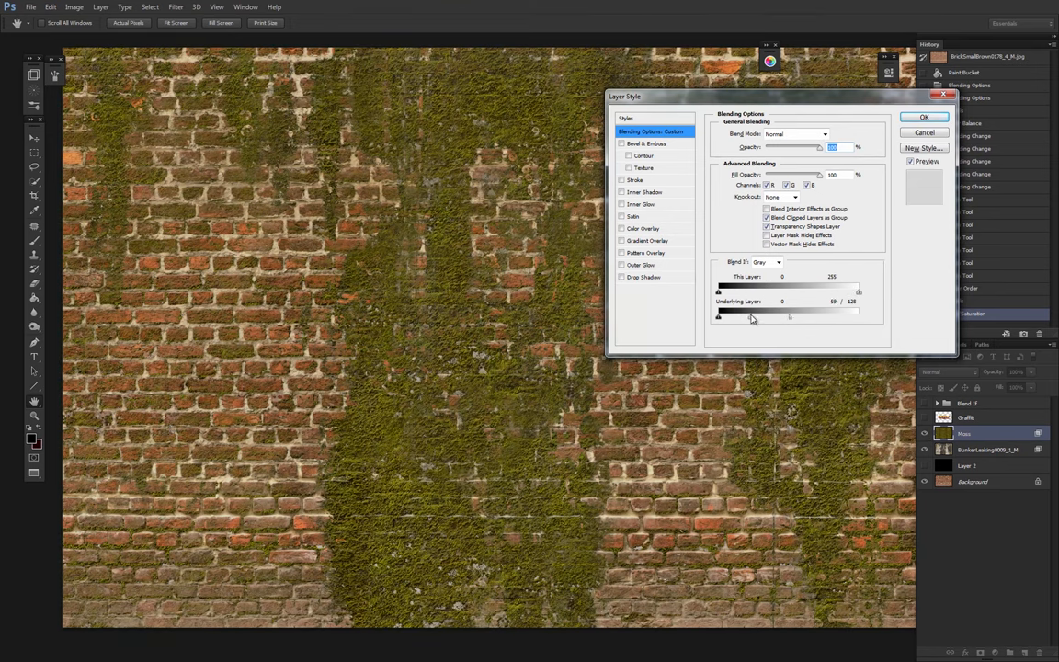
left_click(925, 117)
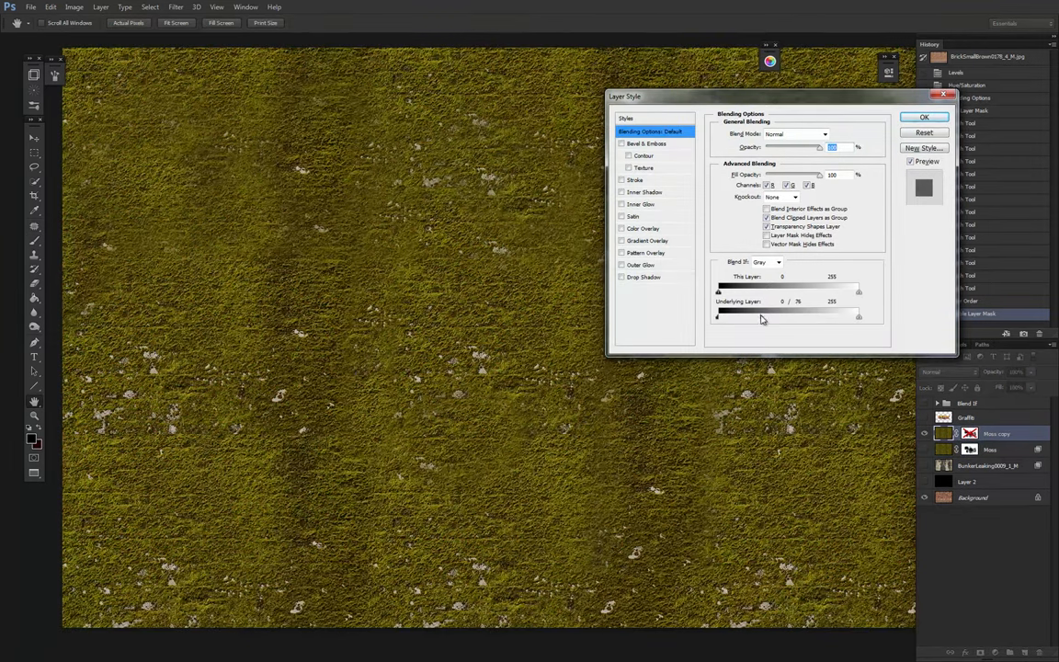
Step: Split the Moss copy's Underlying Layer black slider to 88/128 and apply
left_click_drag(719, 316, 780, 316)
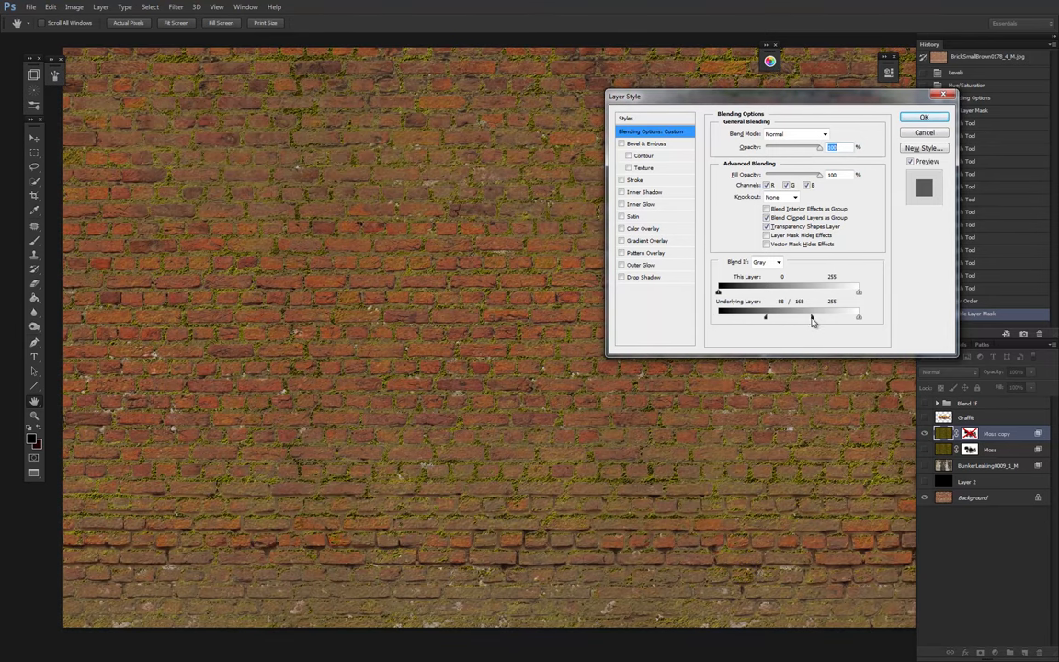
left_click_drag(812, 316, 789, 317)
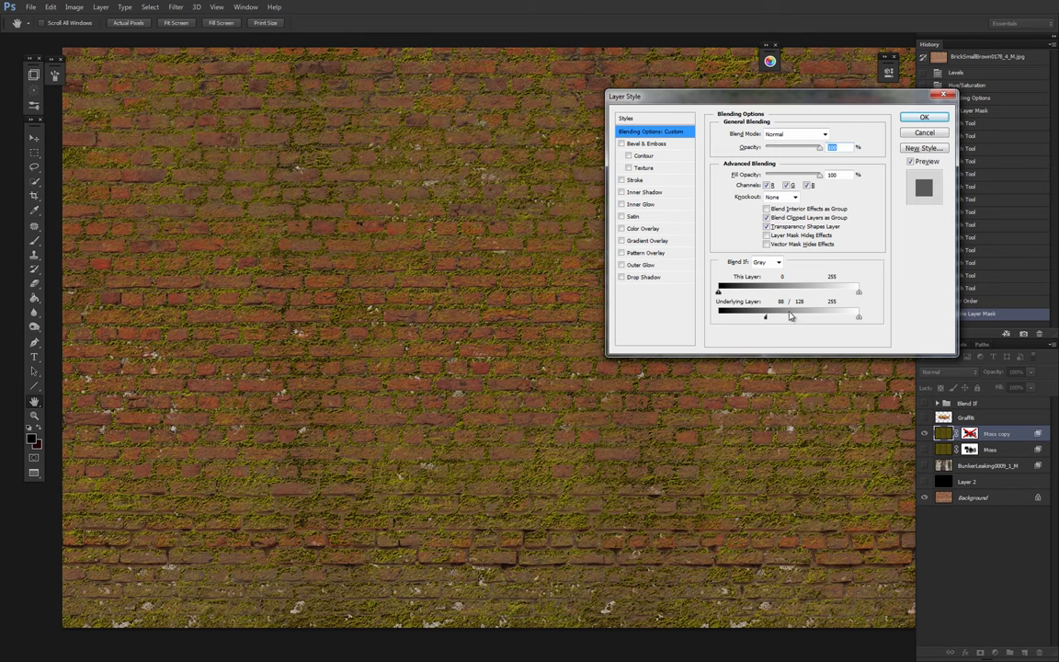
left_click(924, 117)
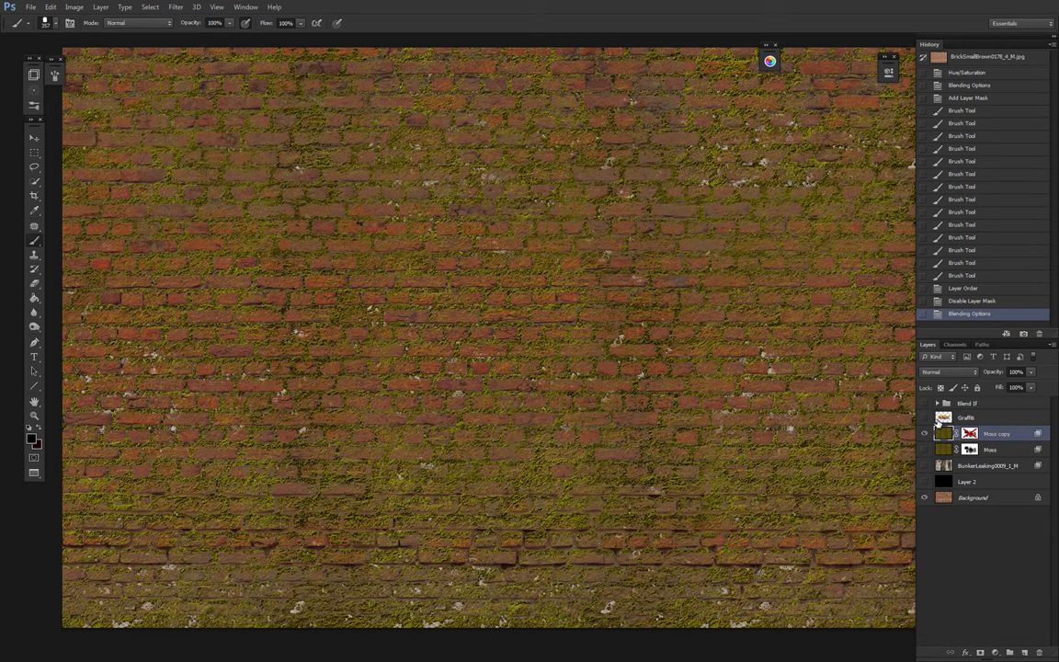
Step: Hide Moss copy, show Graffiti, and apply a lowered Hue/Saturation to the graffiti
left_click(926, 433)
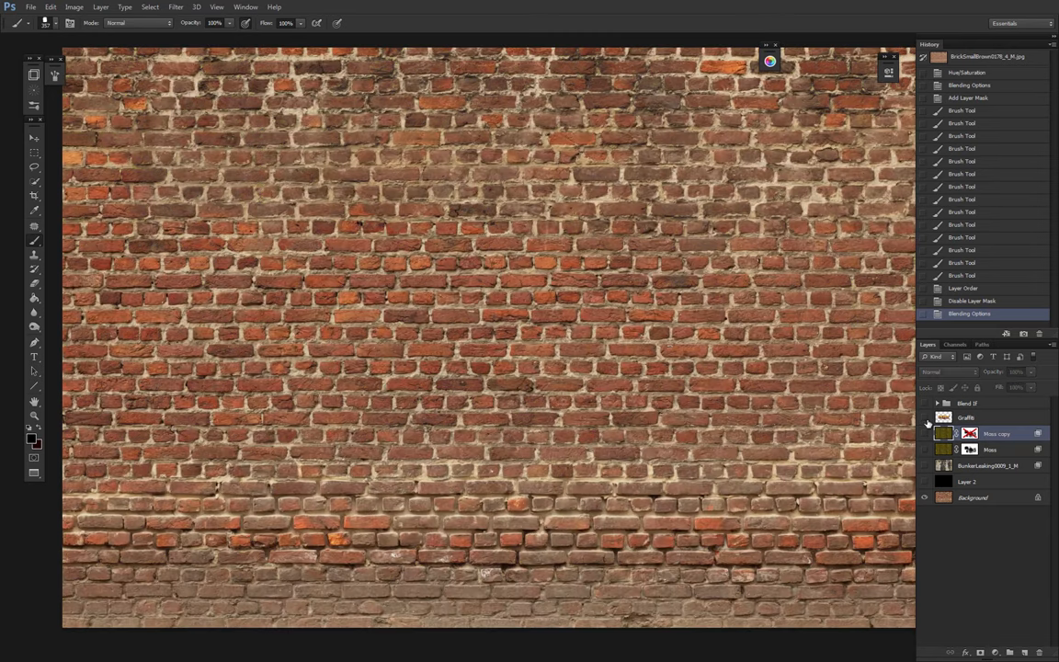
left_click(925, 433)
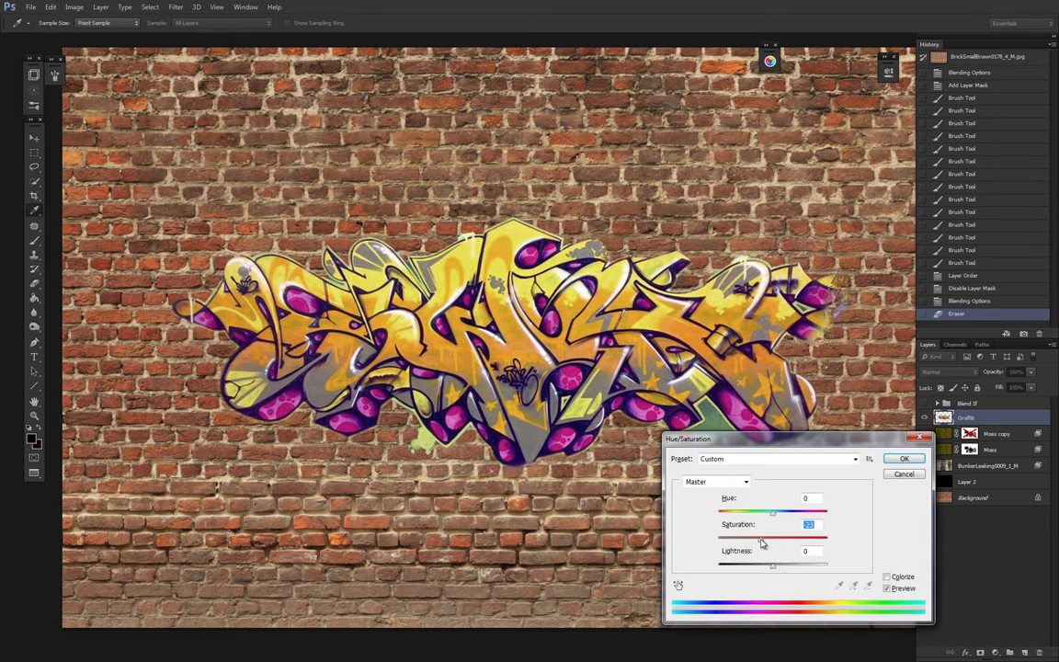
left_click(904, 458)
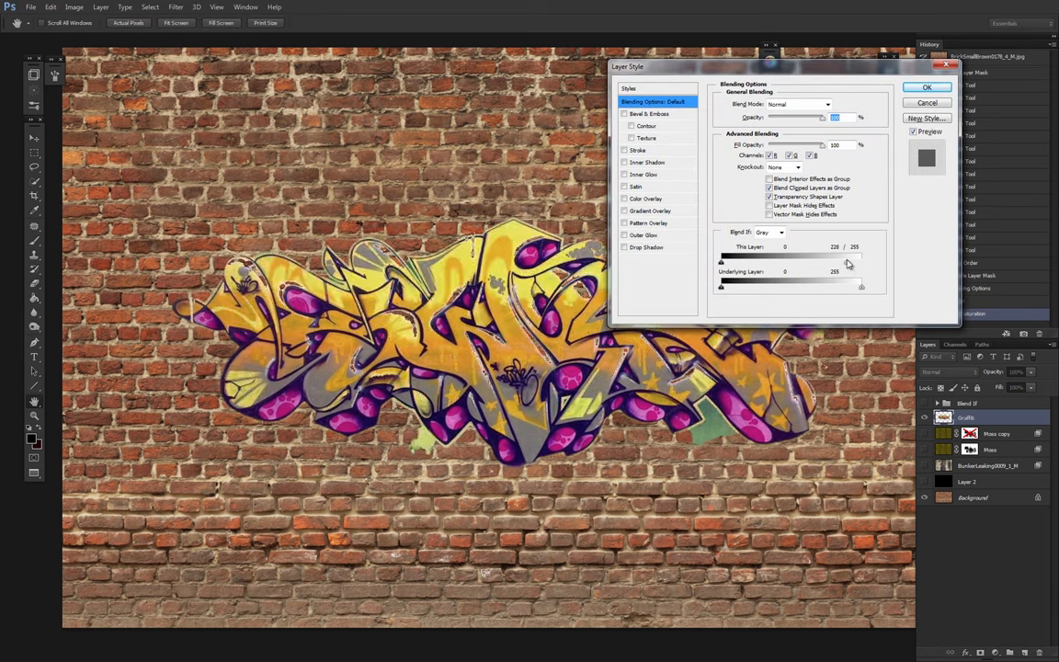
Step: Split the graffiti's Underlying Layer Blend If sliders to about 0/110 and 111/236
left_click_drag(835, 260, 862, 260)
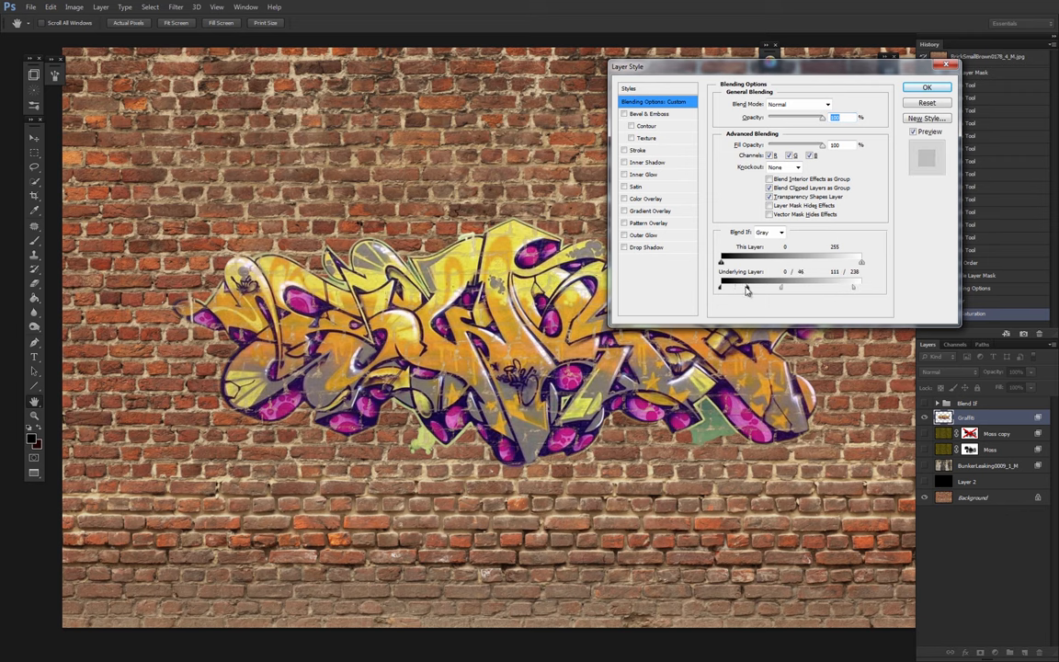
left_click_drag(723, 287, 743, 287)
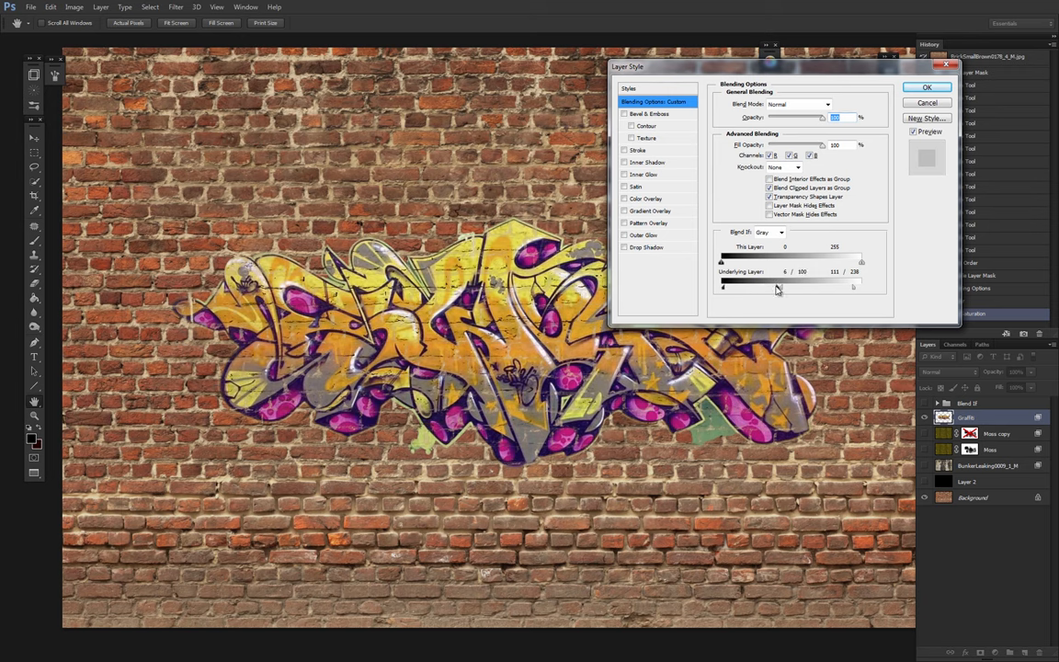
left_click_drag(727, 287, 722, 287)
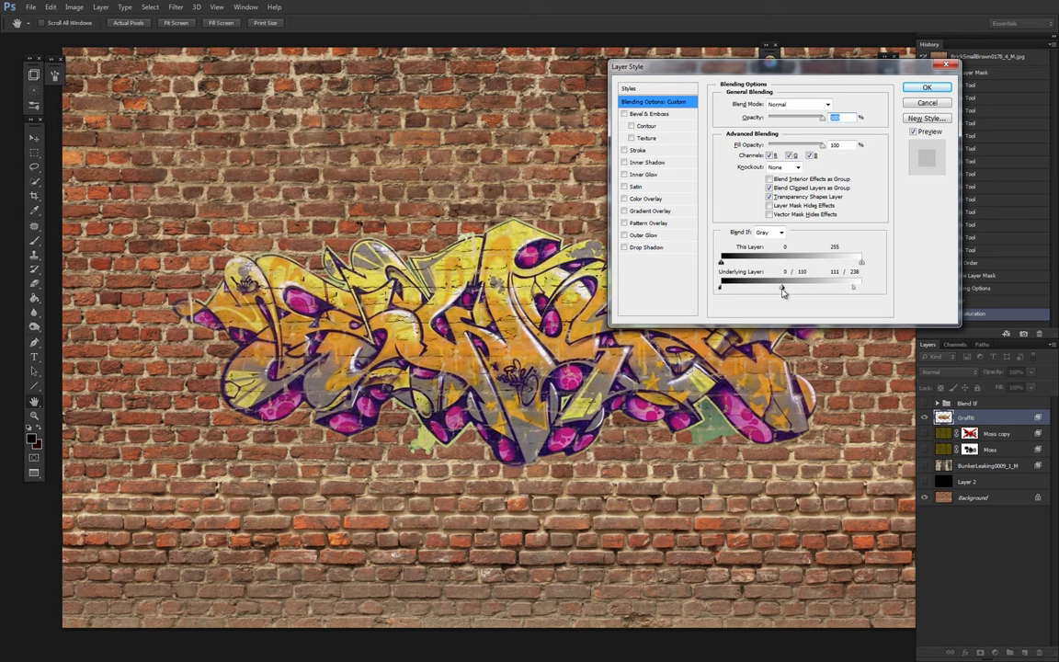
left_click(927, 86)
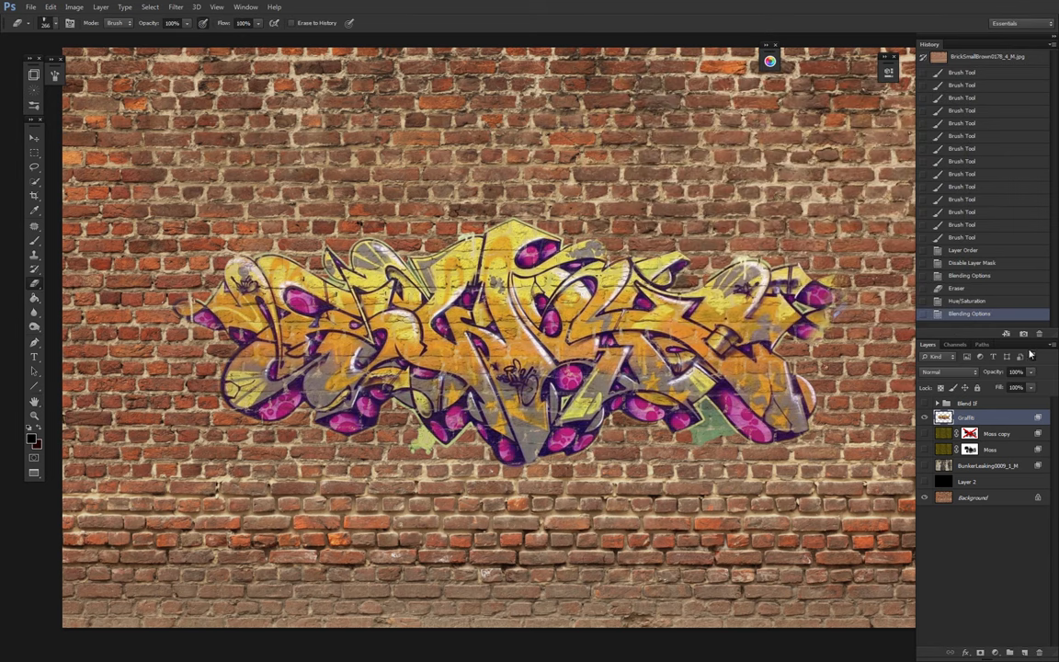
Step: Fade Graffiti to 66% opacity and add a Hard Light copy desaturated to -69
left_click_drag(1030, 386, 1016, 386)
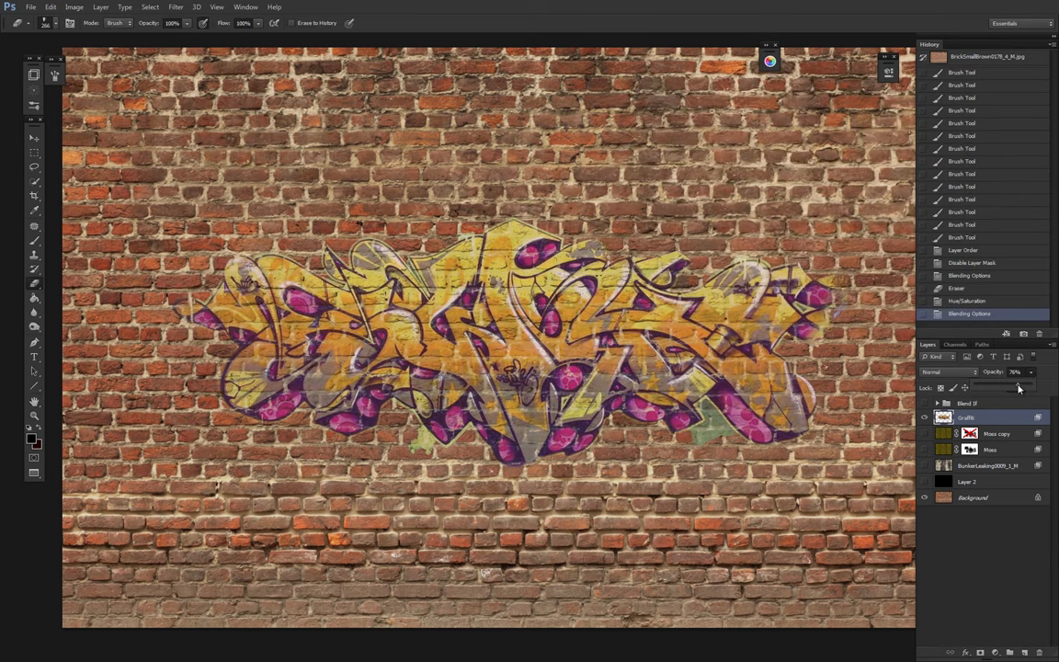
left_click_drag(1019, 386, 1011, 386)
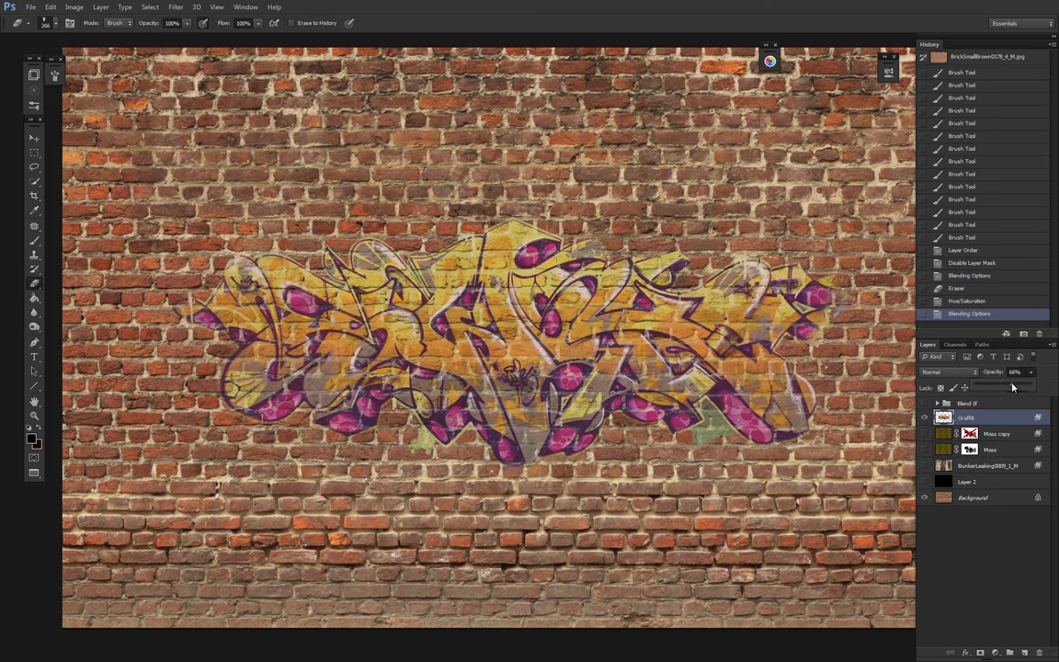
left_click(950, 373)
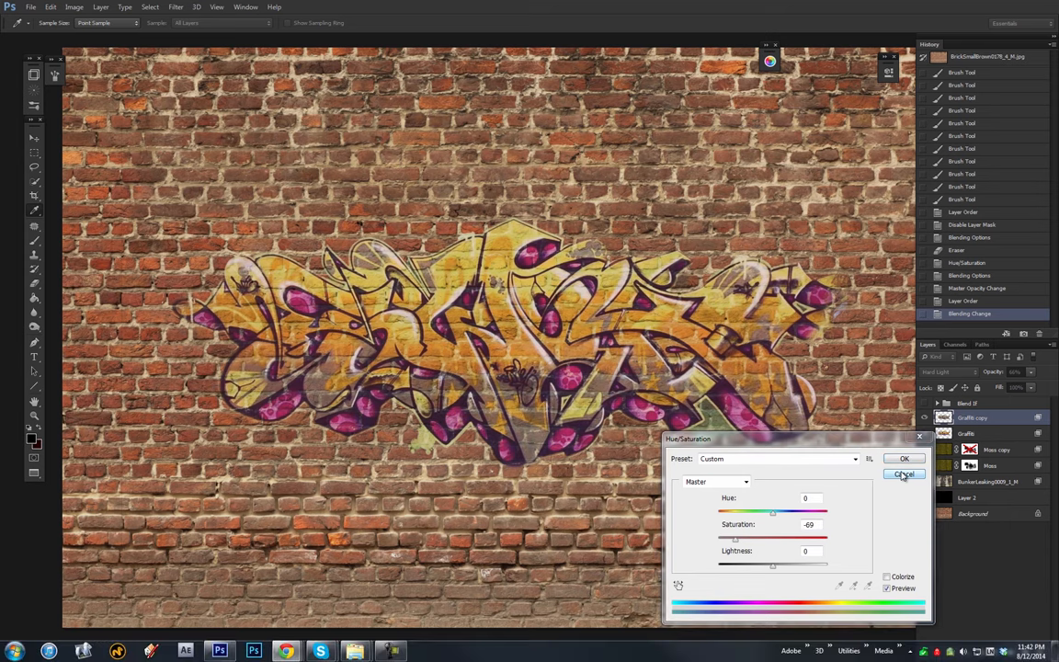
left_click(904, 473)
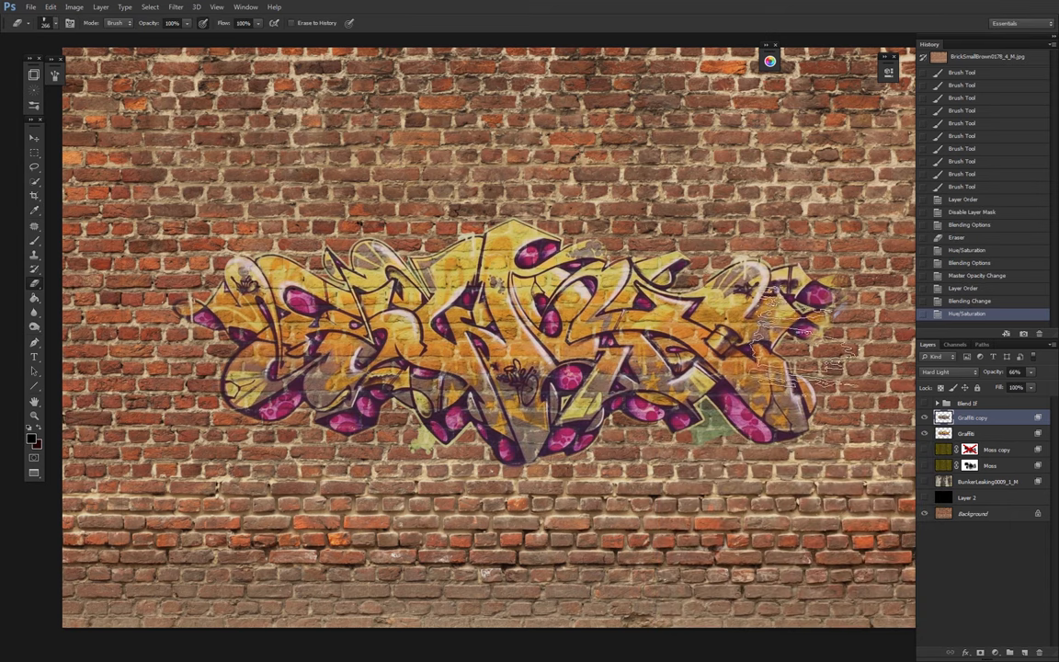
left_click(925, 433)
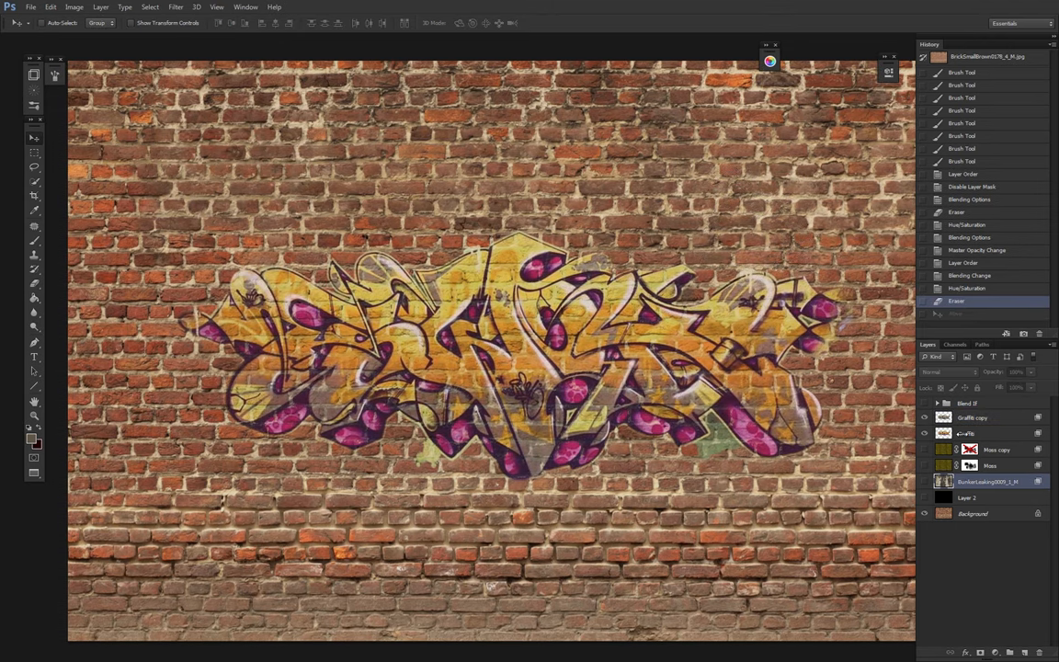
Step: Show the BunkerLeaking stain layer and merge it with a new empty layer into Layer 3
left_click(926, 433)
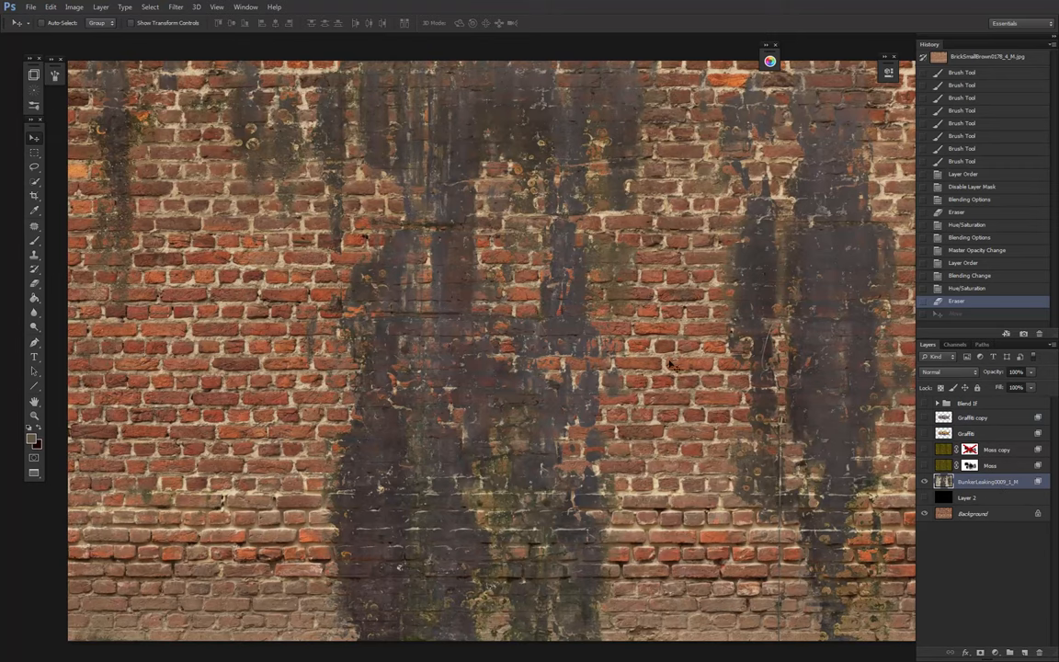
mouse_move(662, 127)
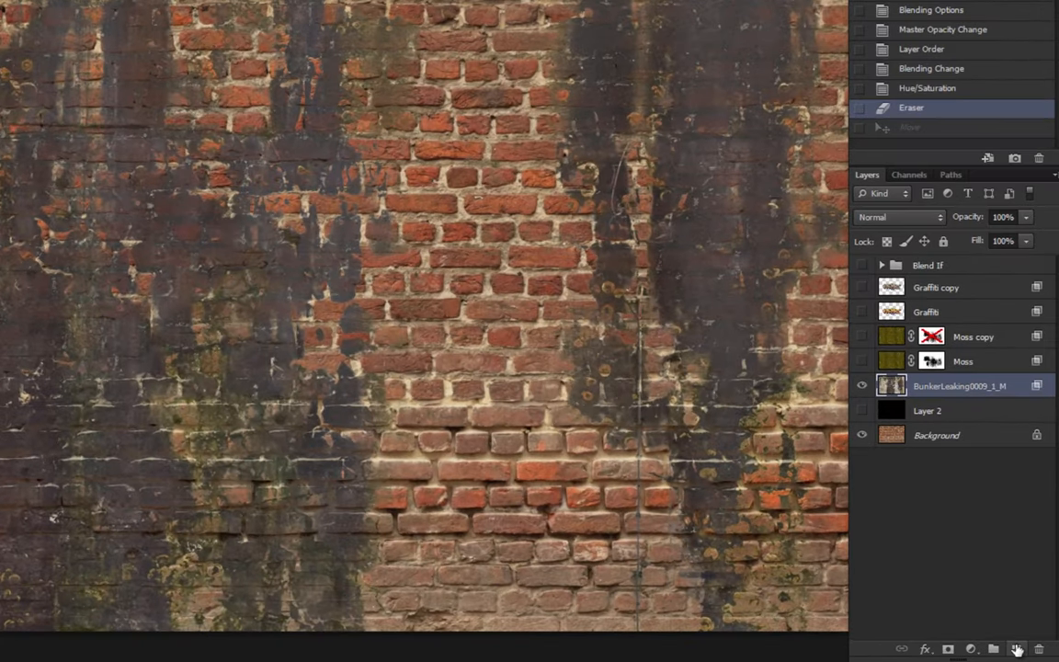
left_click(1017, 649)
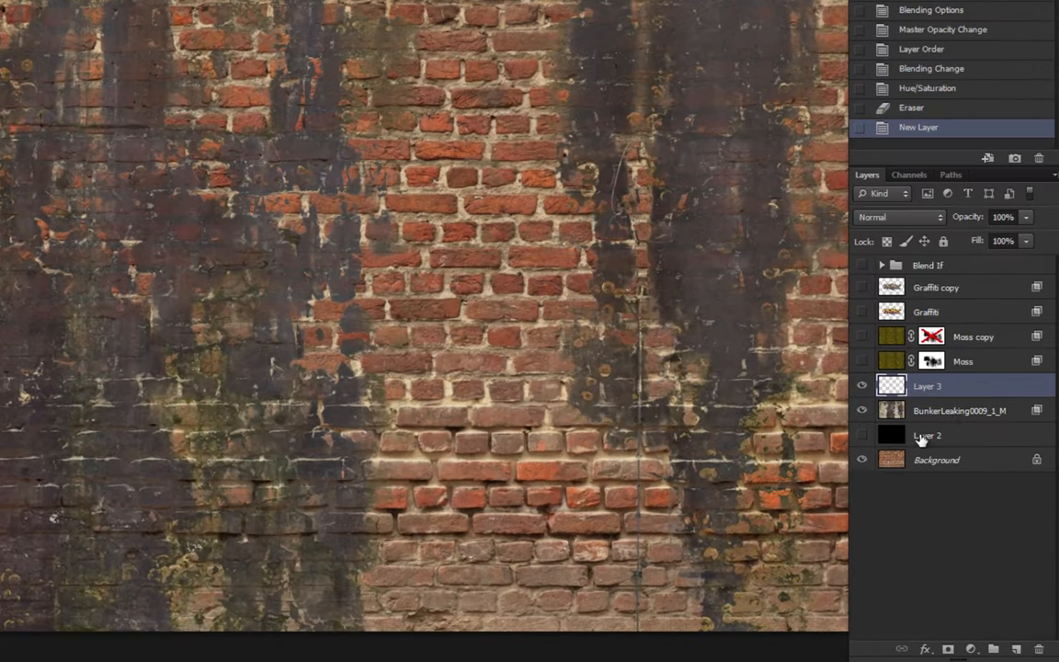
left_click(960, 411)
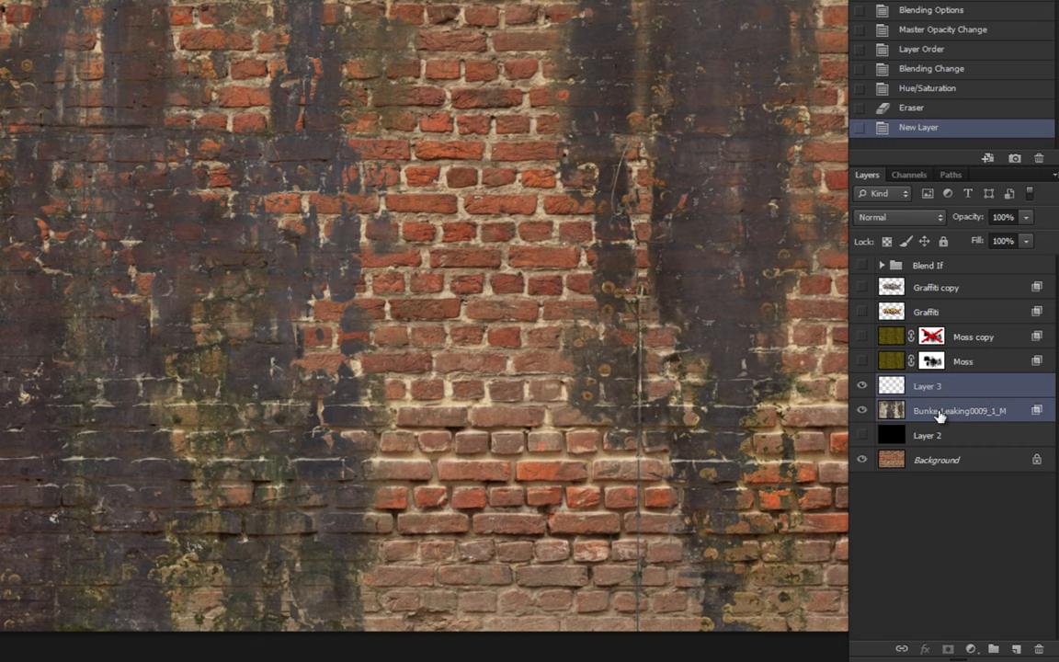
right_click(960, 410)
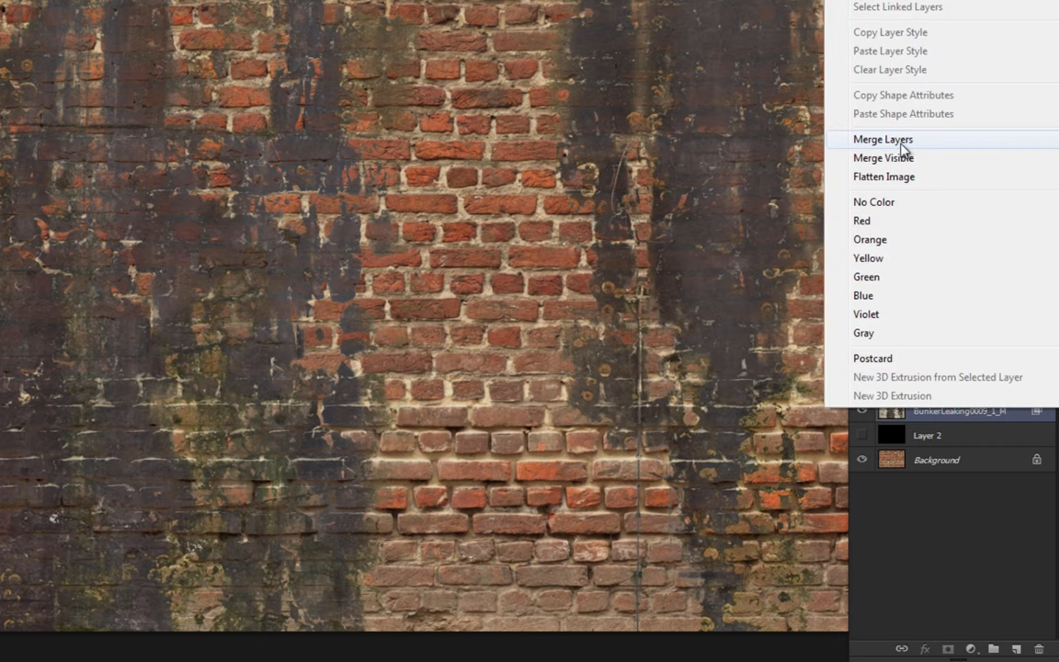
left_click(884, 139)
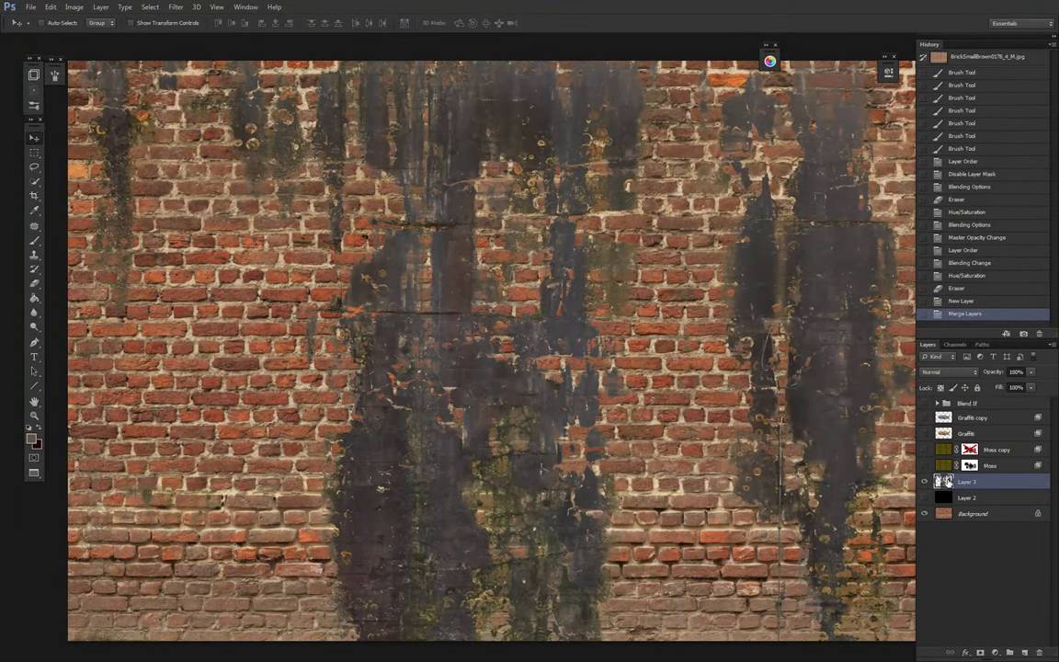
Step: Blend the stain layer into the bricks with Underlying Layer Blend If sliders
double_click(967, 482)
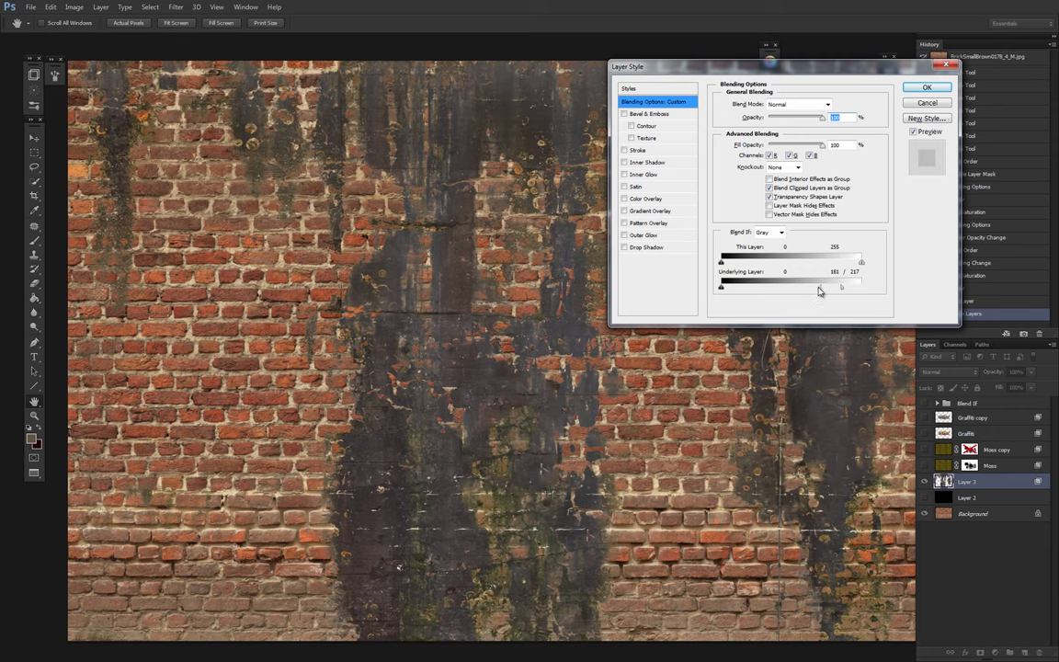
left_click(927, 87)
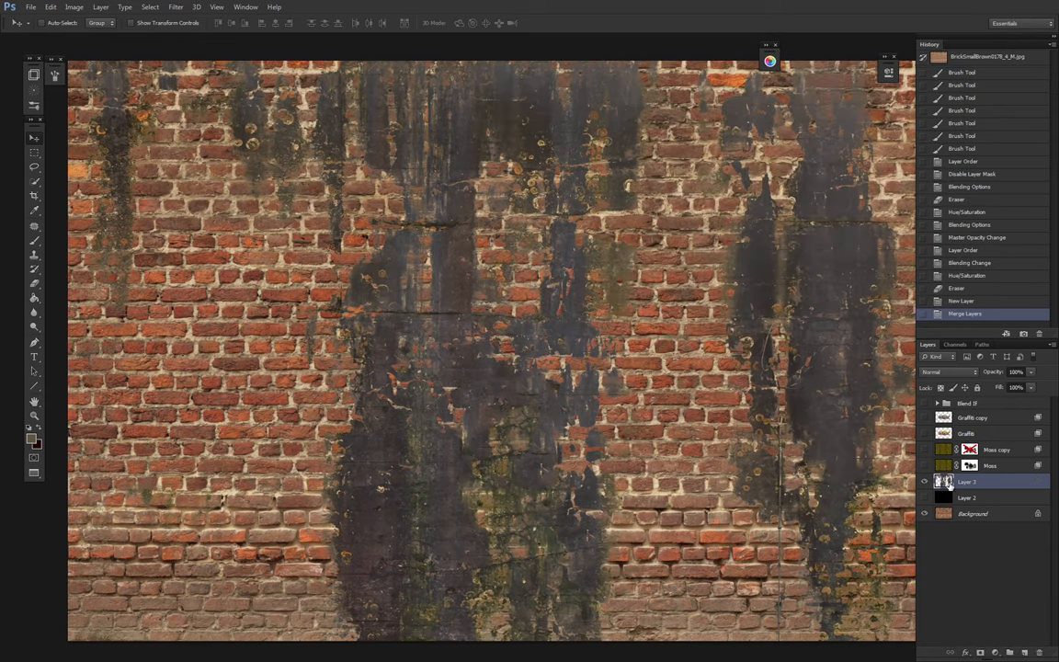
mouse_move(925, 482)
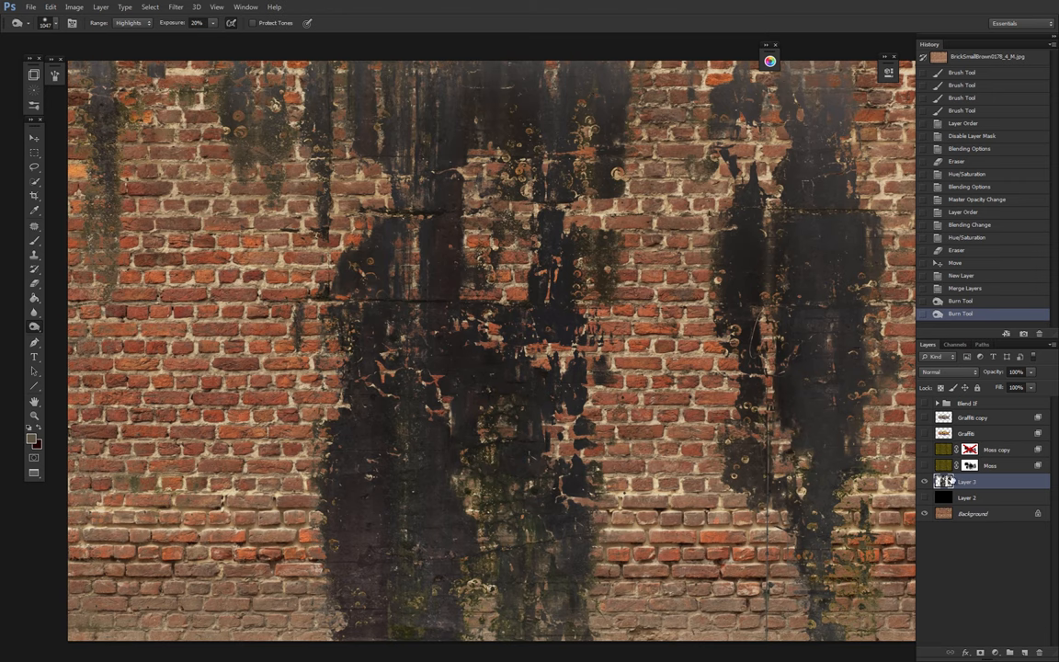
double_click(967, 481)
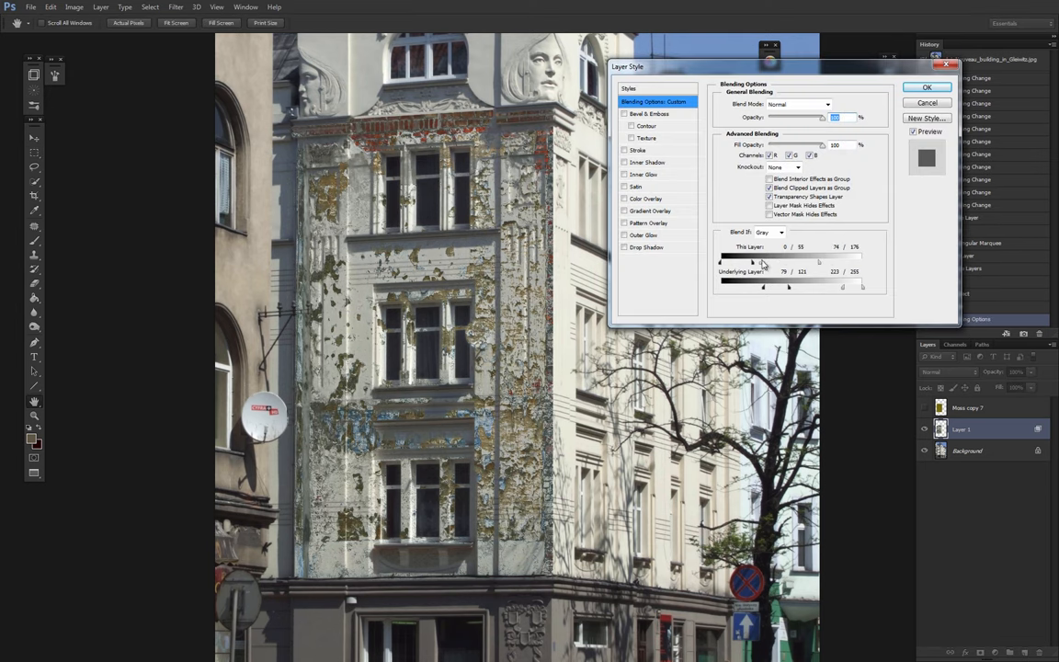
Step: Blend the peeling paint texture, apply Levels, and limit the moss with Blend If sliders
left_click(927, 87)
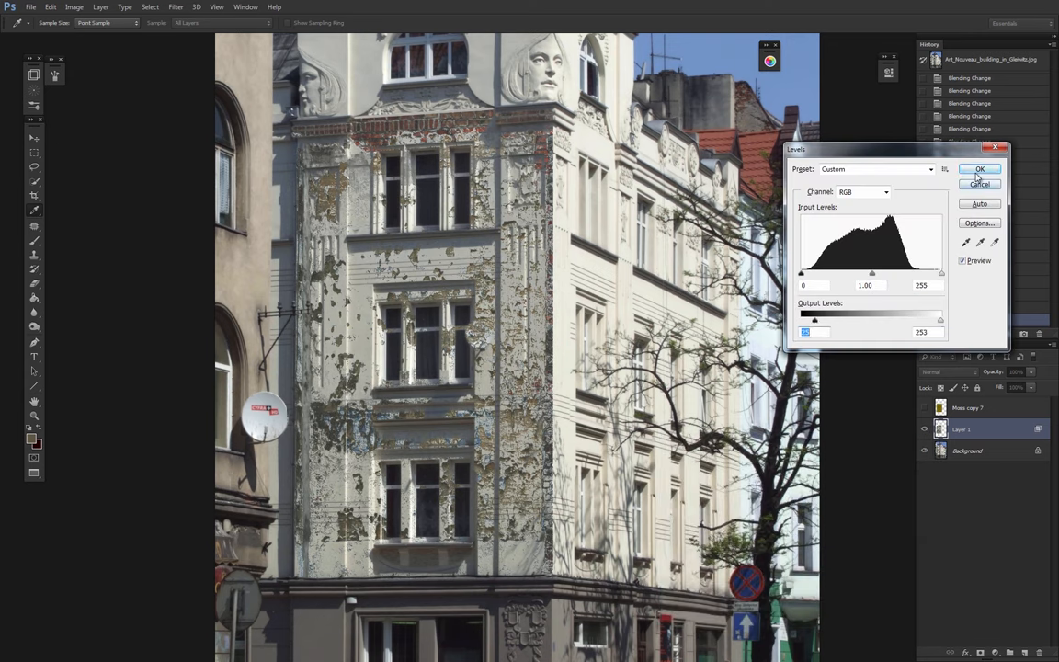
left_click(981, 169)
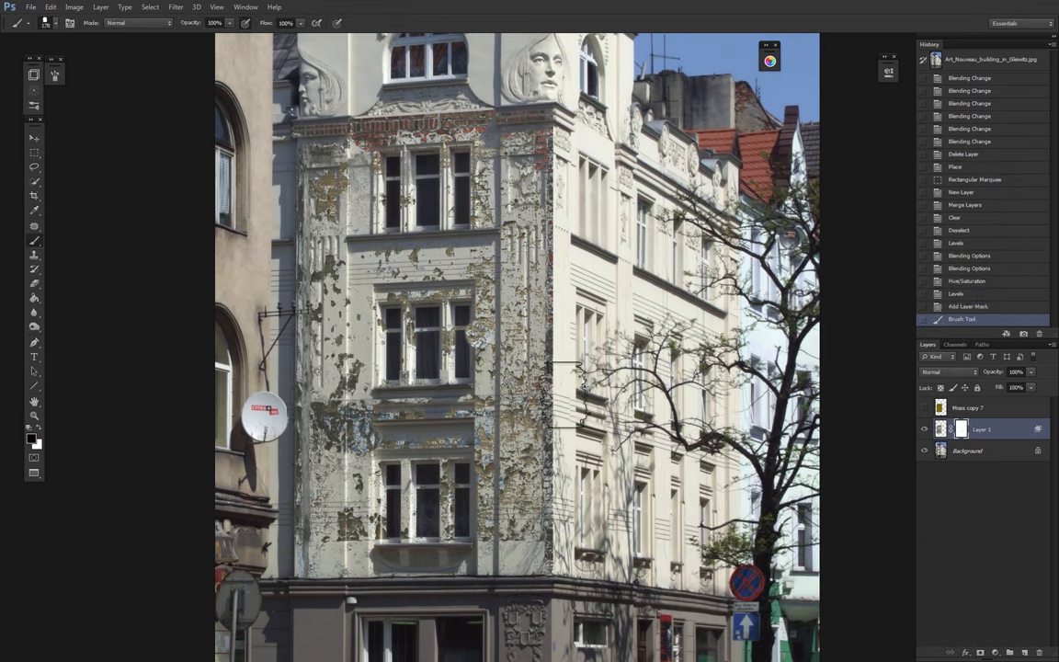
right_click(962, 428)
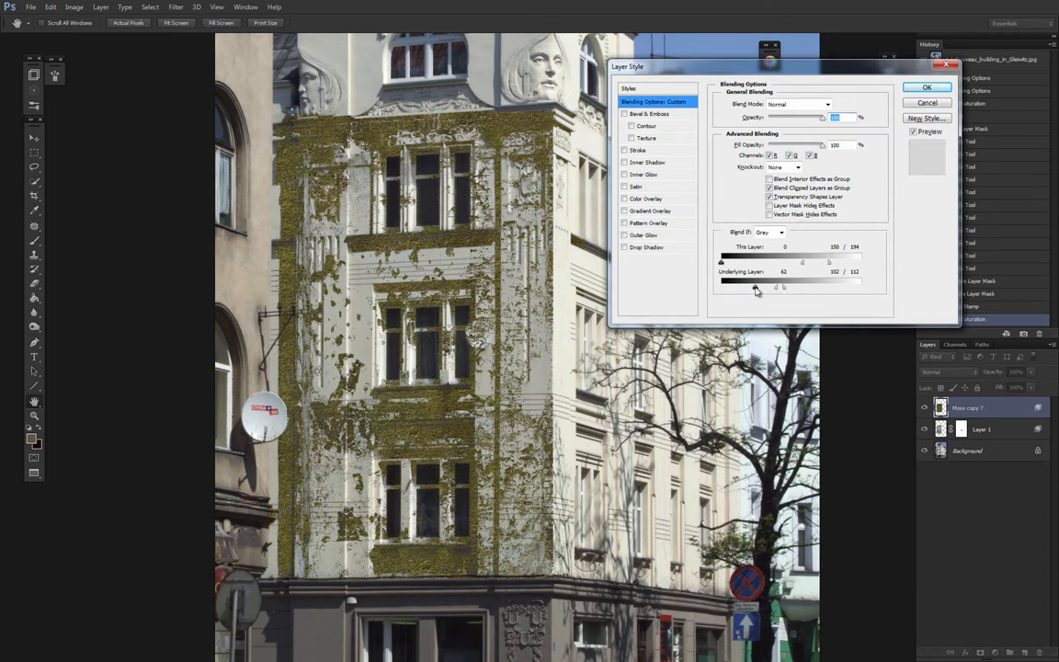
left_click_drag(721, 287, 753, 287)
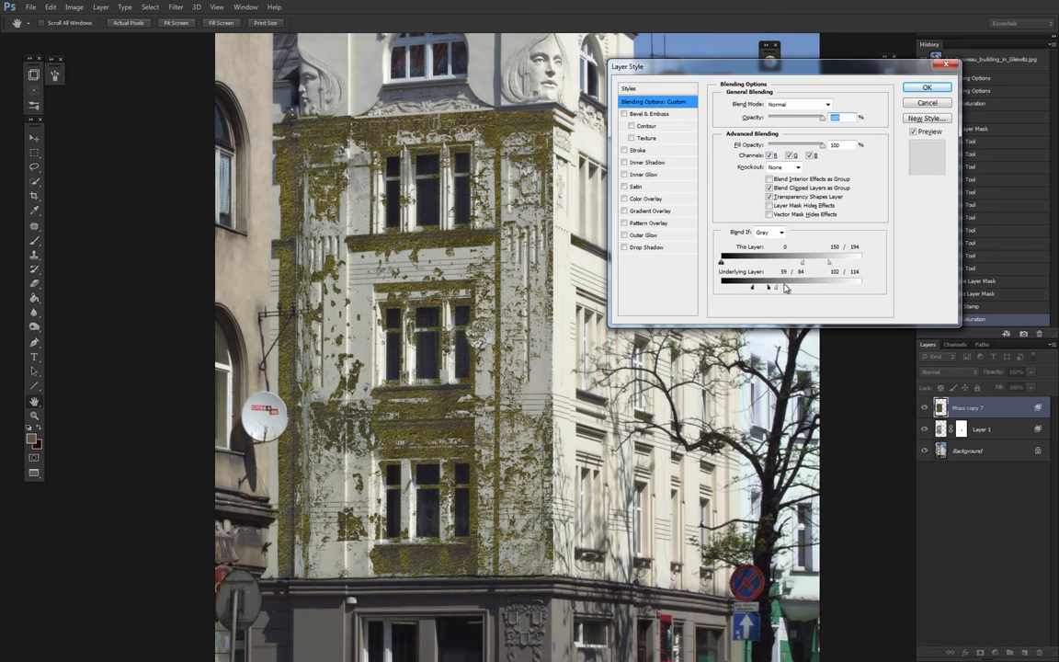
left_click(927, 87)
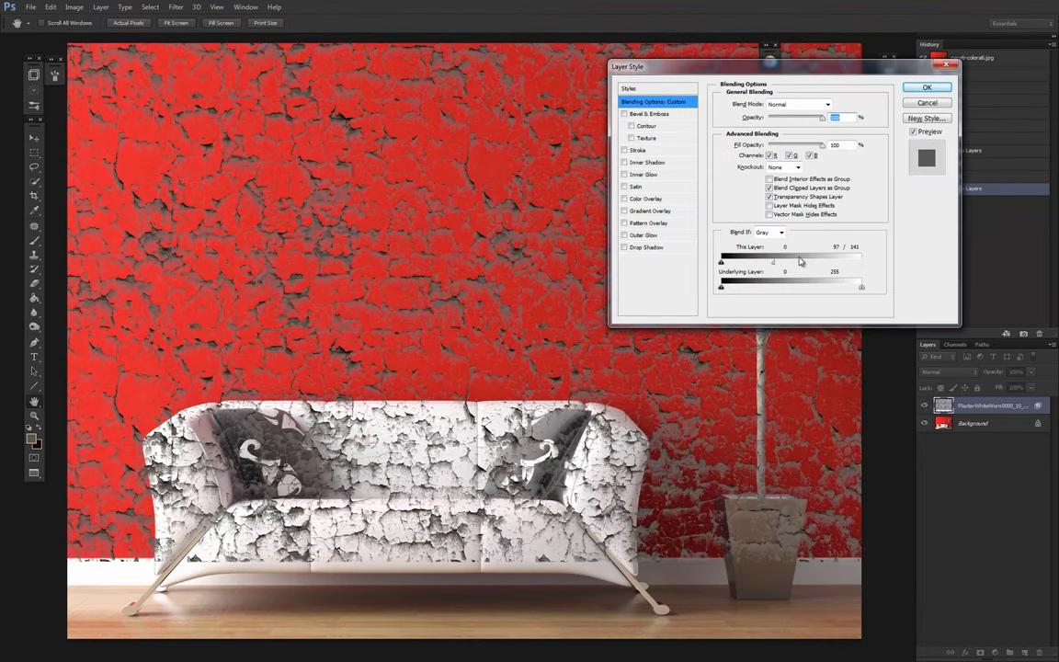
Step: Split the plaster layer's Blend If sliders so the red wall shows, then apply Color Balance
left_click_drag(721, 287, 748, 287)
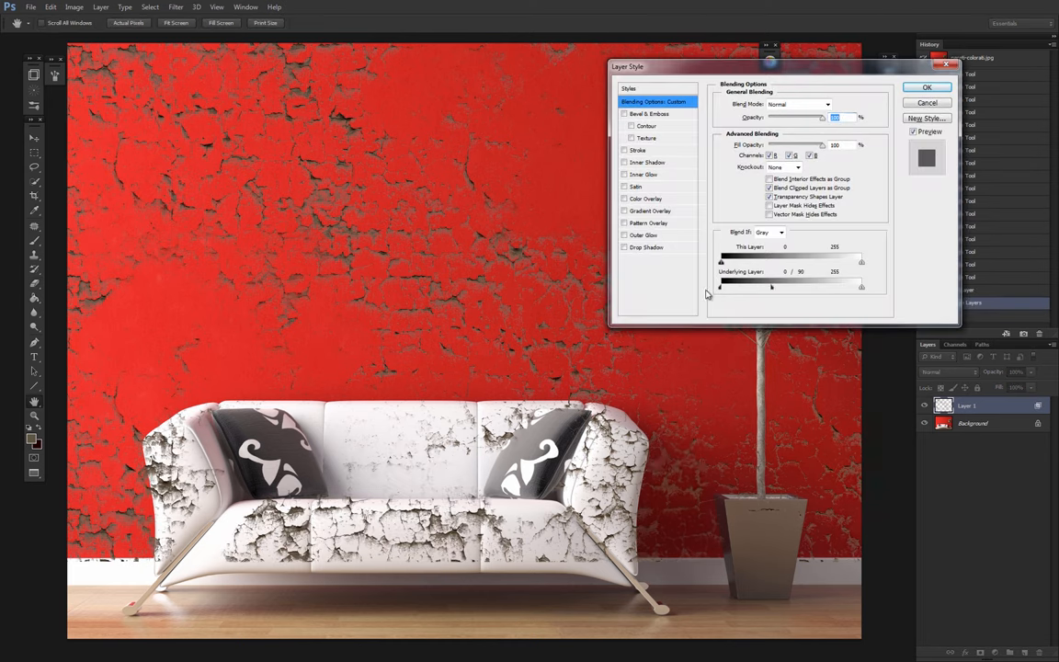
left_click(927, 86)
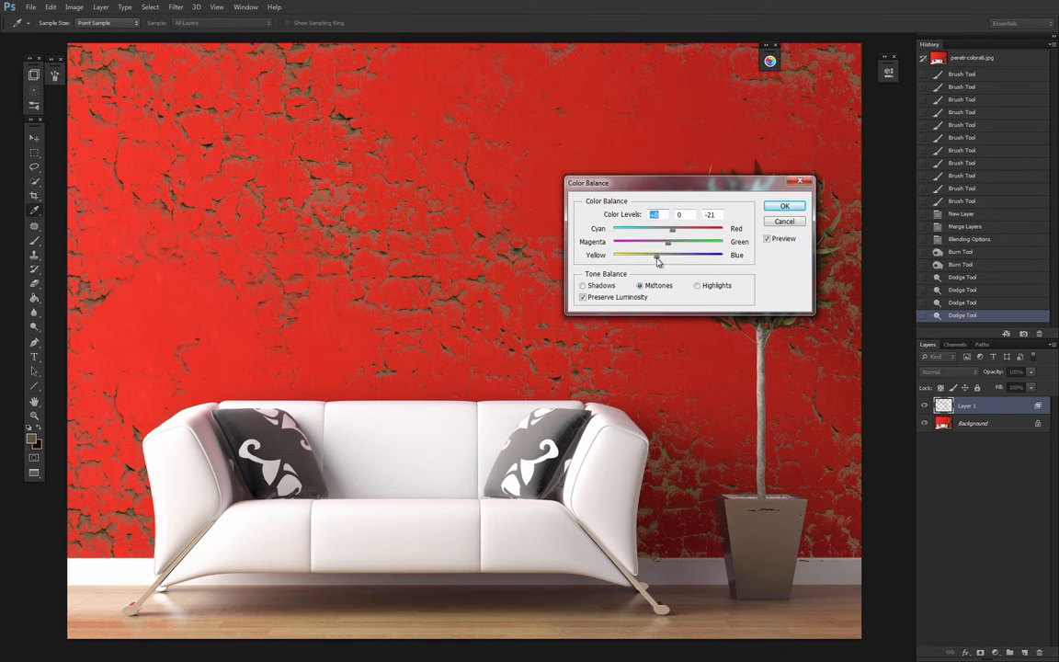
left_click(785, 205)
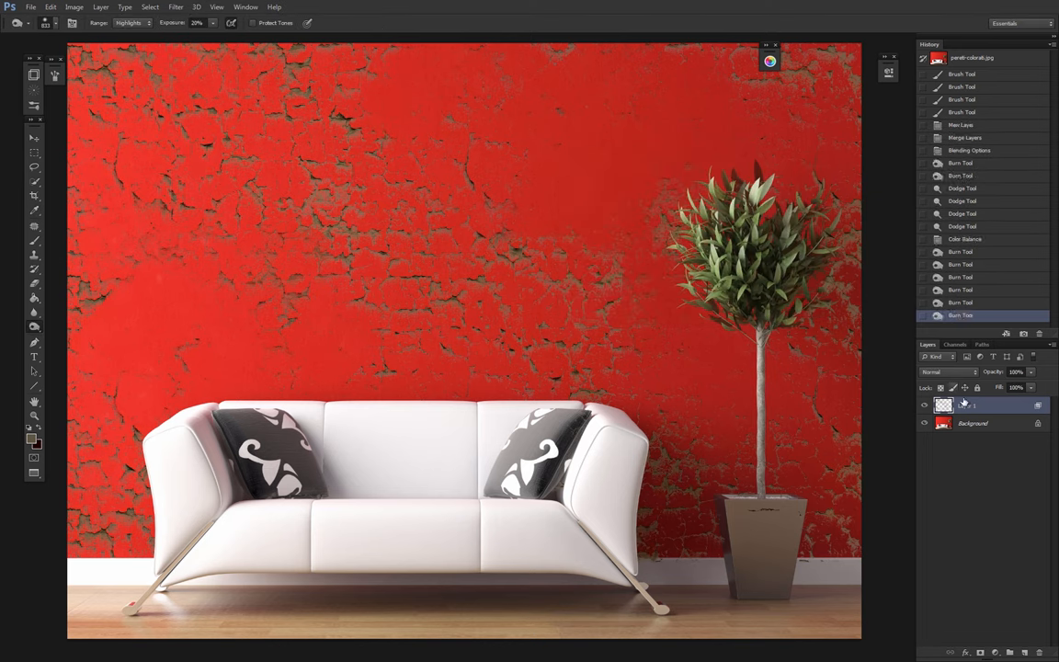
Step: Add Bevel & Emboss to the crack layer for a raised look
double_click(945, 405)
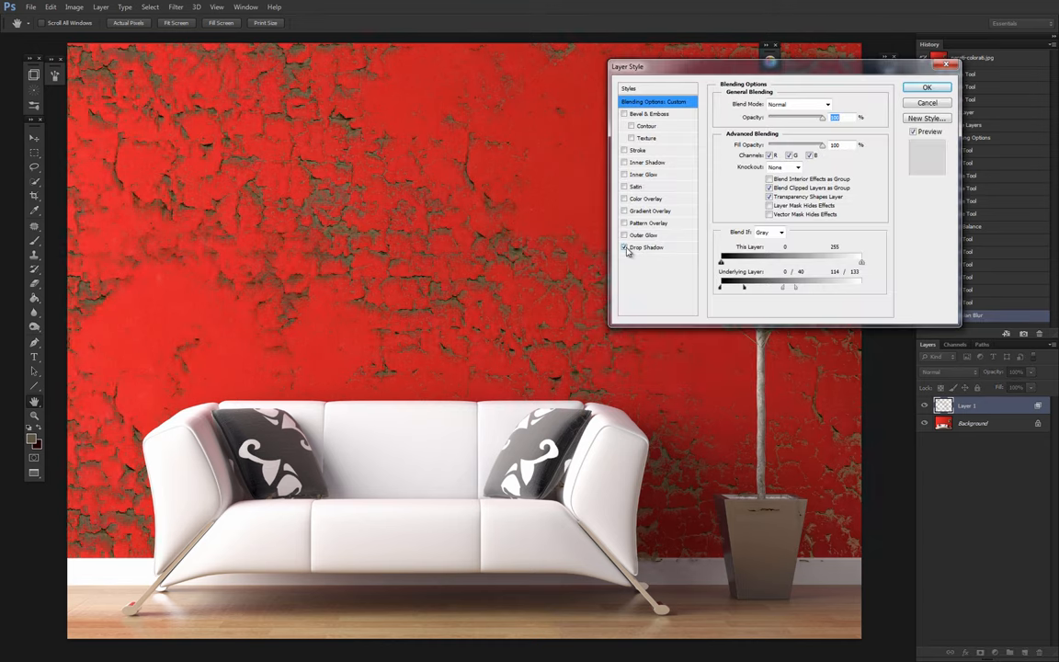
left_click(649, 113)
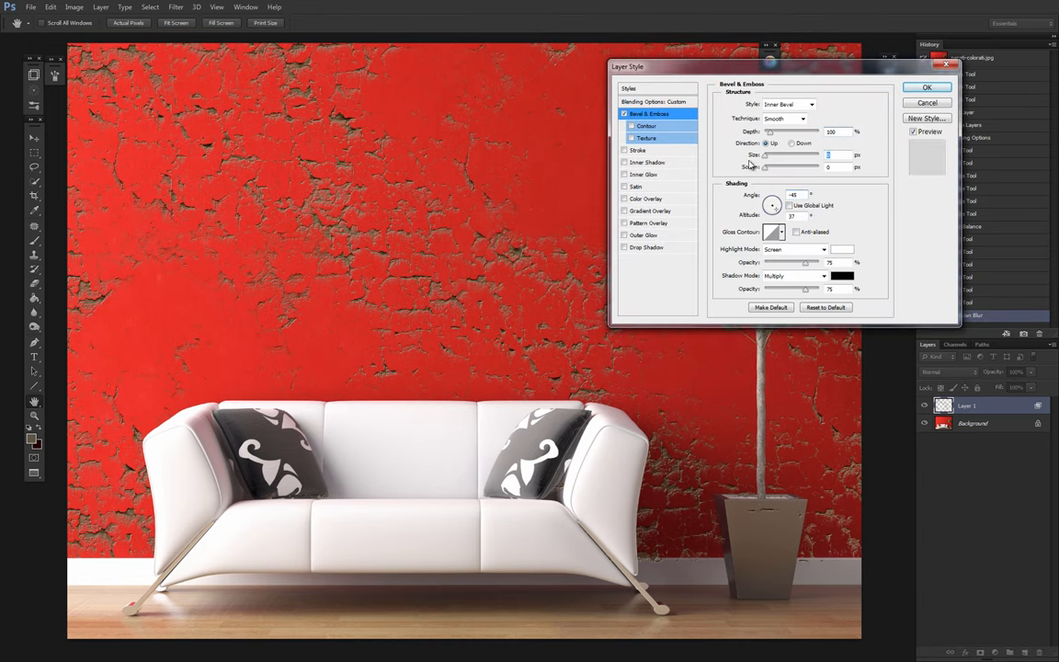
left_click(927, 86)
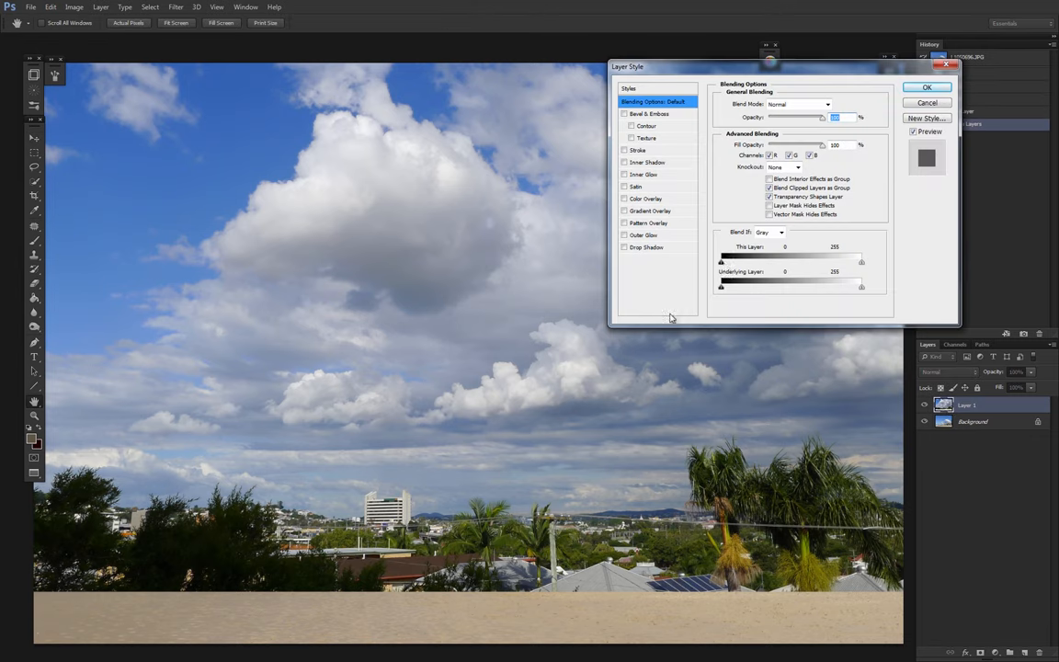
Step: Blend the beach layer with the clouds using both Blend If slider sets, then refine the mask
left_click_drag(721, 261, 785, 261)
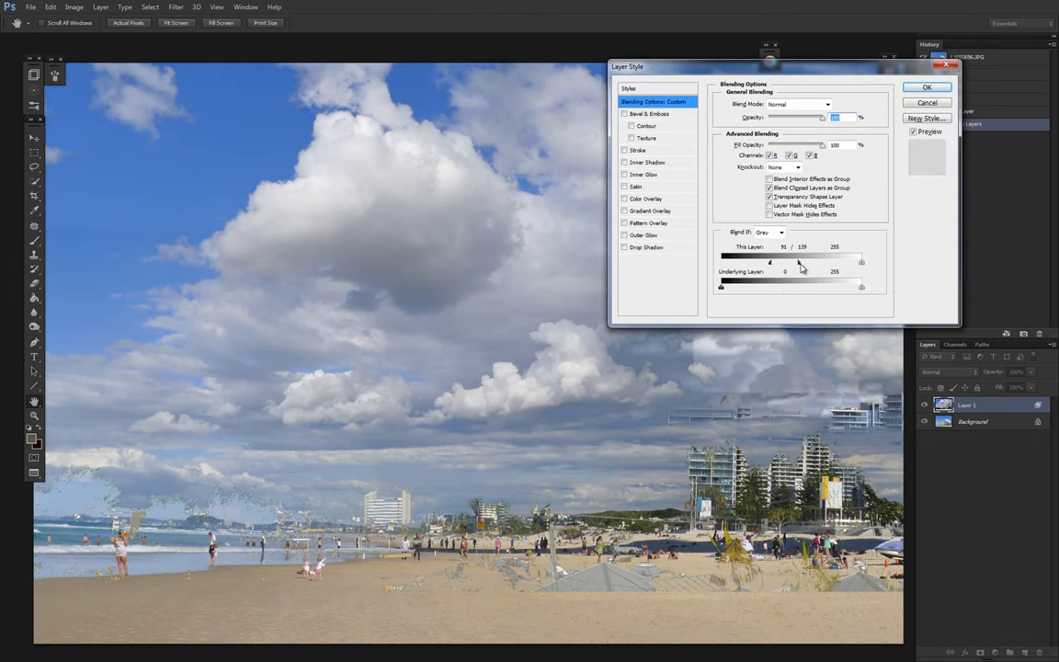
left_click_drag(721, 286, 783, 286)
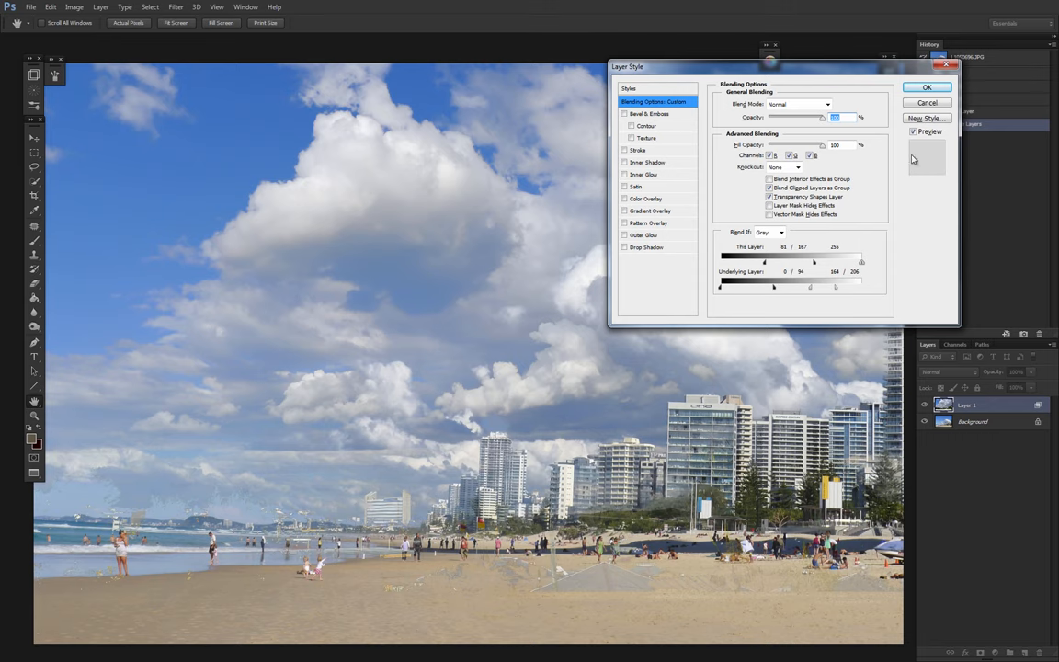
left_click(927, 86)
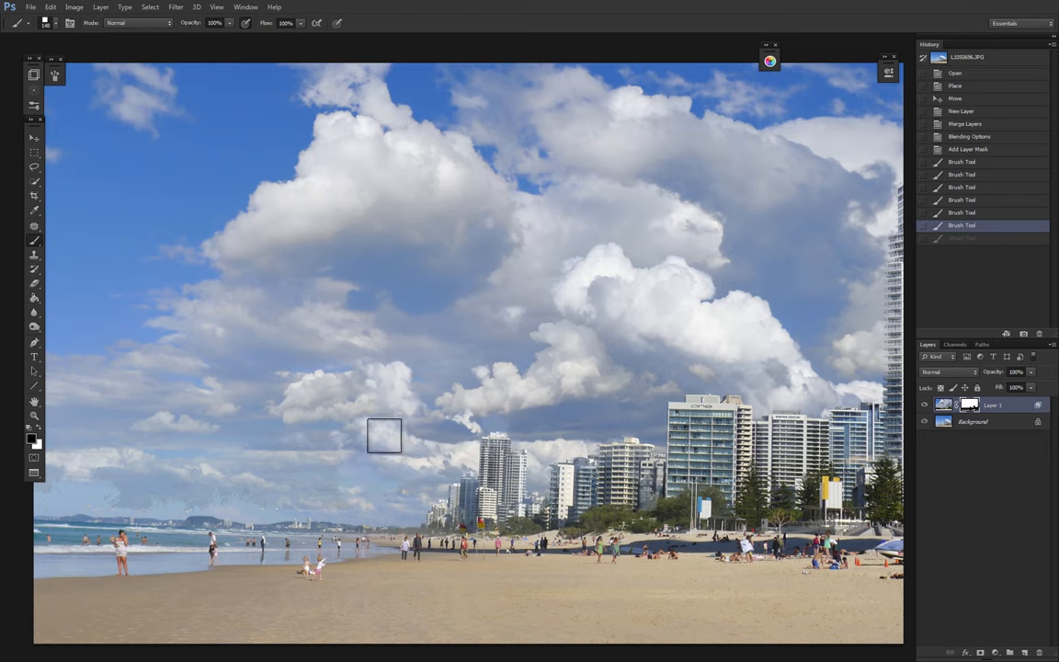
left_click(248, 534)
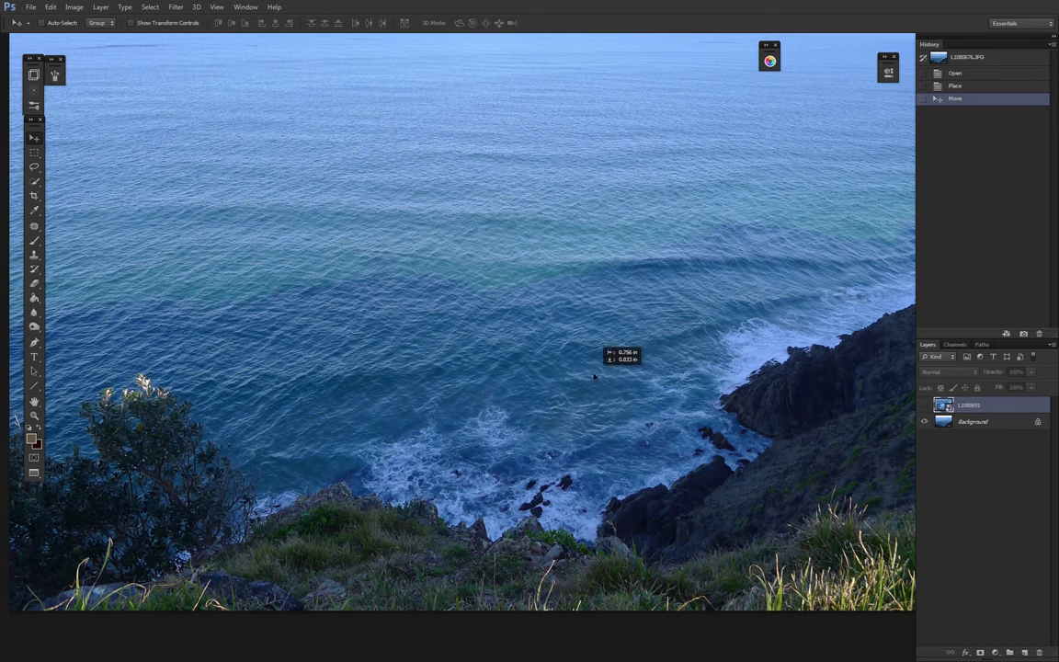
Step: Position the surf photos, hide their dark water with This Layer Blend If, then burn
left_click_drag(595, 375, 709, 375)
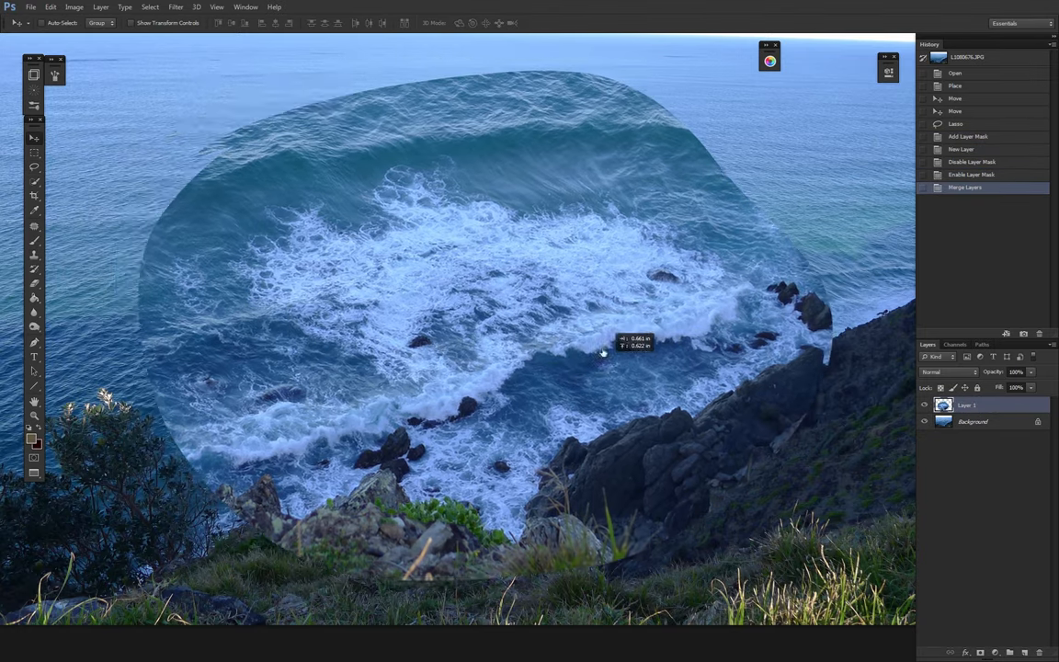
double_click(984, 405)
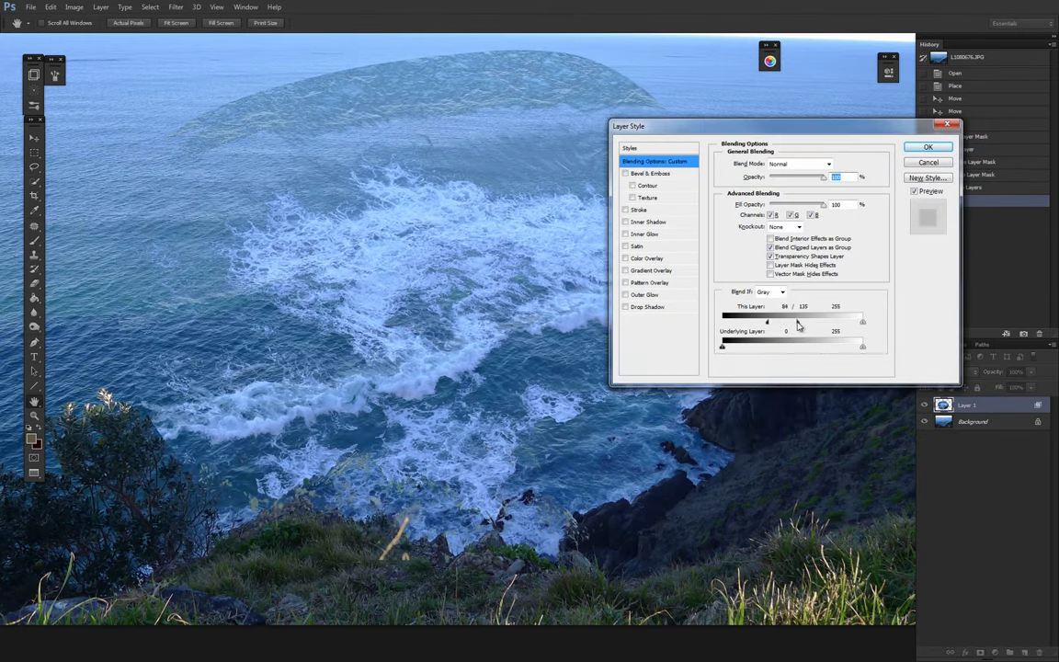
left_click(928, 147)
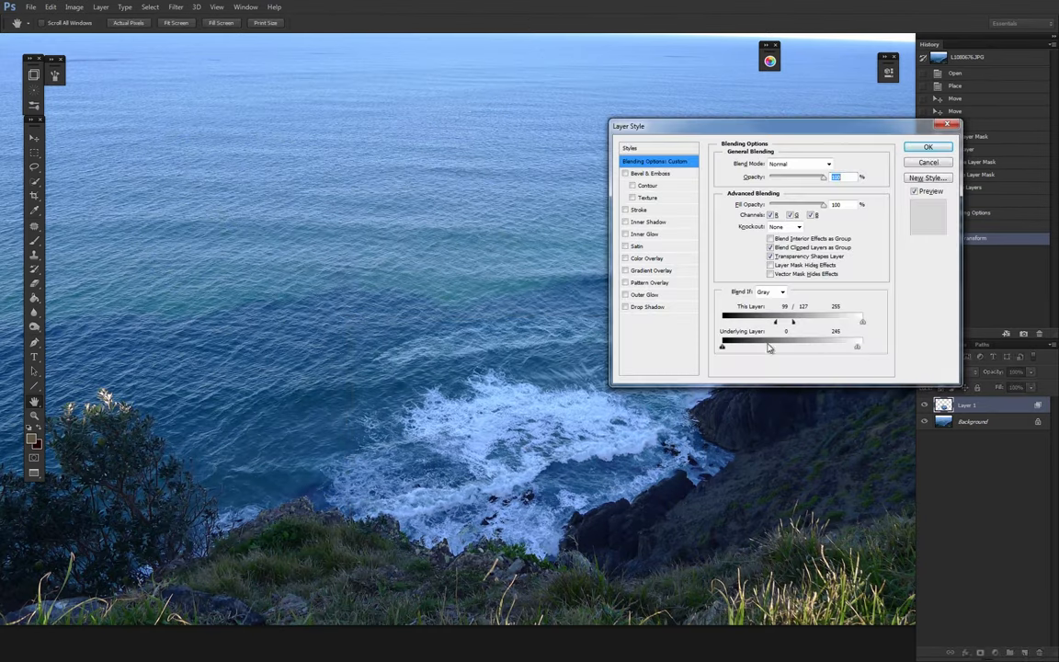
left_click(928, 147)
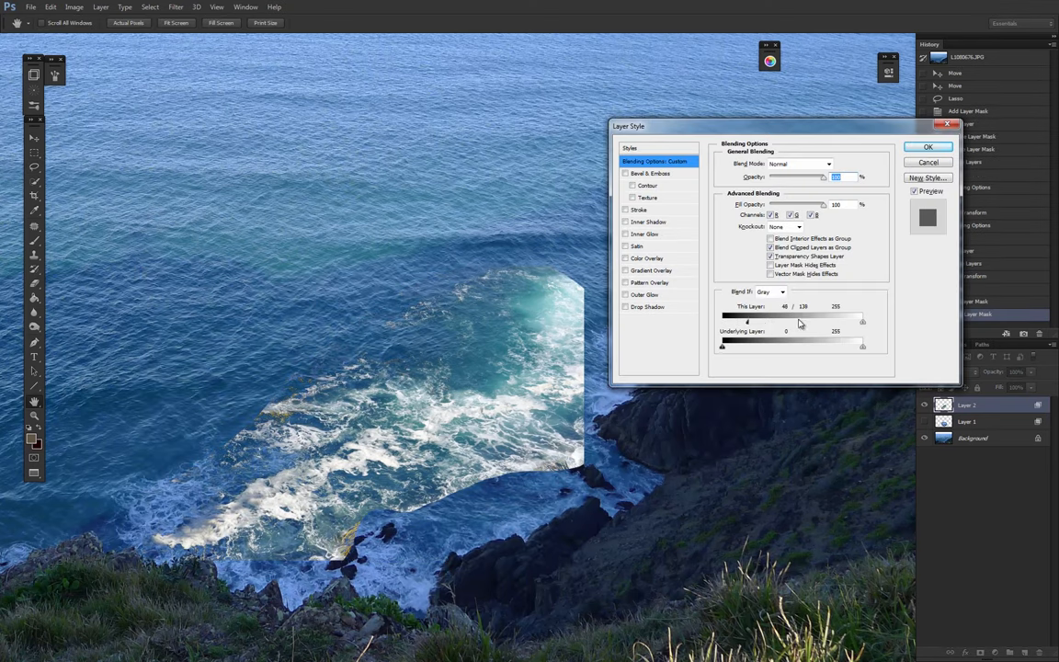
left_click(928, 148)
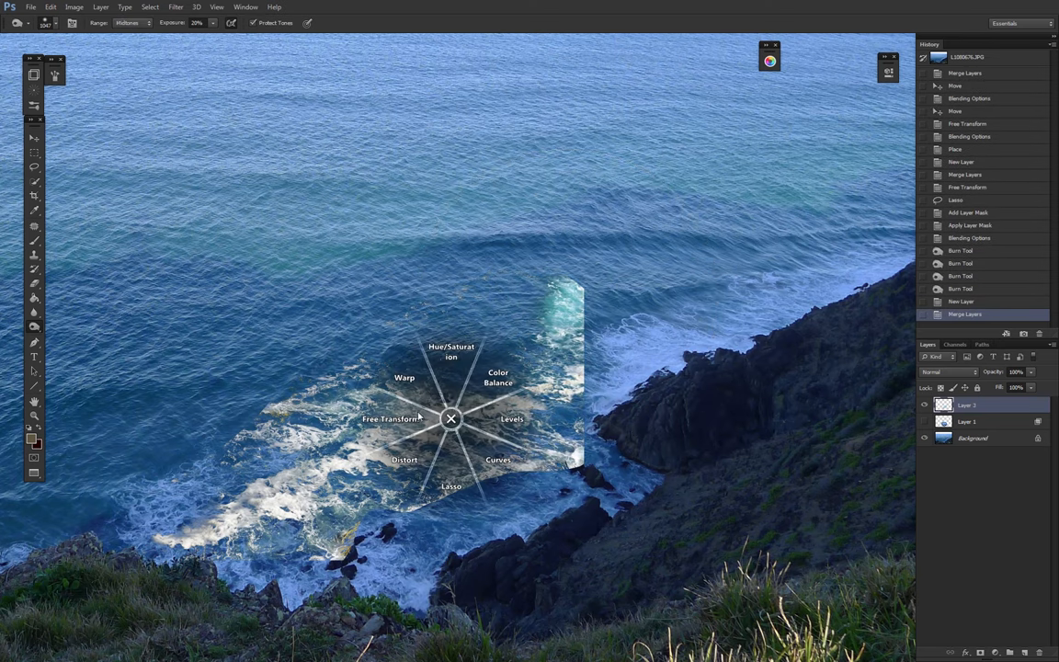
left_click(511, 418)
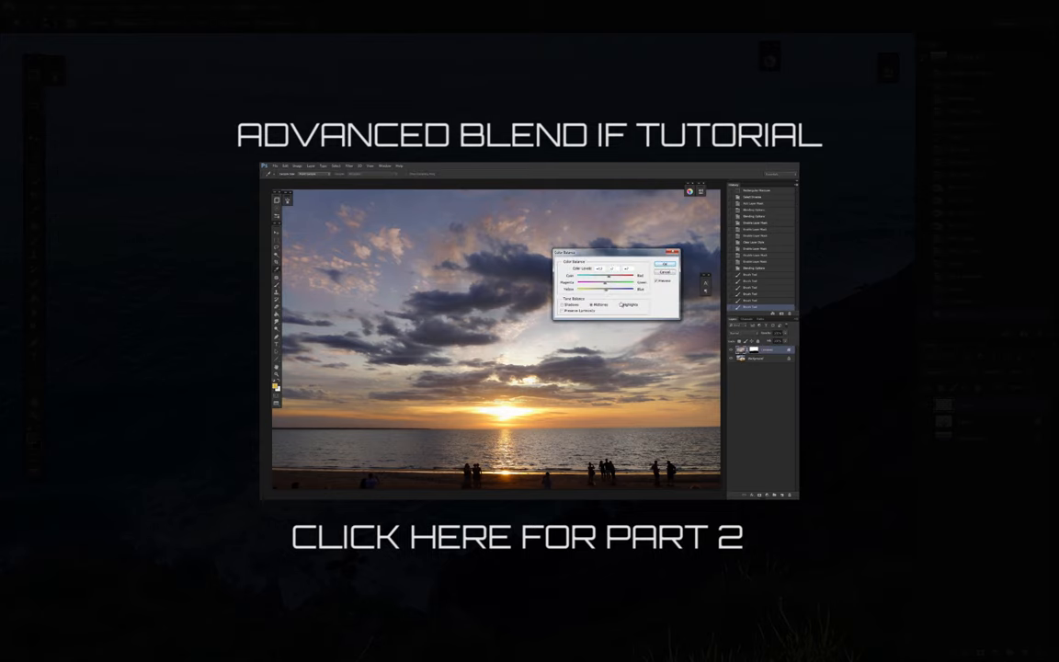
left_click(665, 265)
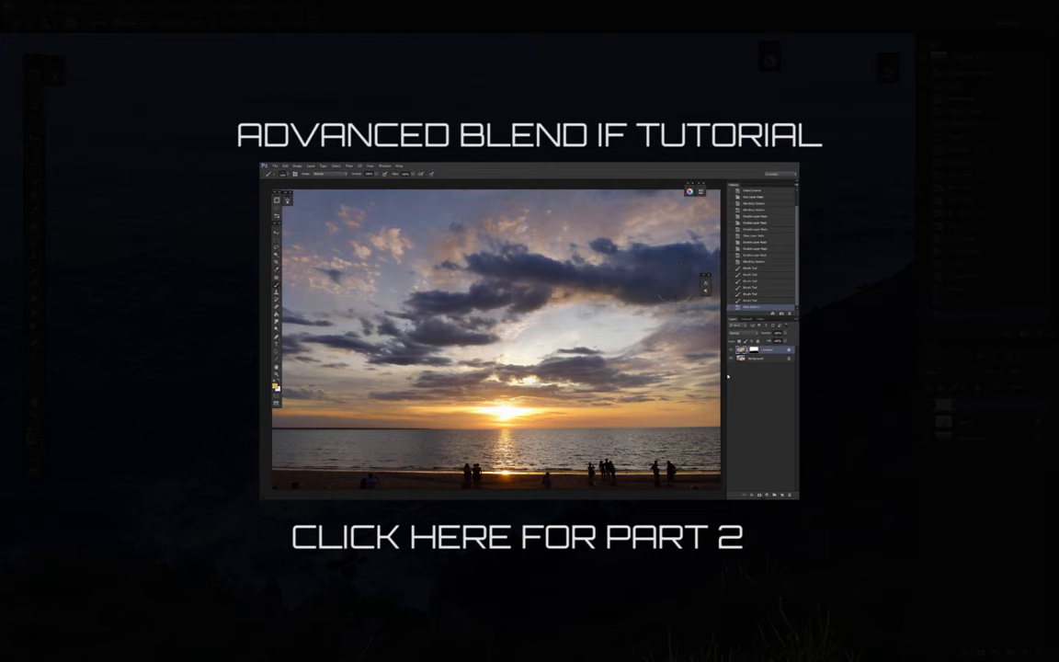